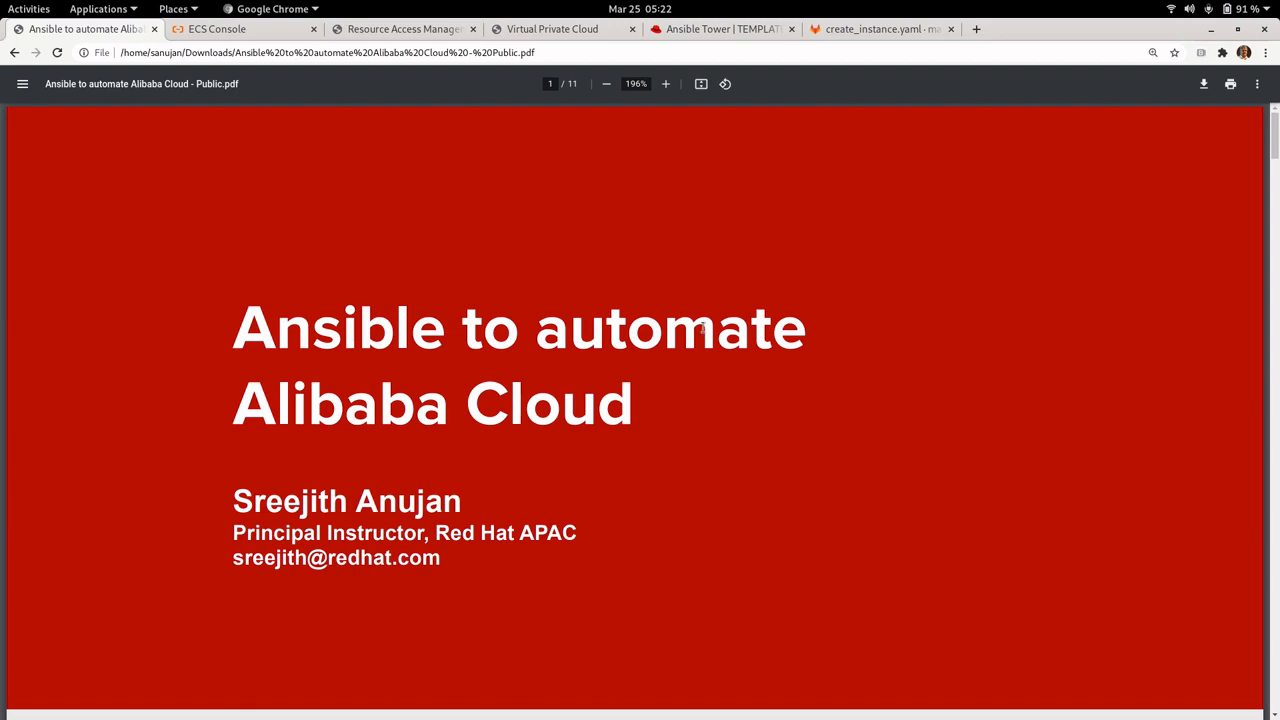
Step: Highlight 'Cloud resources' on the title slide, then scroll to the Red Hat–Alibaba Cloud partnership page
scroll("down", 3)
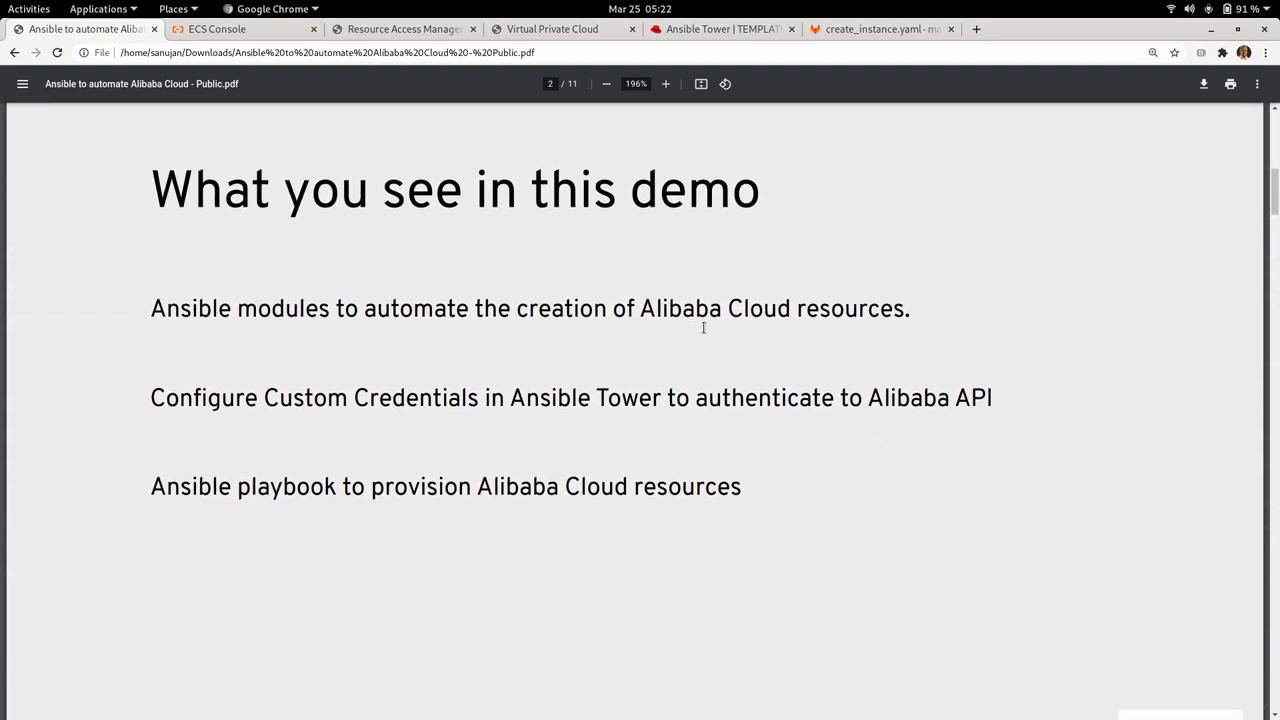
scroll("up", 3)
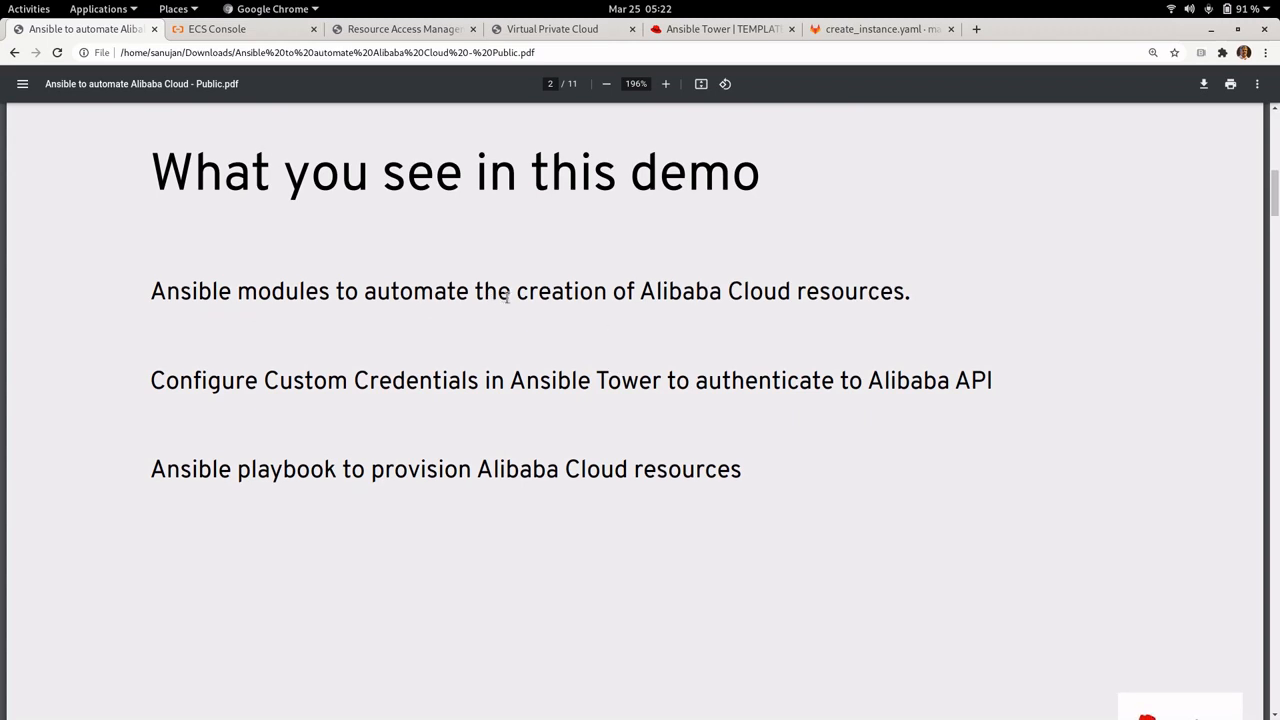
double_click(758, 292)
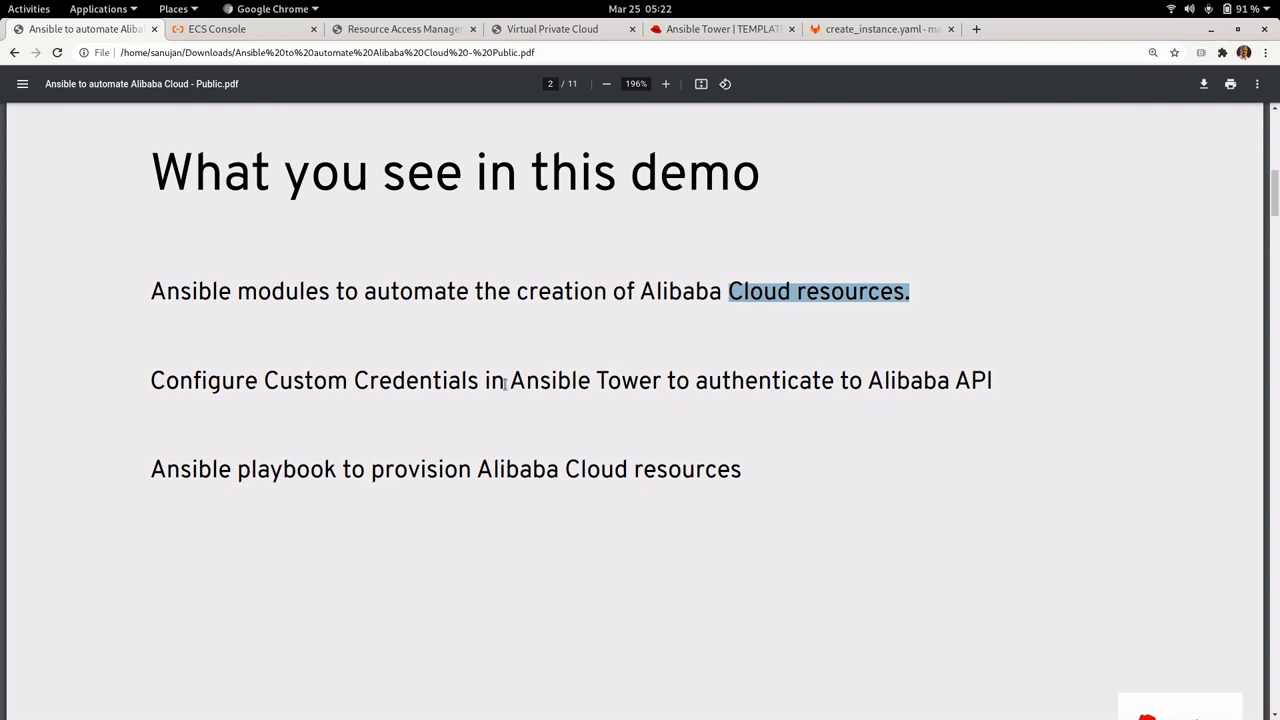
mouse_move(312, 384)
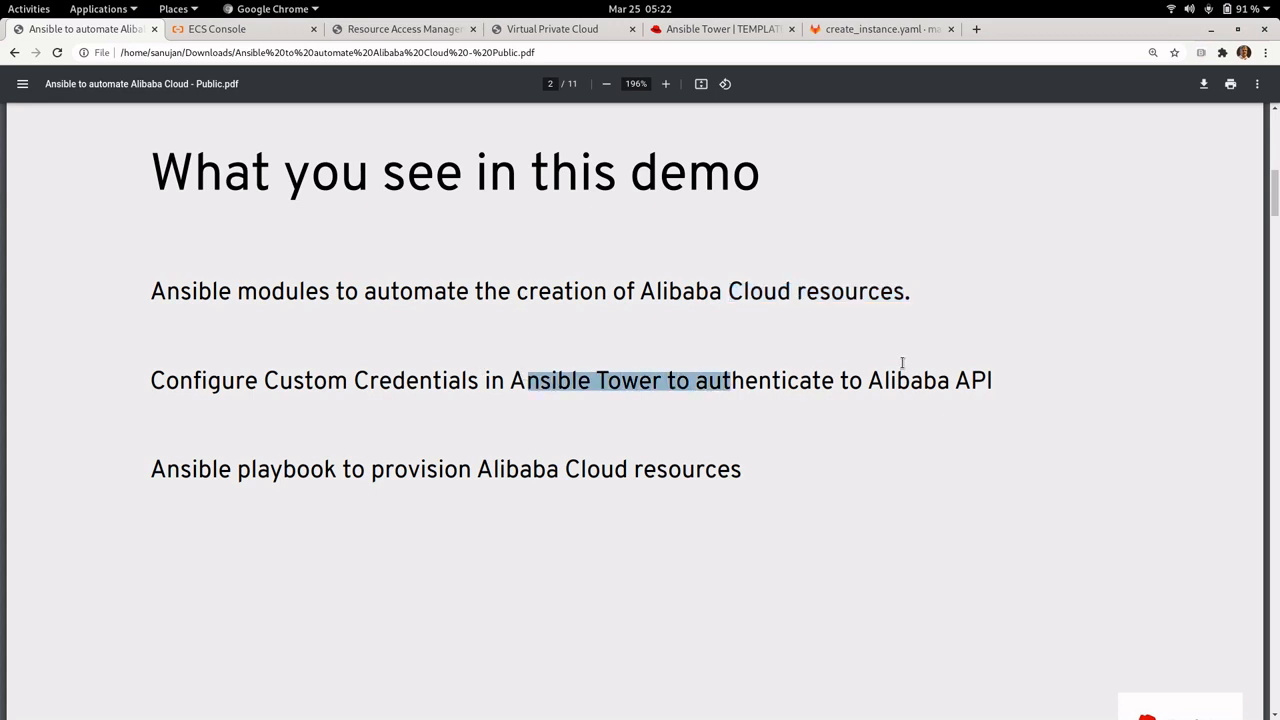
mouse_move(294, 462)
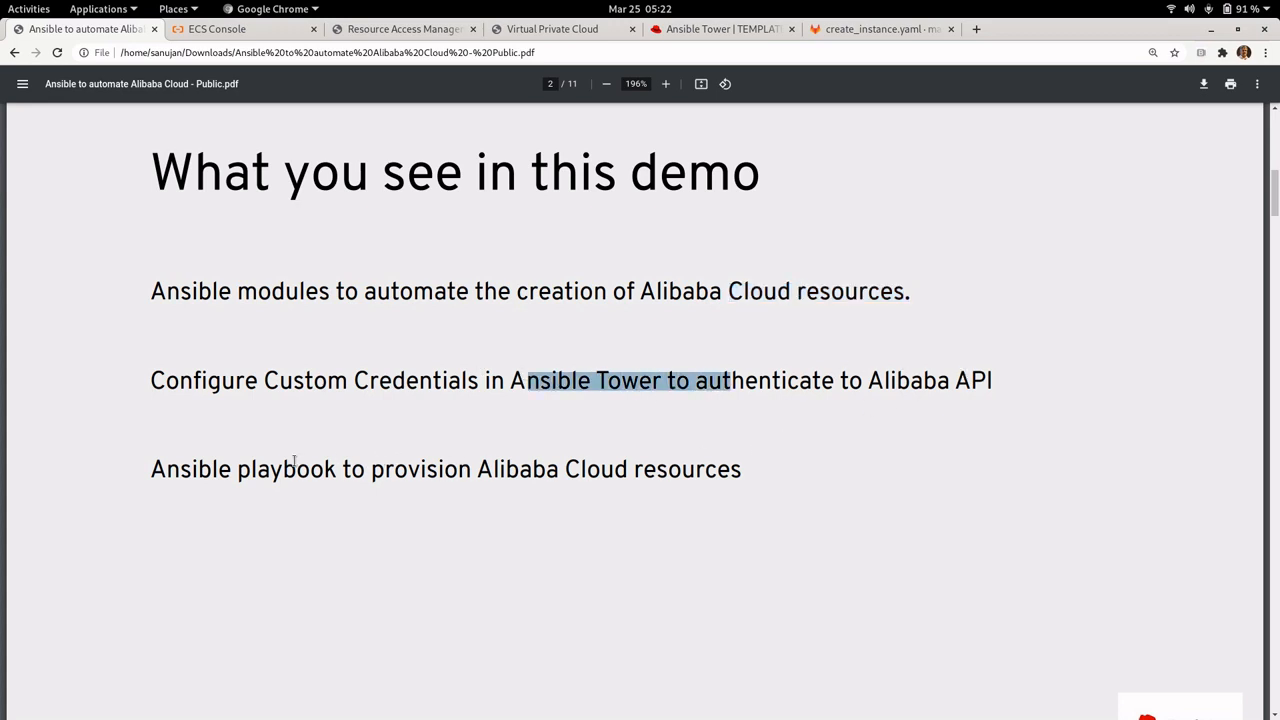
mouse_move(660, 452)
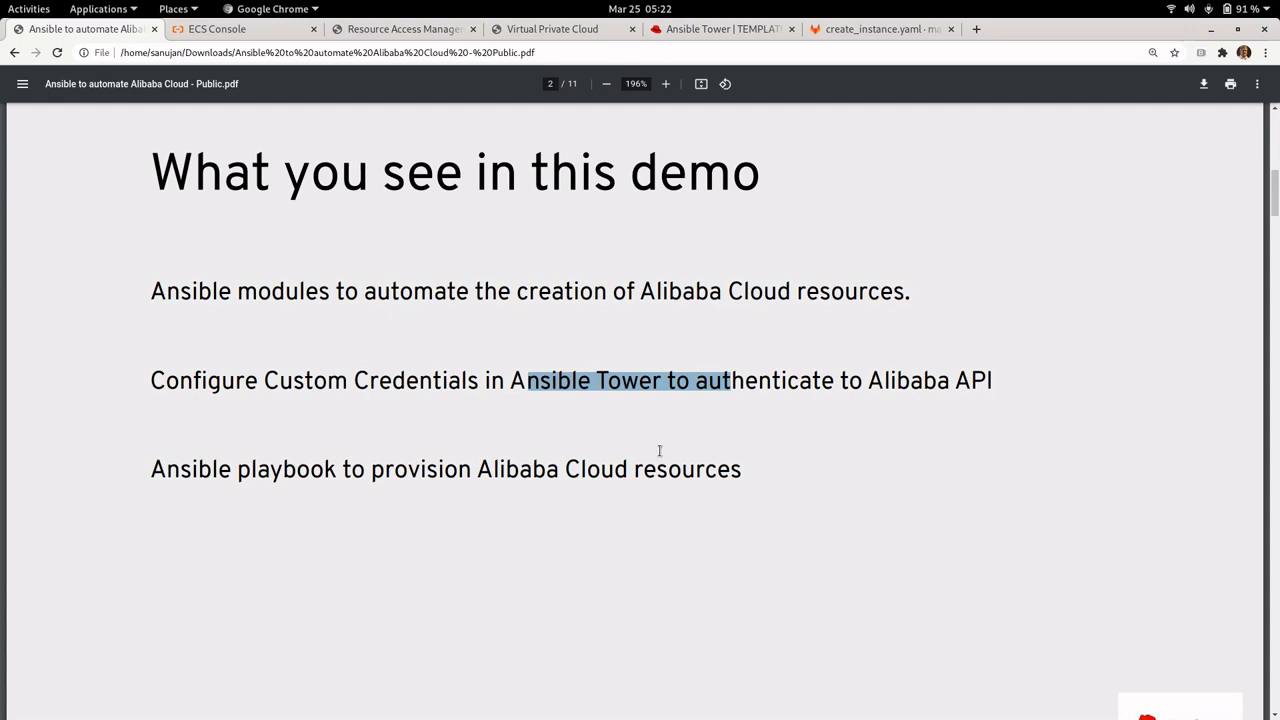
scroll("down", 3)
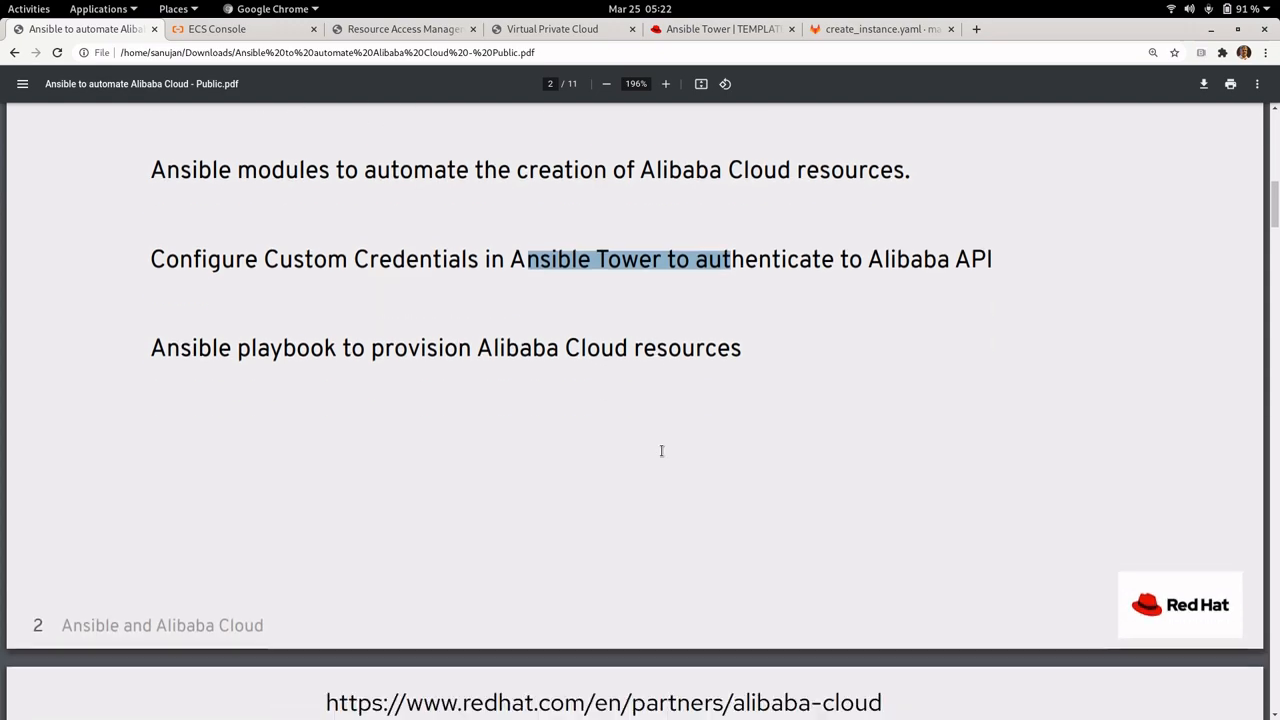
scroll("down", 3)
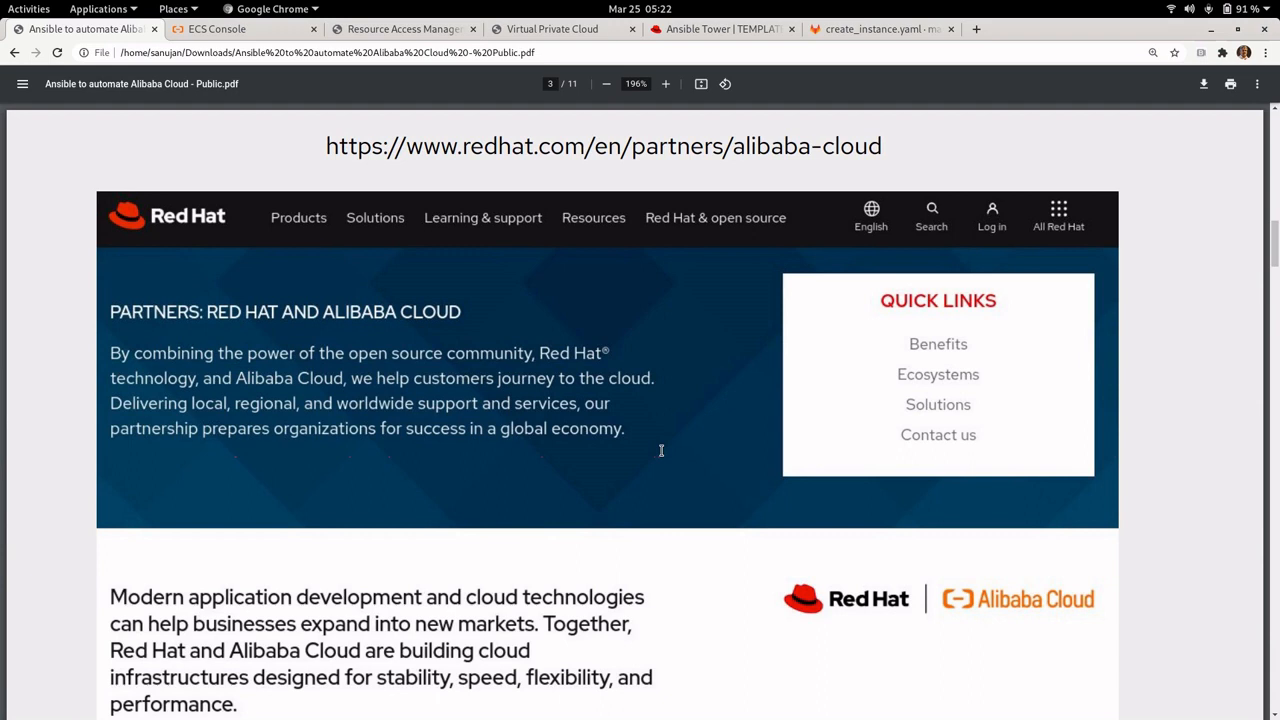
mouse_move(660, 452)
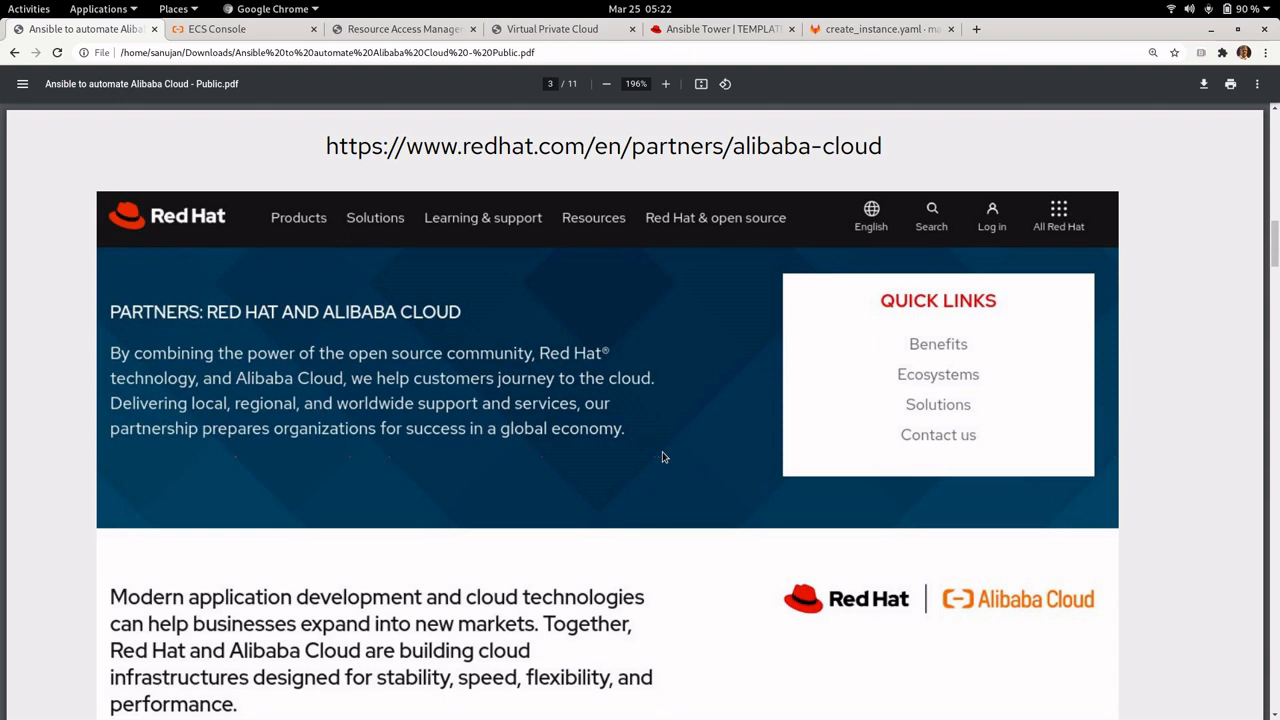
mouse_move(308, 370)
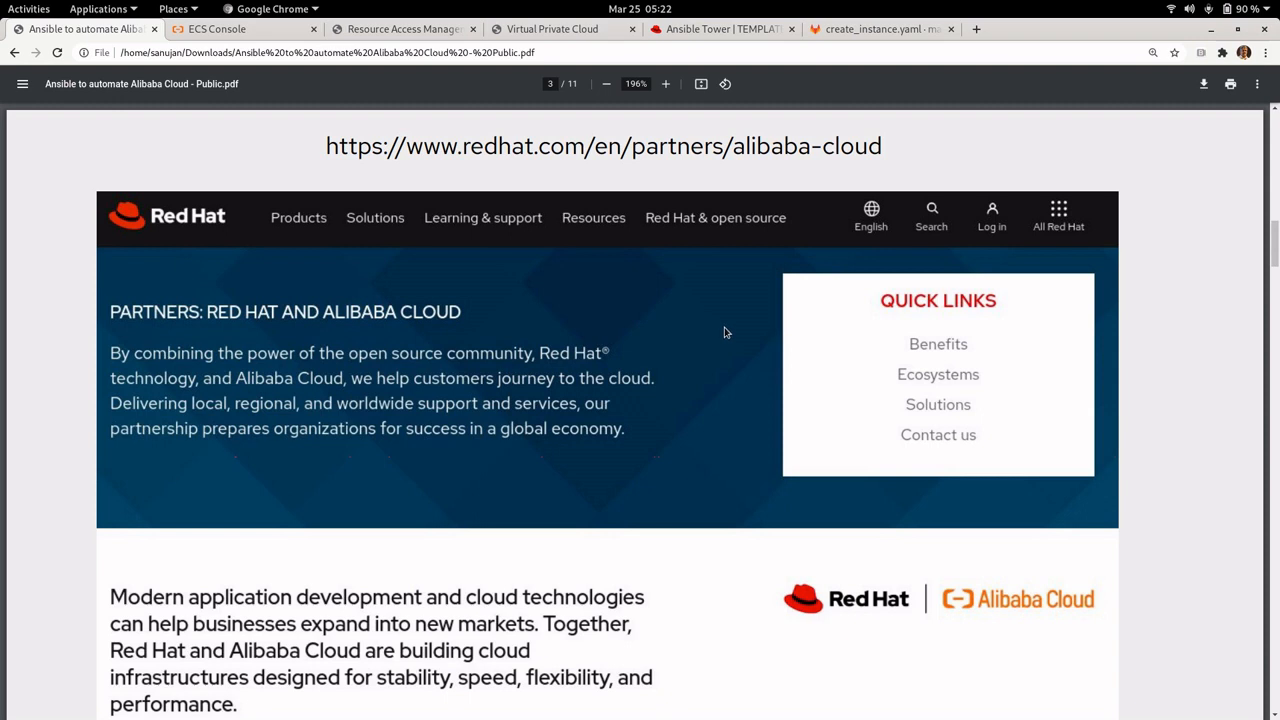
mouse_move(784, 374)
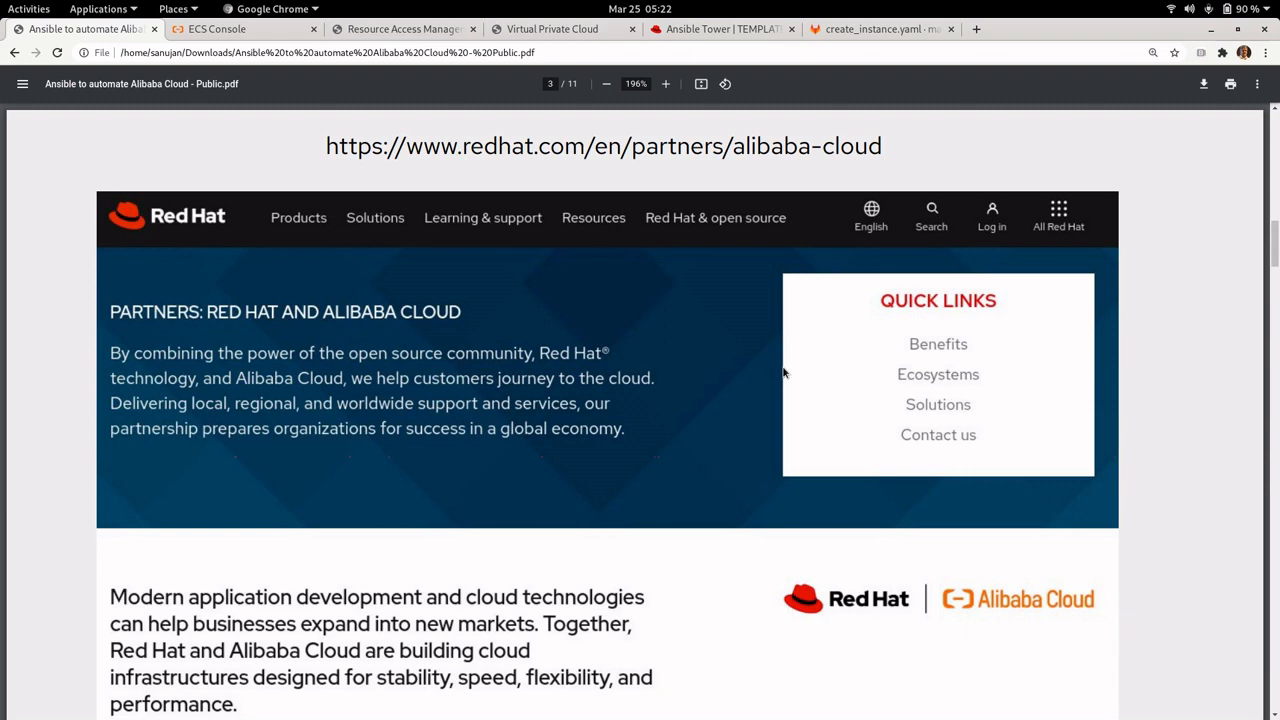
Step: Scroll past the Compute Services Guide slide to page 5 listing ali_vpc, ali_vswitch and other modules
scroll("down", 3)
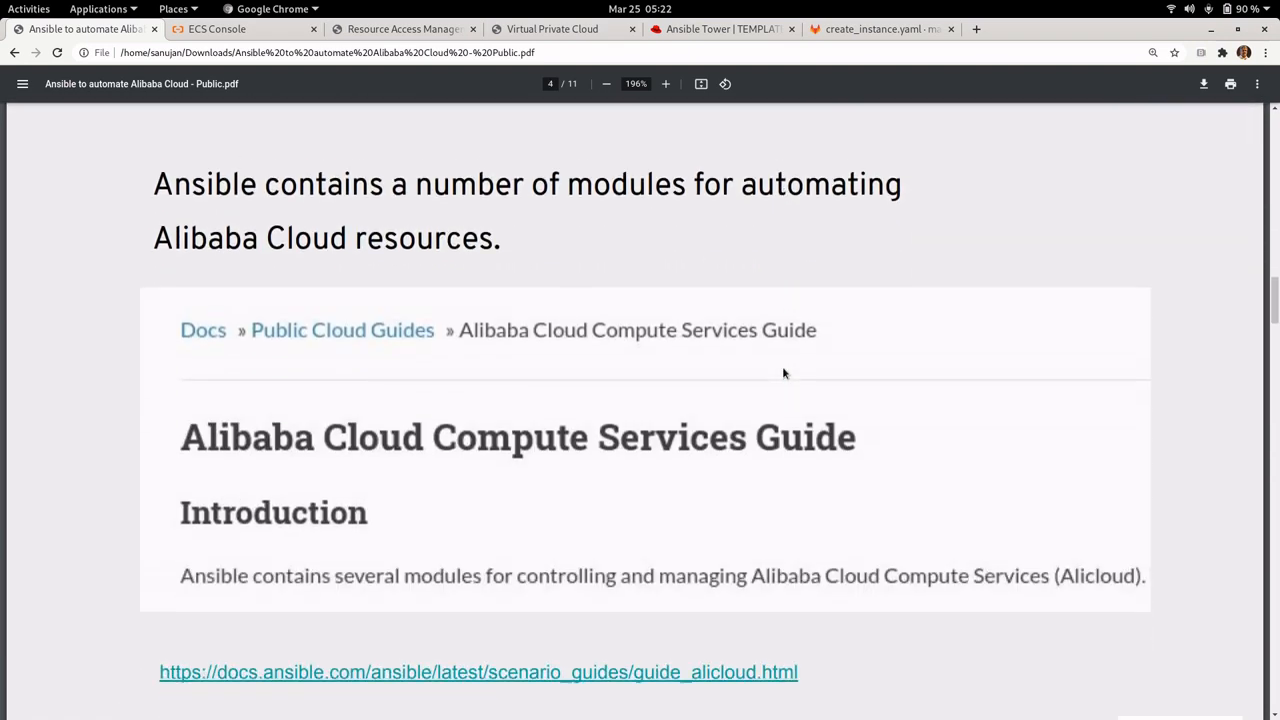
scroll("down", 3)
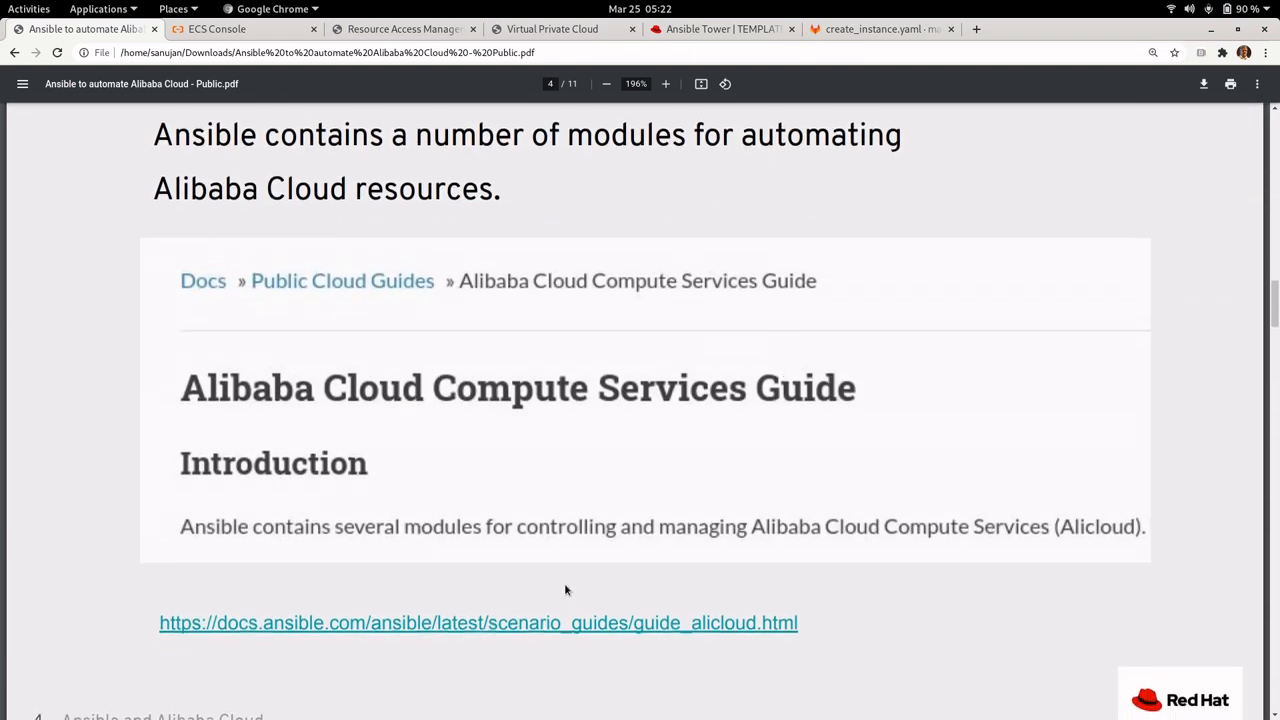
mouse_move(766, 404)
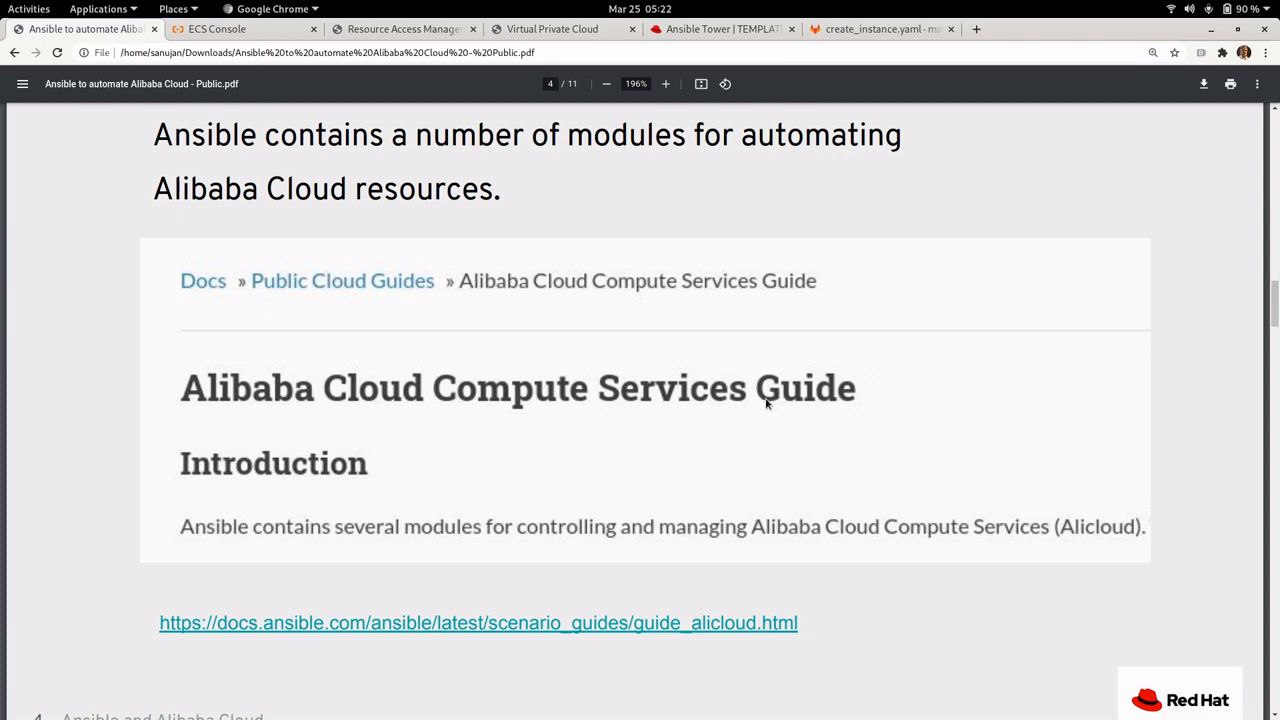
mouse_move(504, 348)
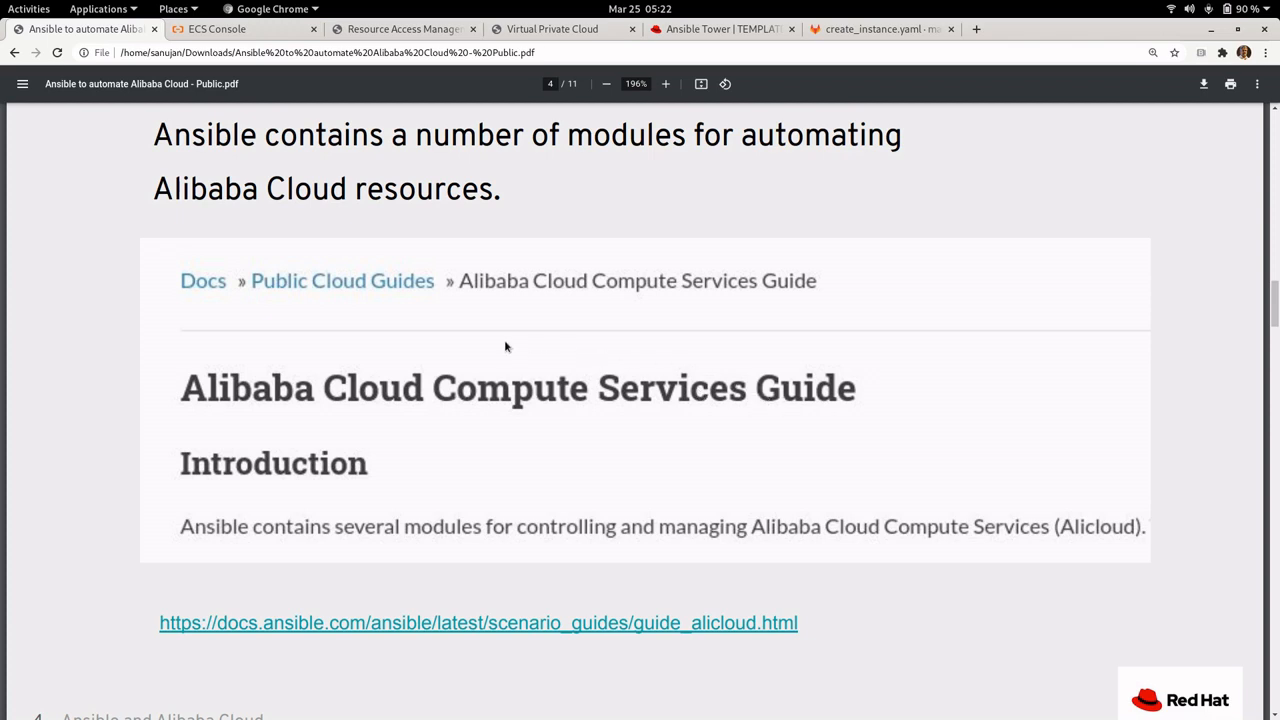
mouse_move(470, 430)
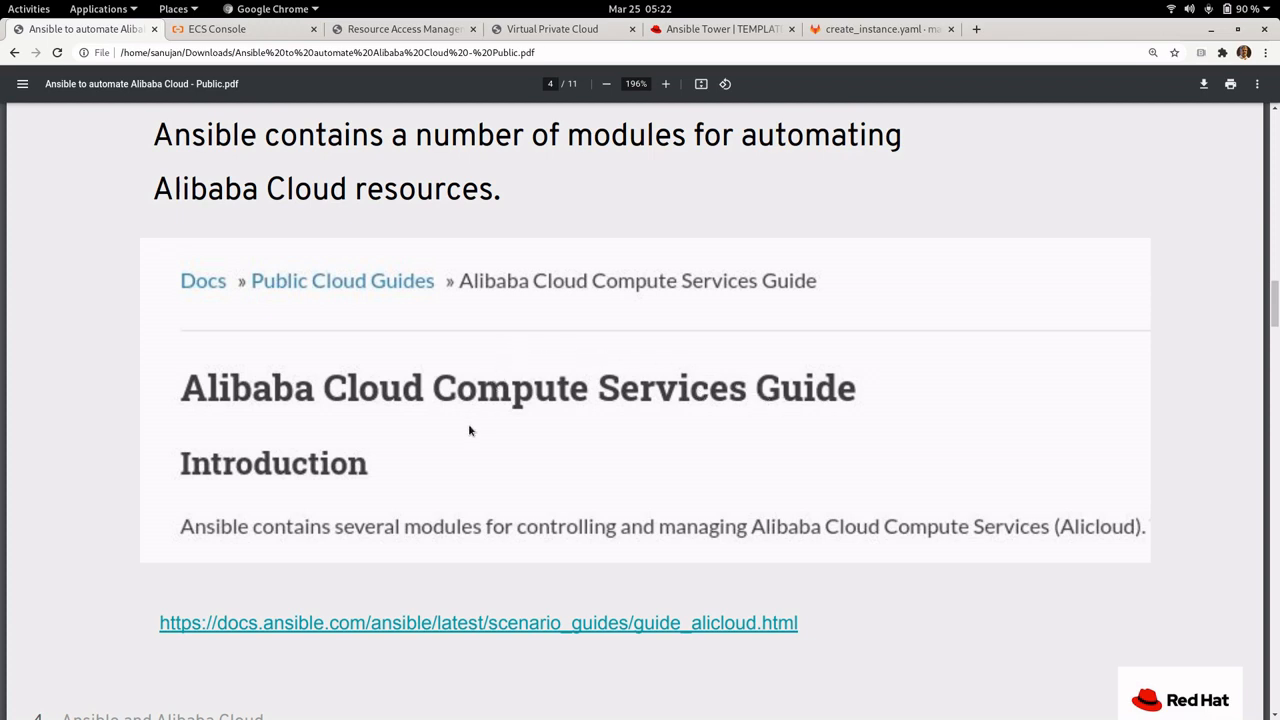
mouse_move(448, 508)
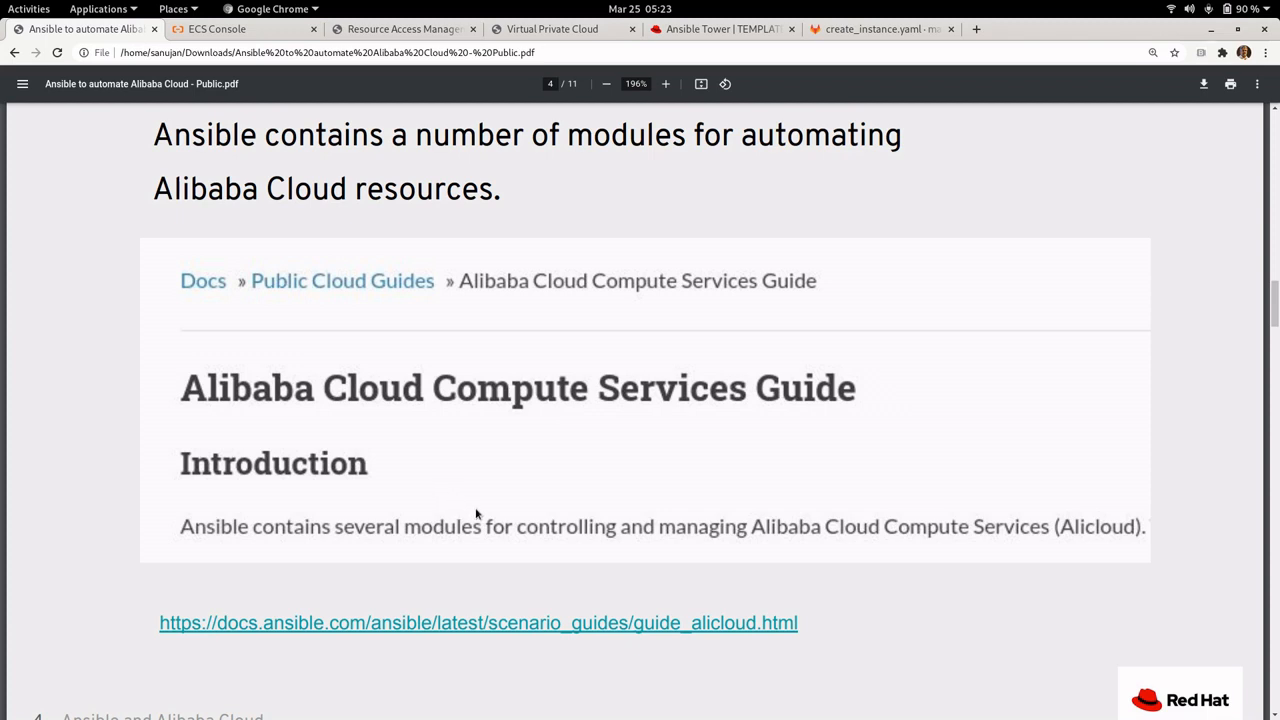
mouse_move(536, 448)
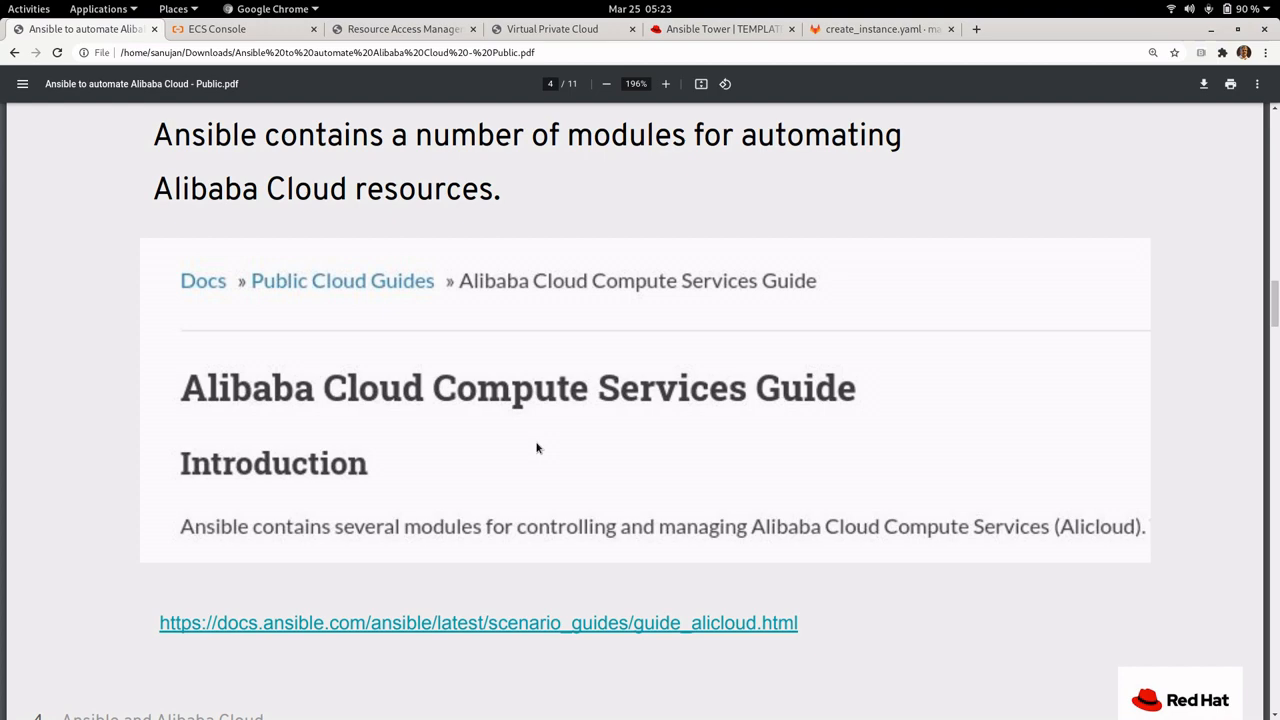
scroll("down", 3)
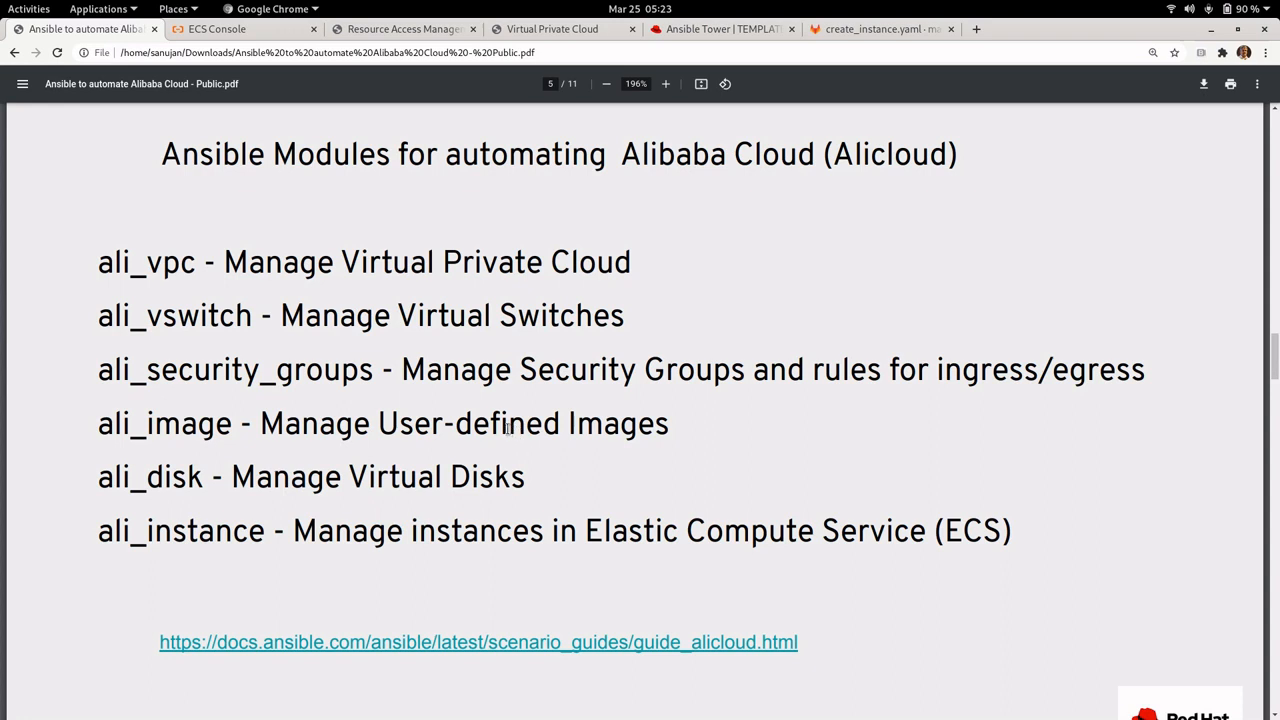
mouse_move(160, 268)
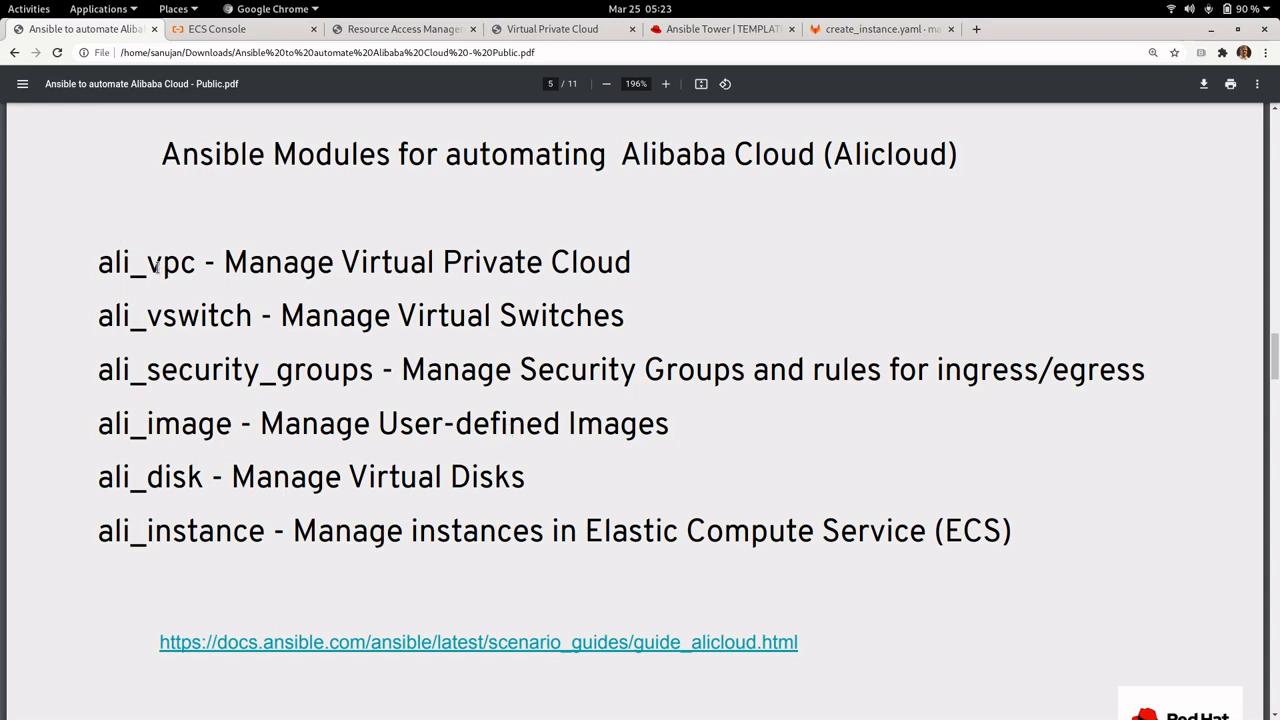
mouse_move(452, 256)
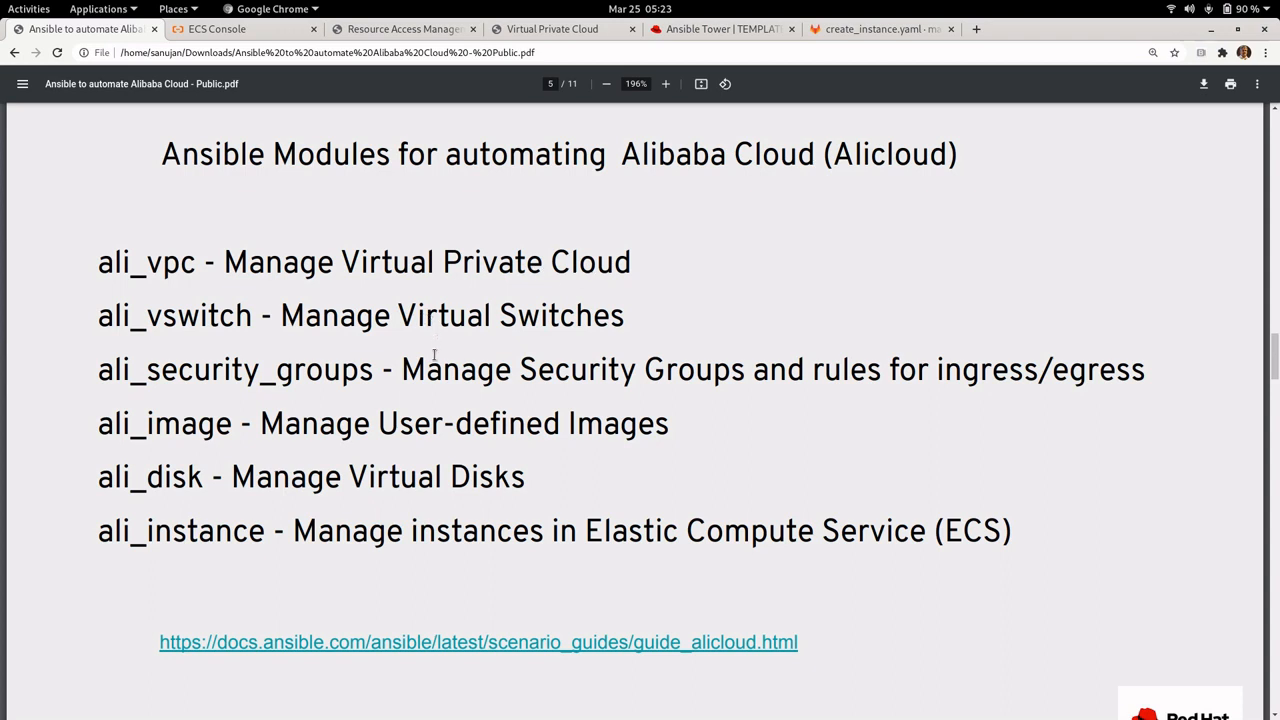
mouse_move(424, 404)
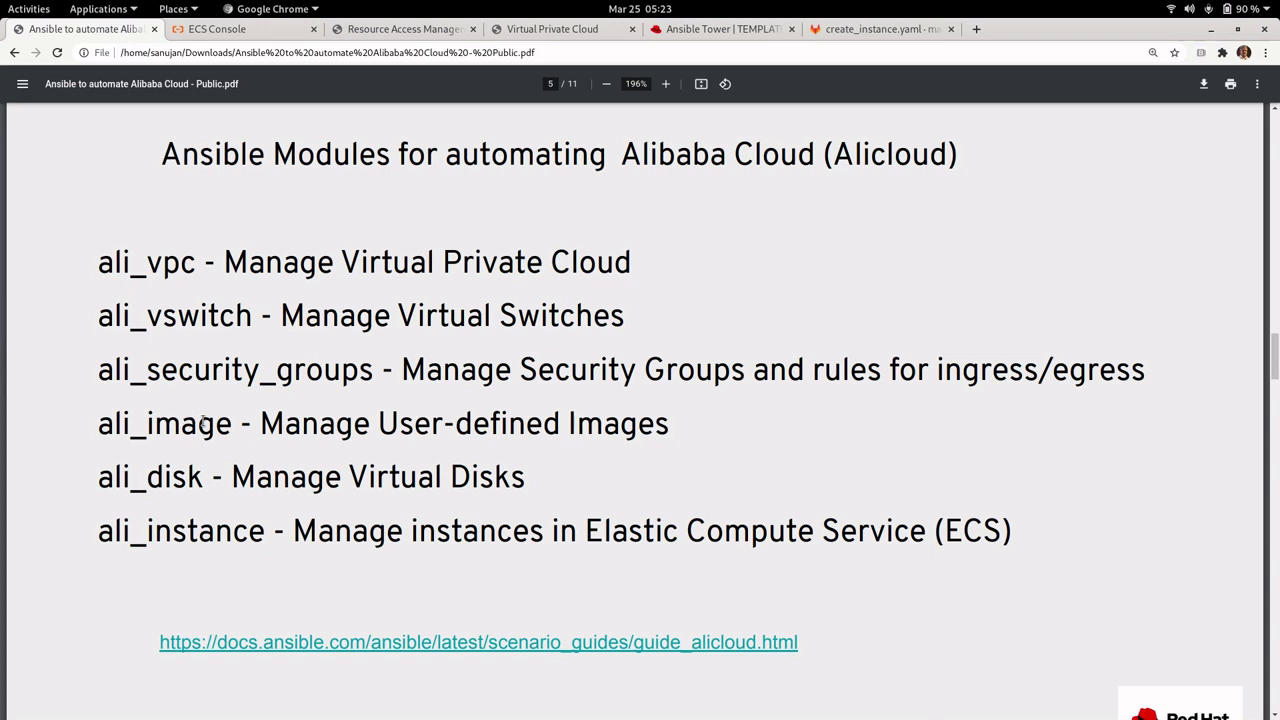
mouse_move(190, 464)
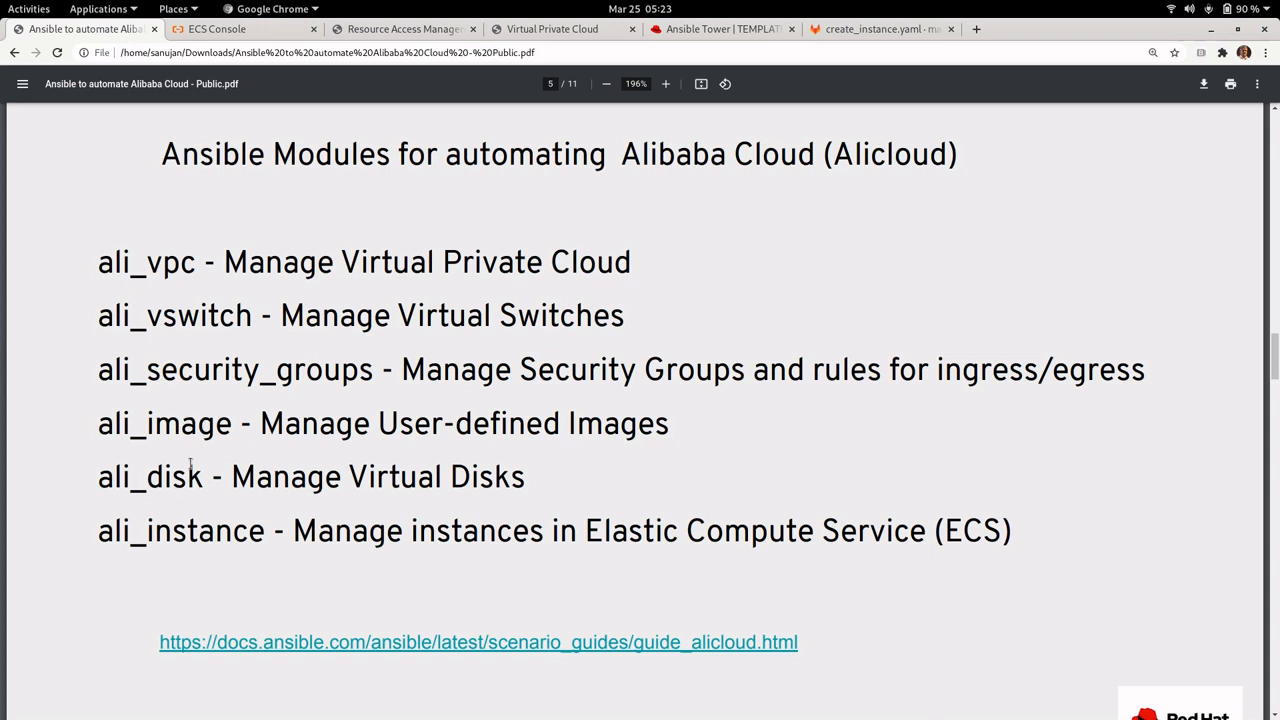
mouse_move(452, 350)
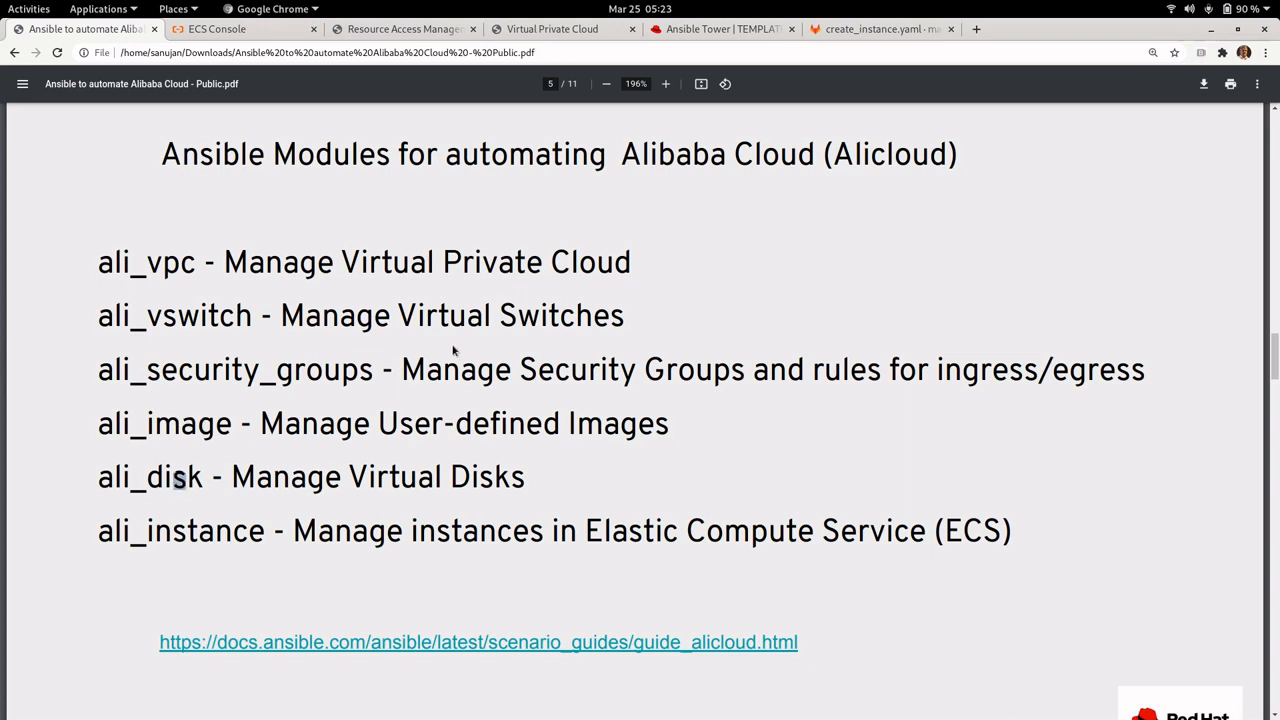
Step: Highlight the alicloud_secret_key variable on the Custom Credentials slide, then switch to Ansible Tower
scroll("down", 3)
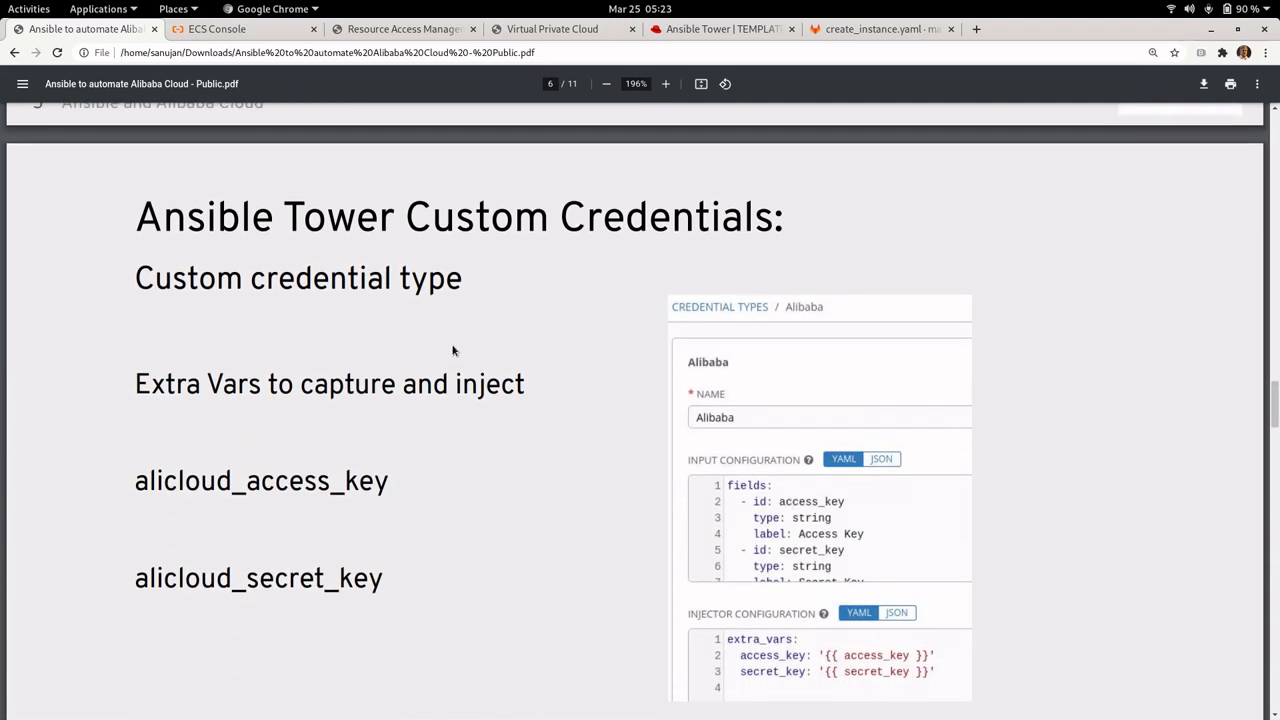
scroll("up", 3)
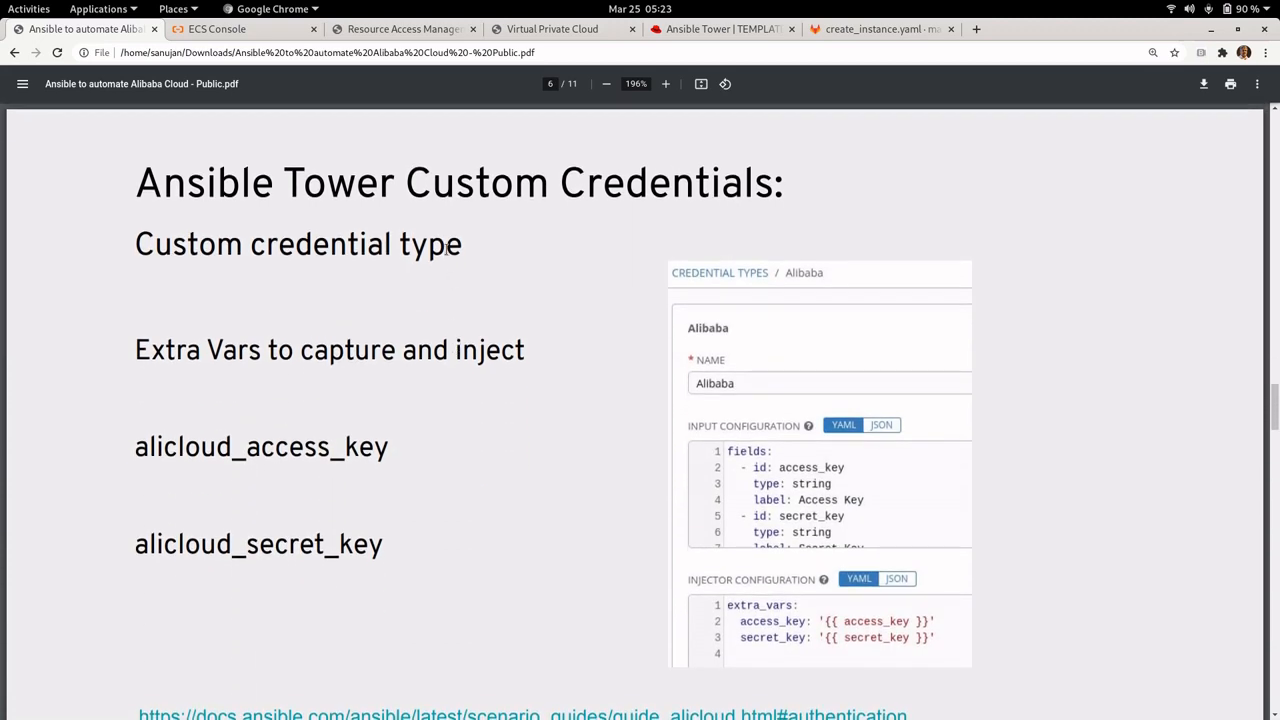
double_click(476, 182)
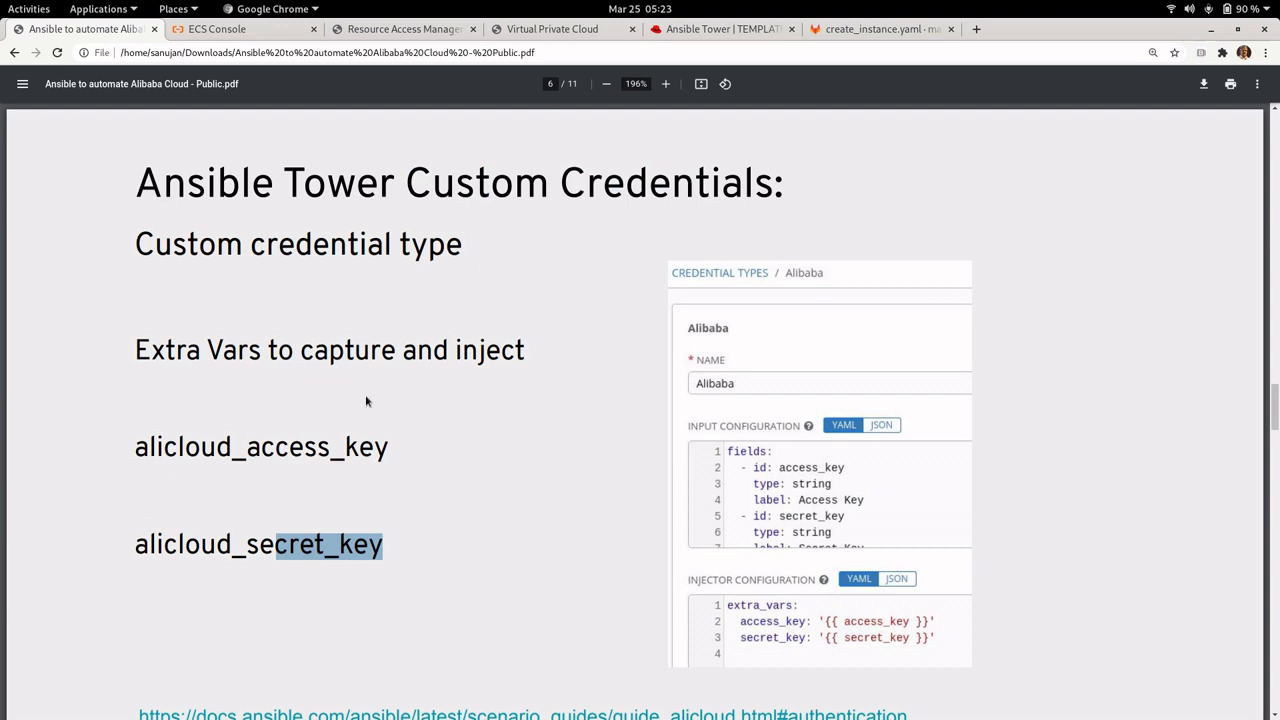
left_click(720, 28)
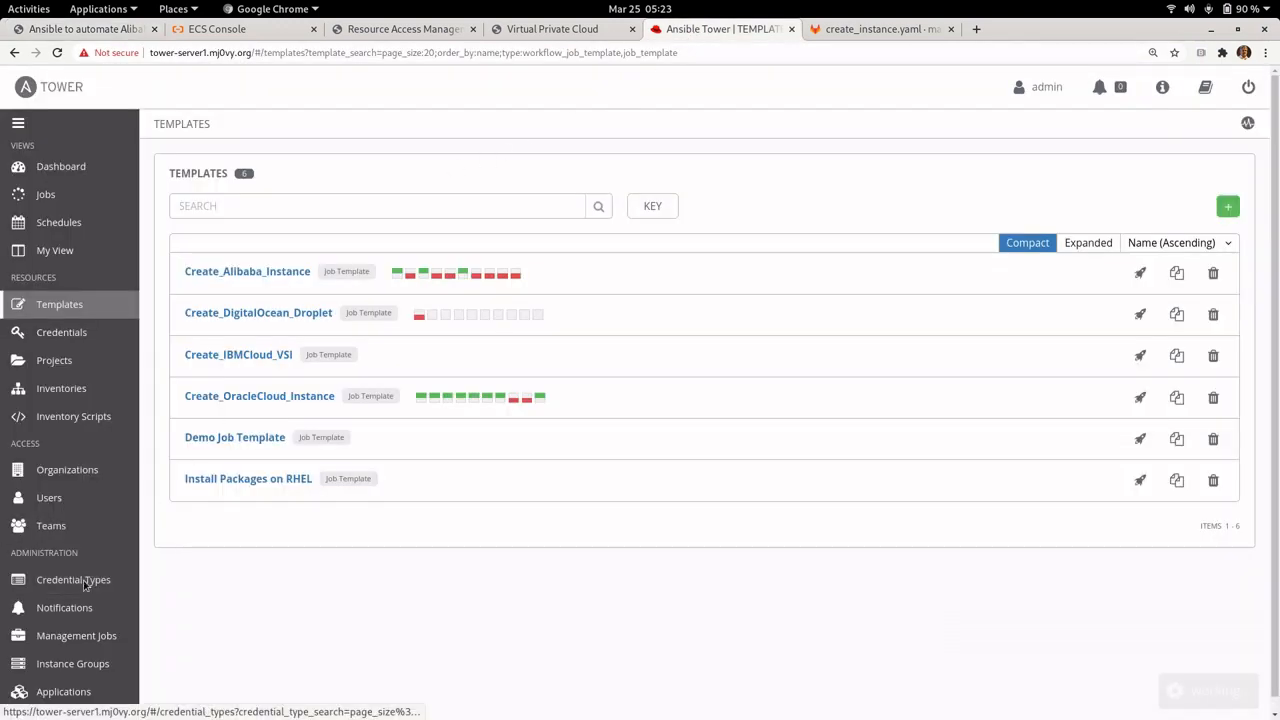
Step: Show the Alibaba credential type with its access_key and secret_key fields and extra_vars injector
left_click(72, 580)
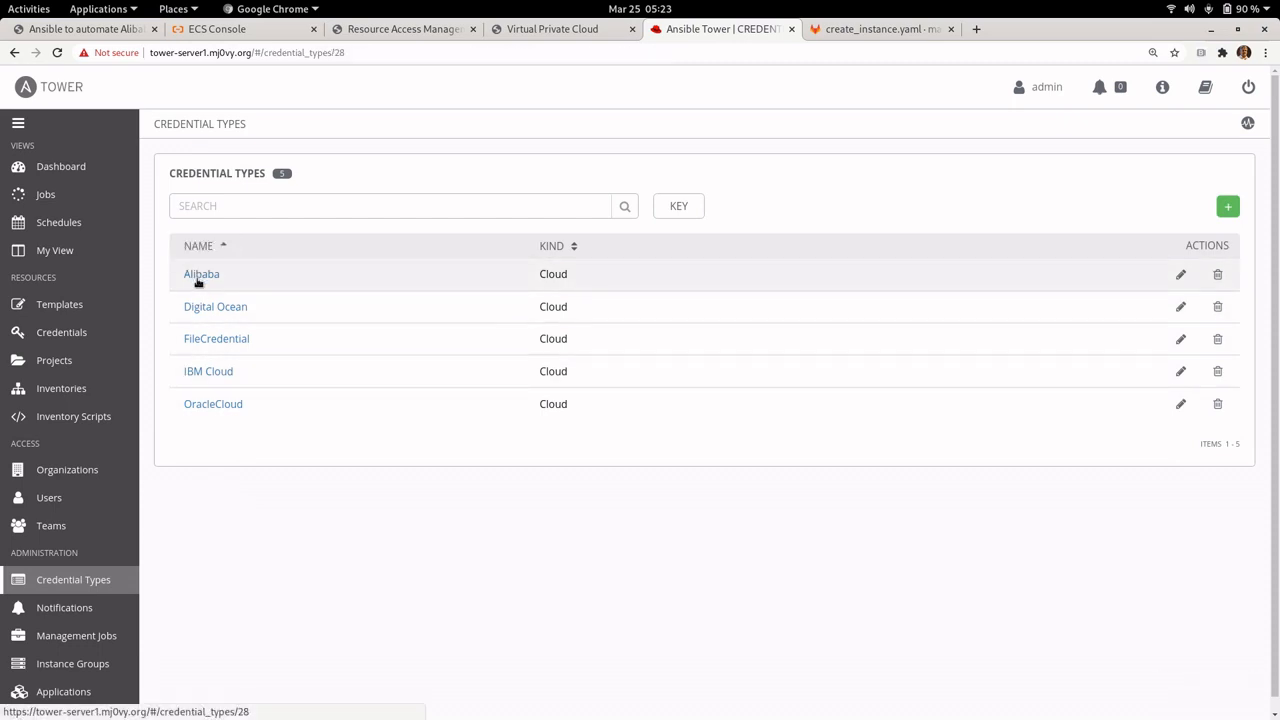
left_click(200, 272)
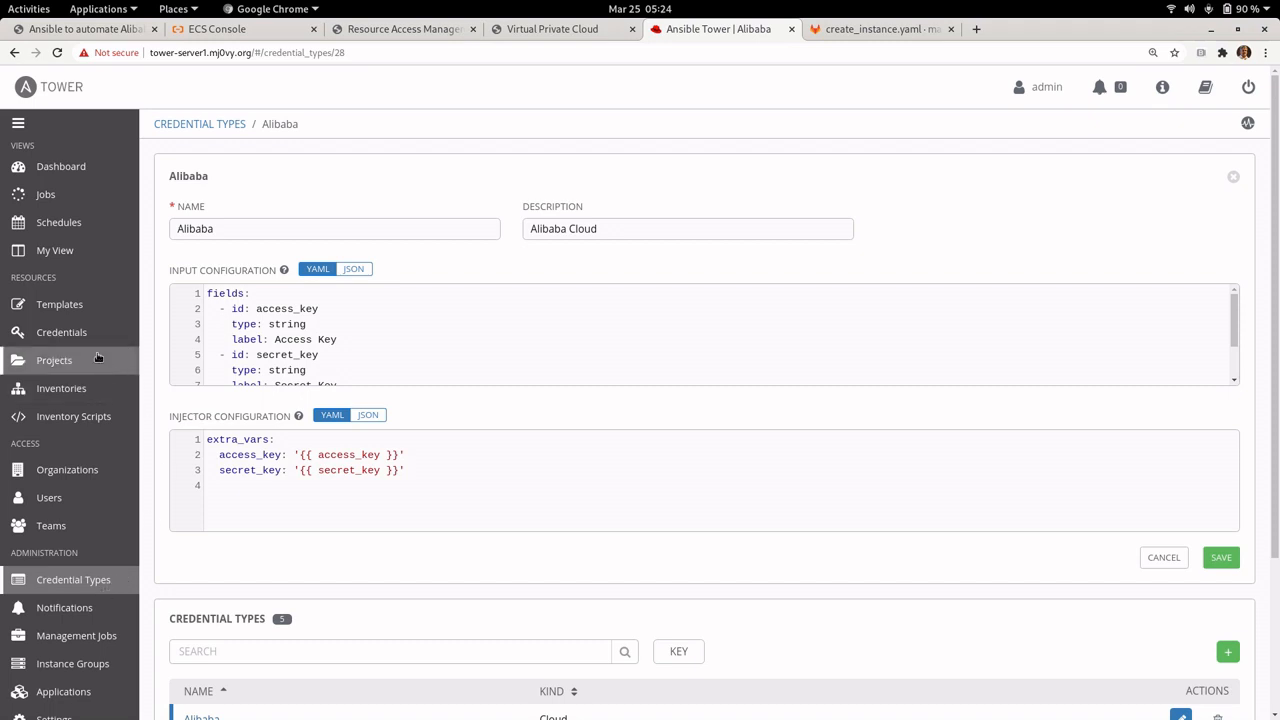
Step: Start a new credential of type Alibaba, then bring up the Alibaba Cloud access keys page
left_click(60, 332)
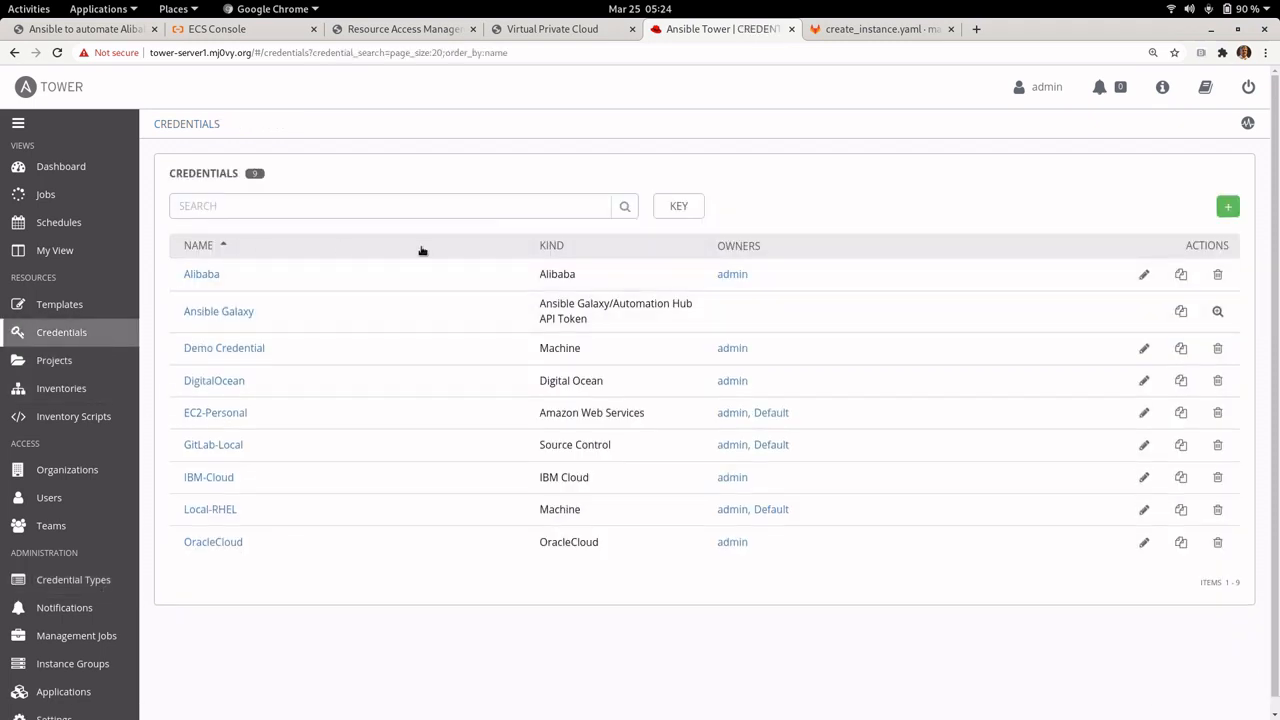
left_click(1228, 206)
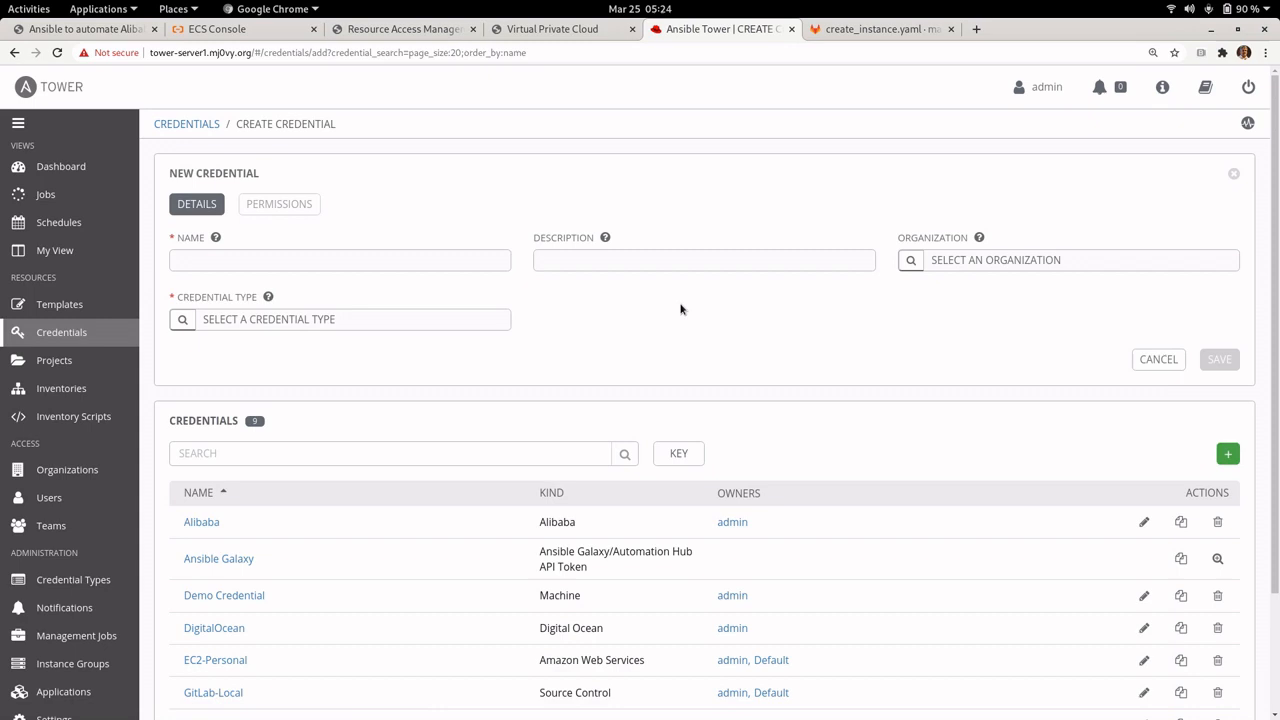
left_click(340, 320)
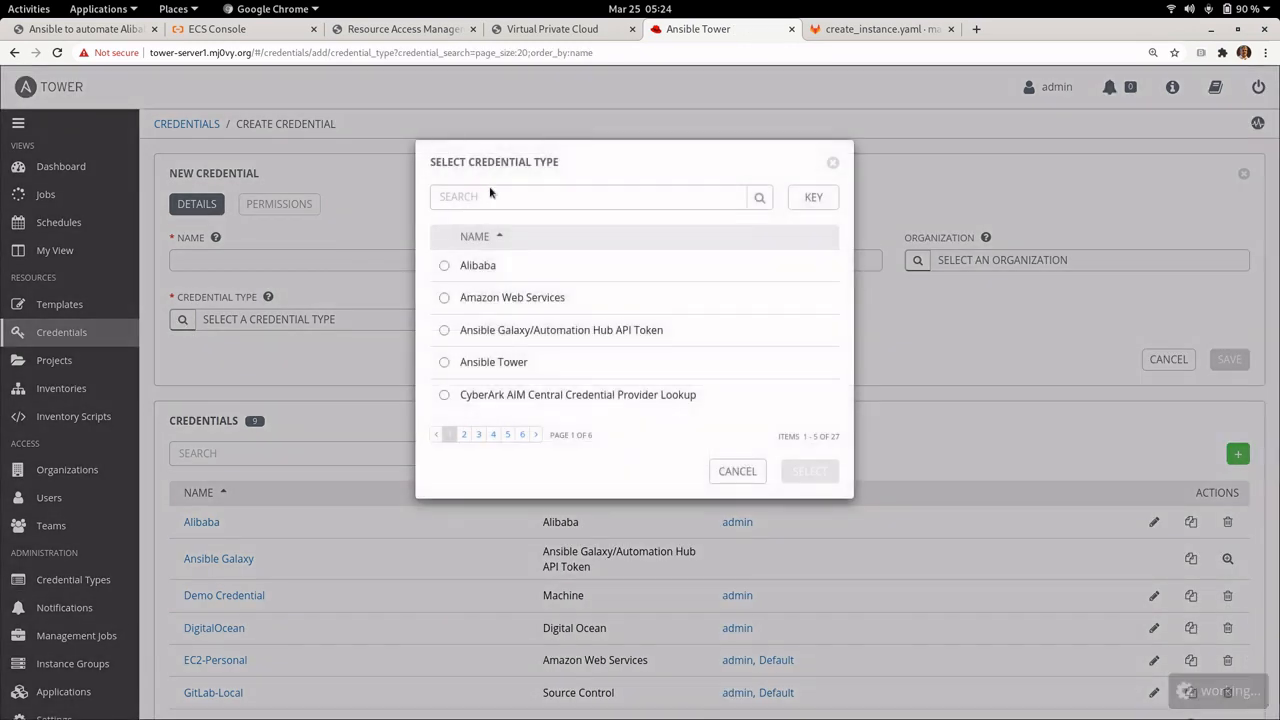
left_click(444, 264)
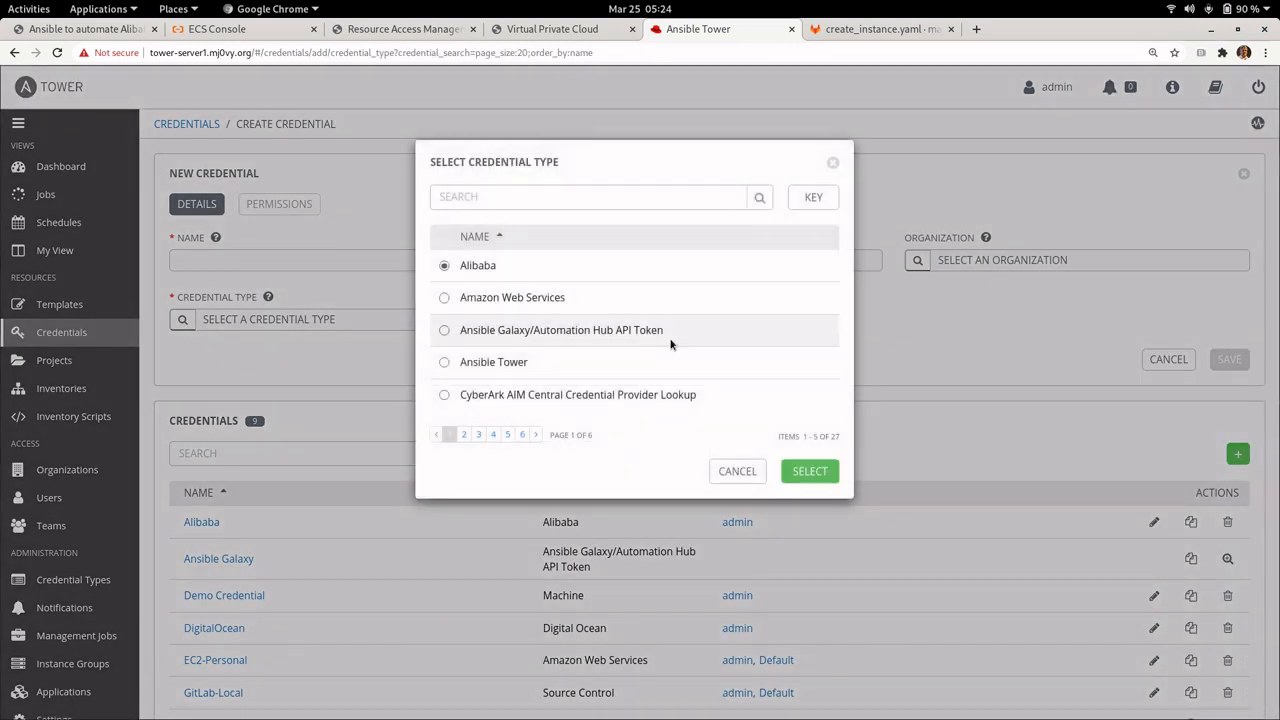
left_click(808, 472)
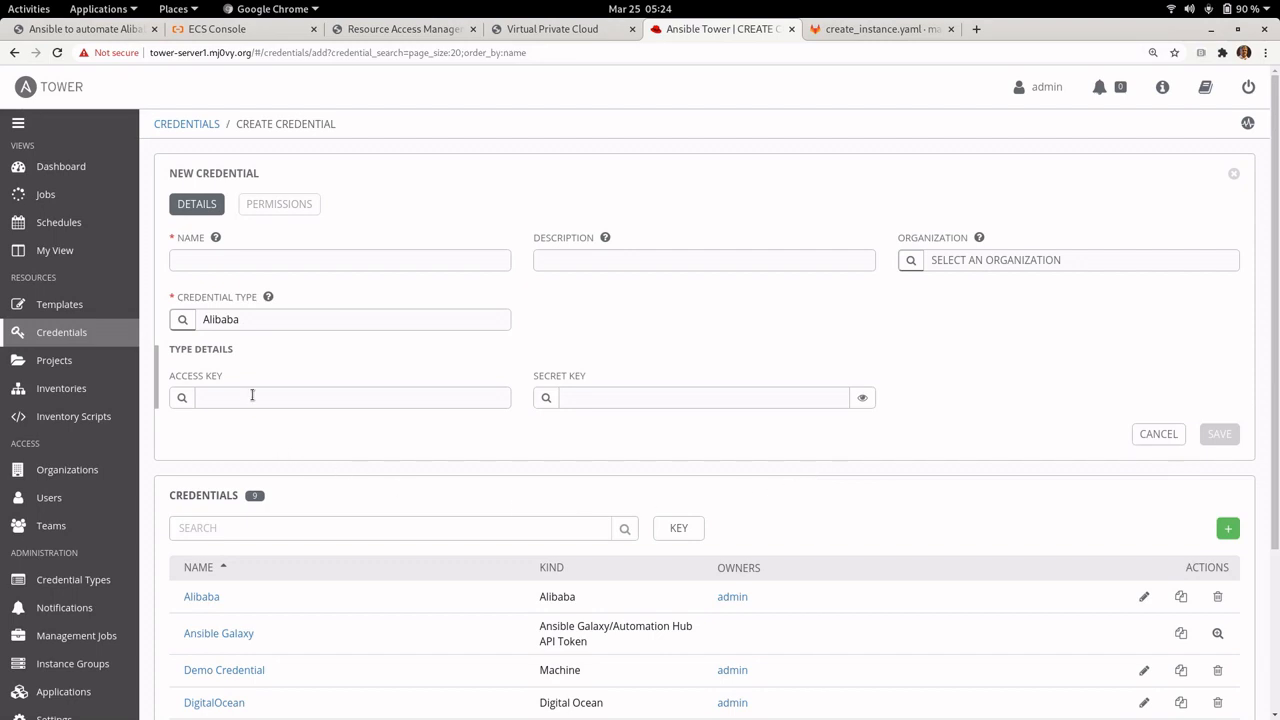
mouse_move(652, 360)
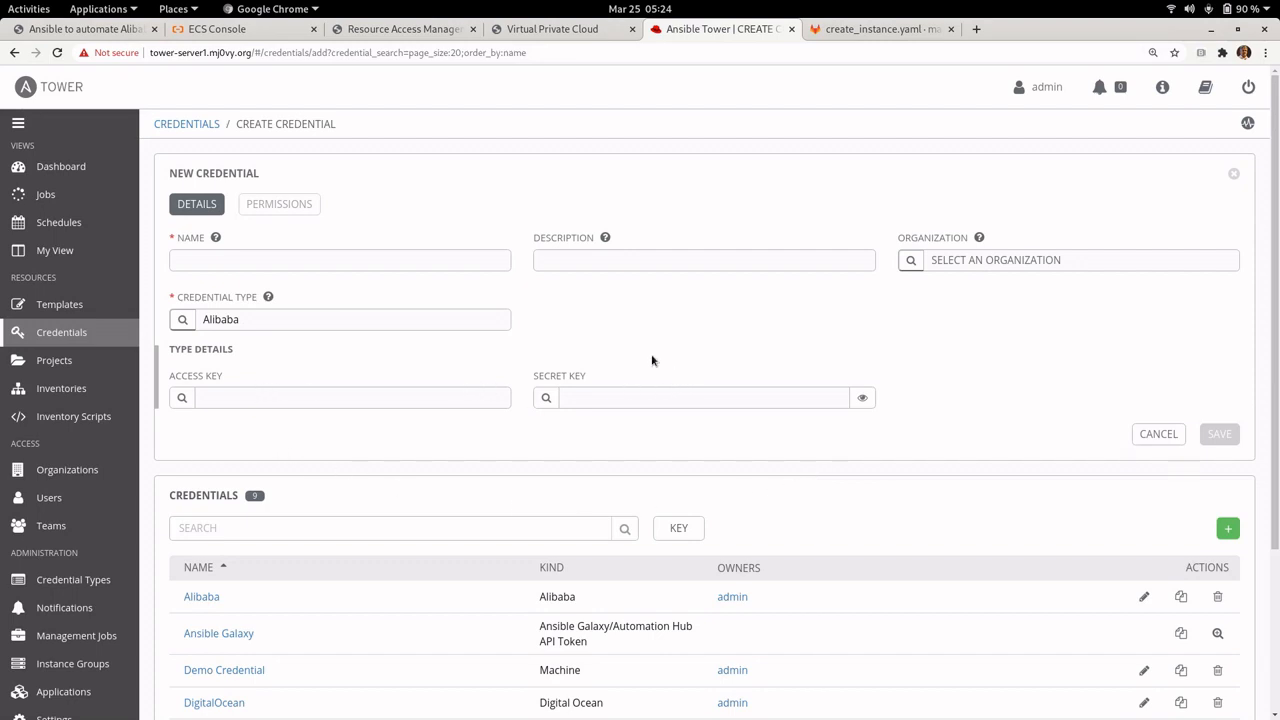
left_click(404, 28)
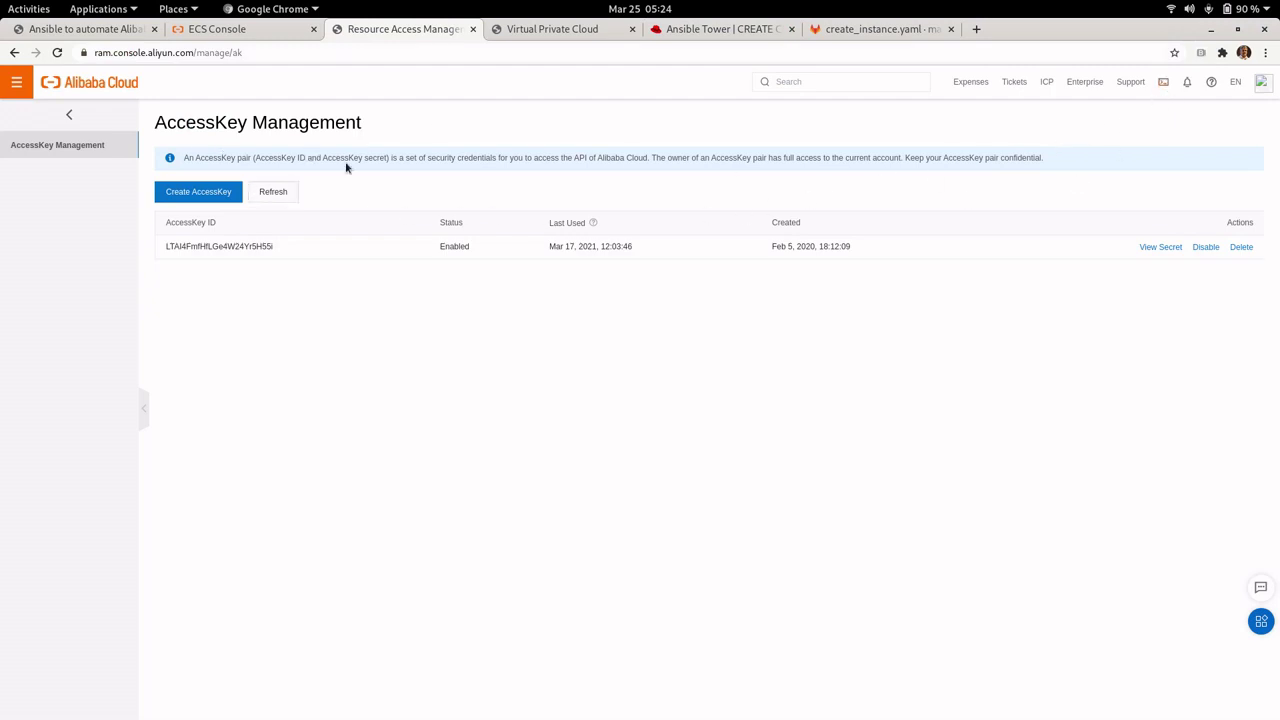
mouse_move(100, 90)
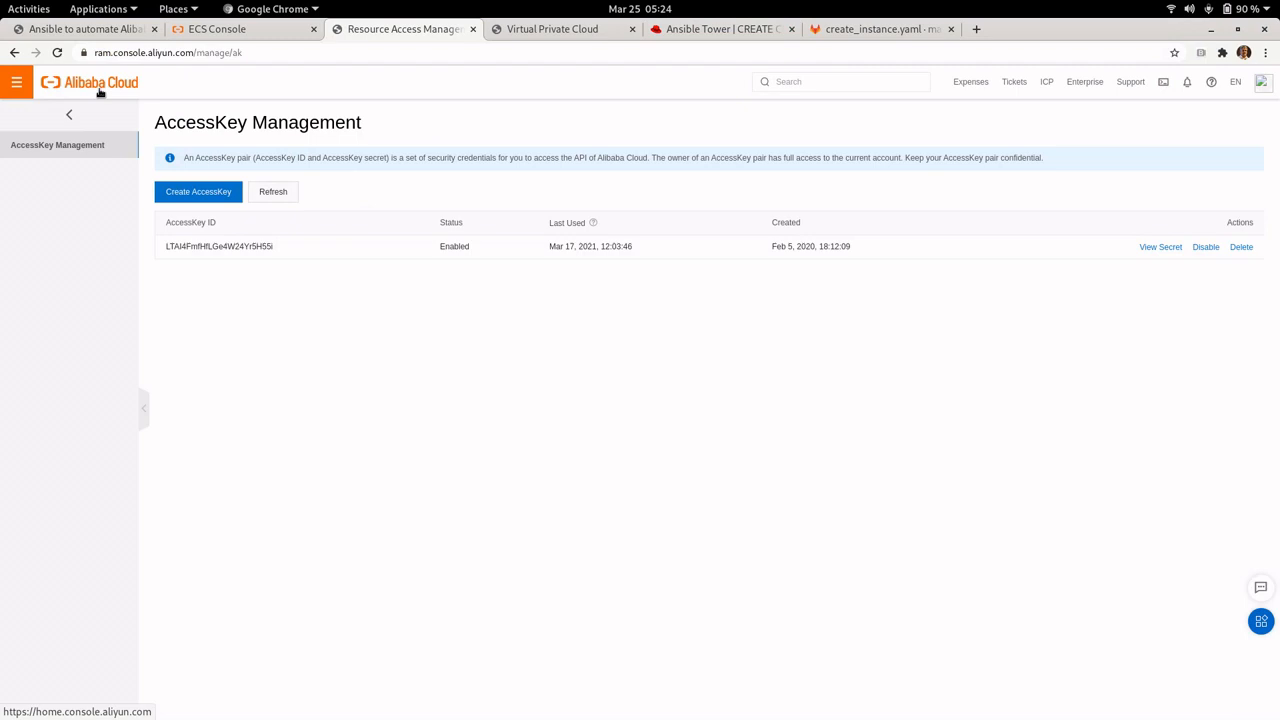
mouse_move(432, 80)
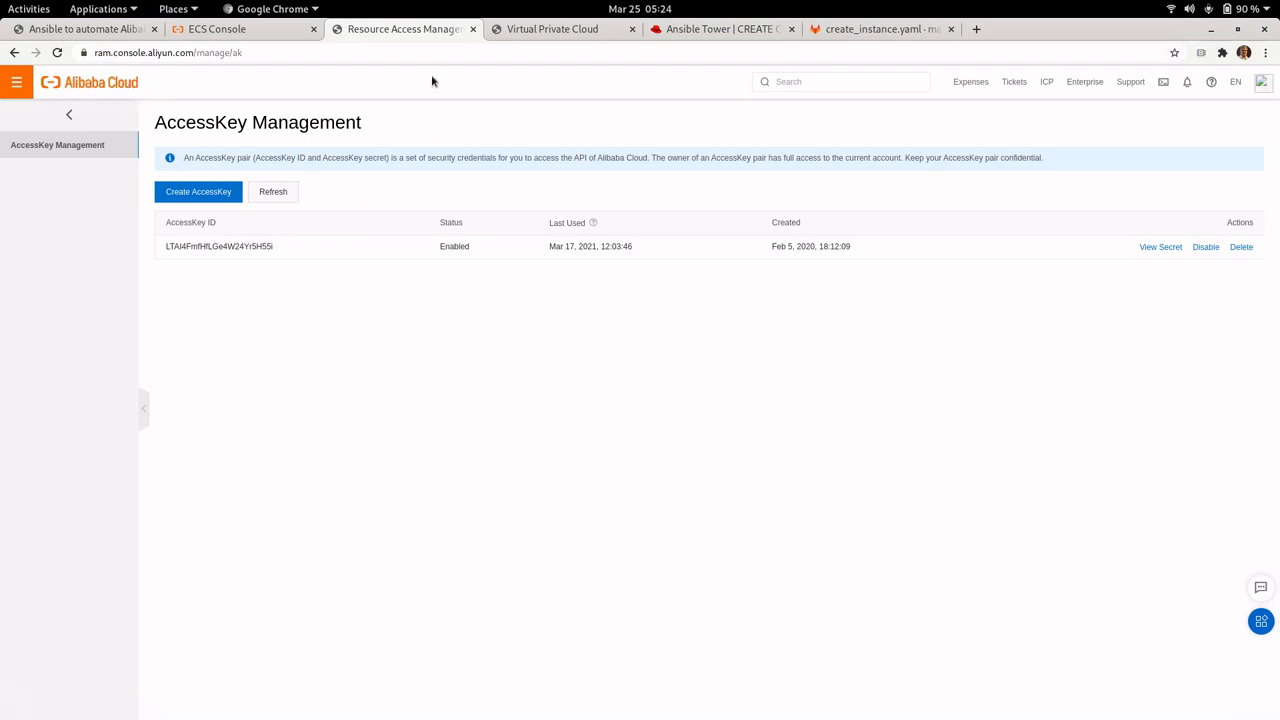
mouse_move(210, 246)
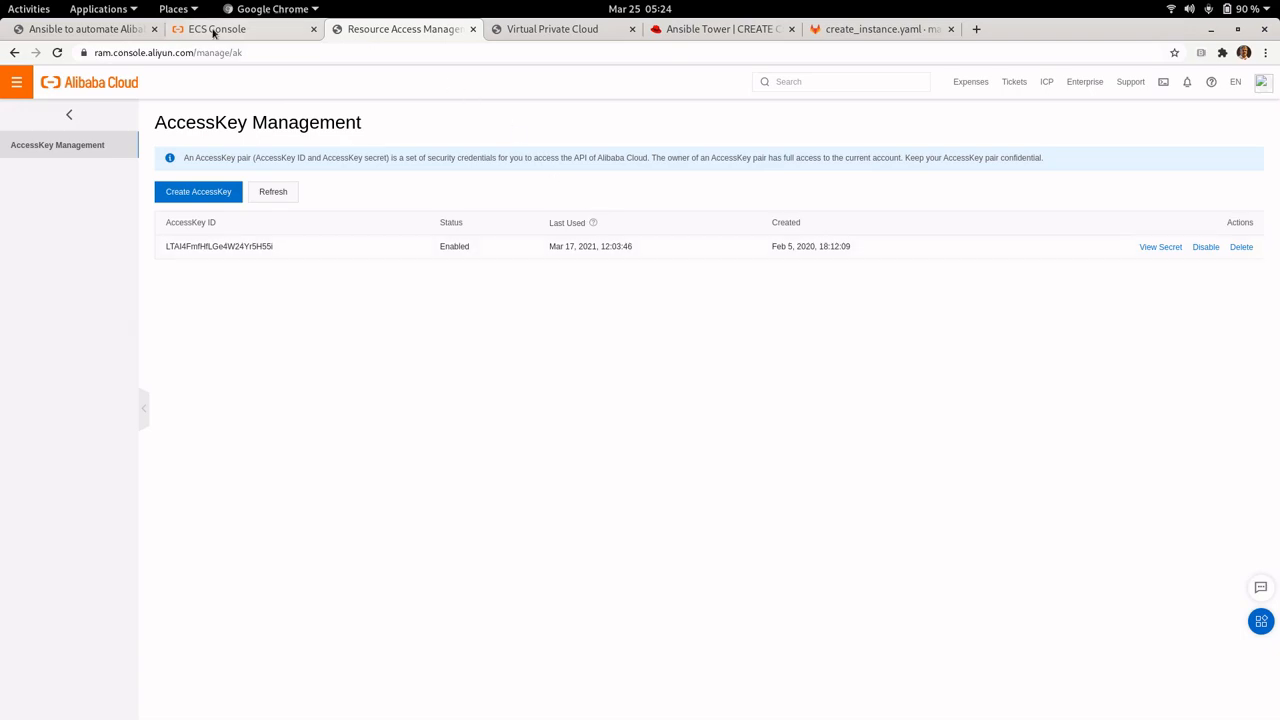
Step: Return from the AccessKey Management page to the Ansible slide deck
left_click(80, 28)
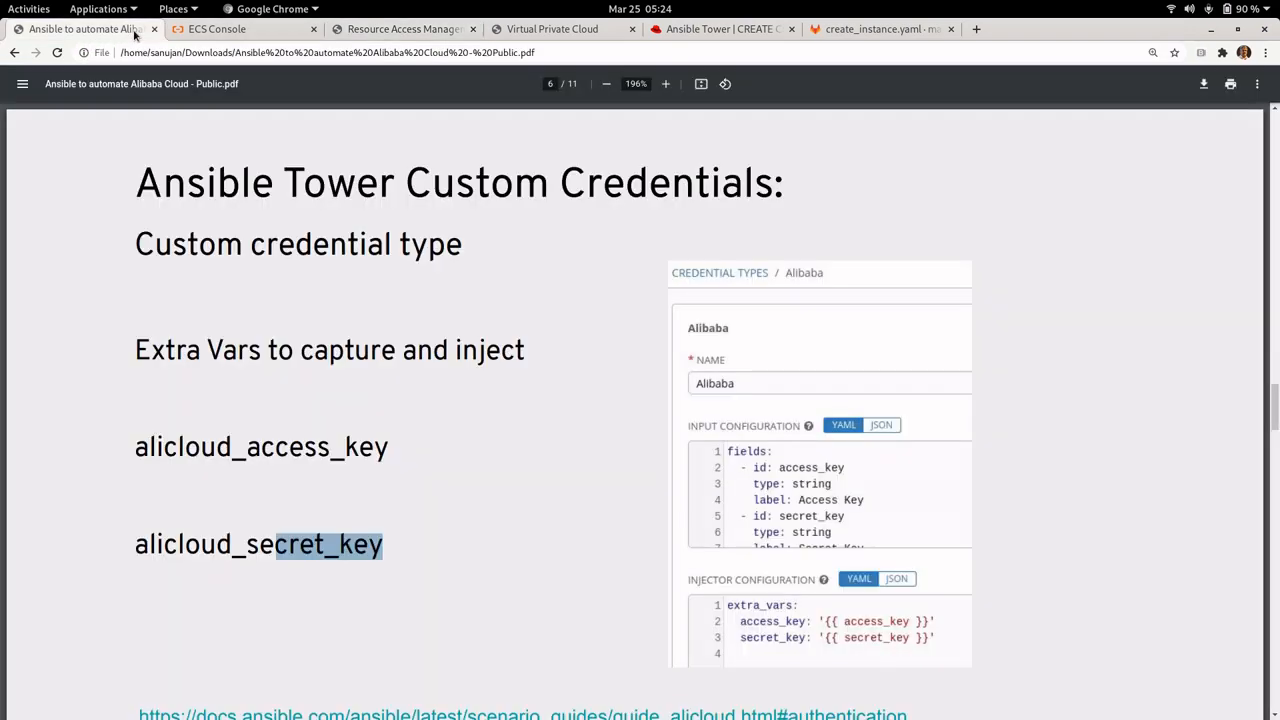
Step: Scroll to the playbook variables slide (region ap-south-1, disk size 40, CIDR 192.168.0.0/24) and on to Task #1
scroll("down", 3)
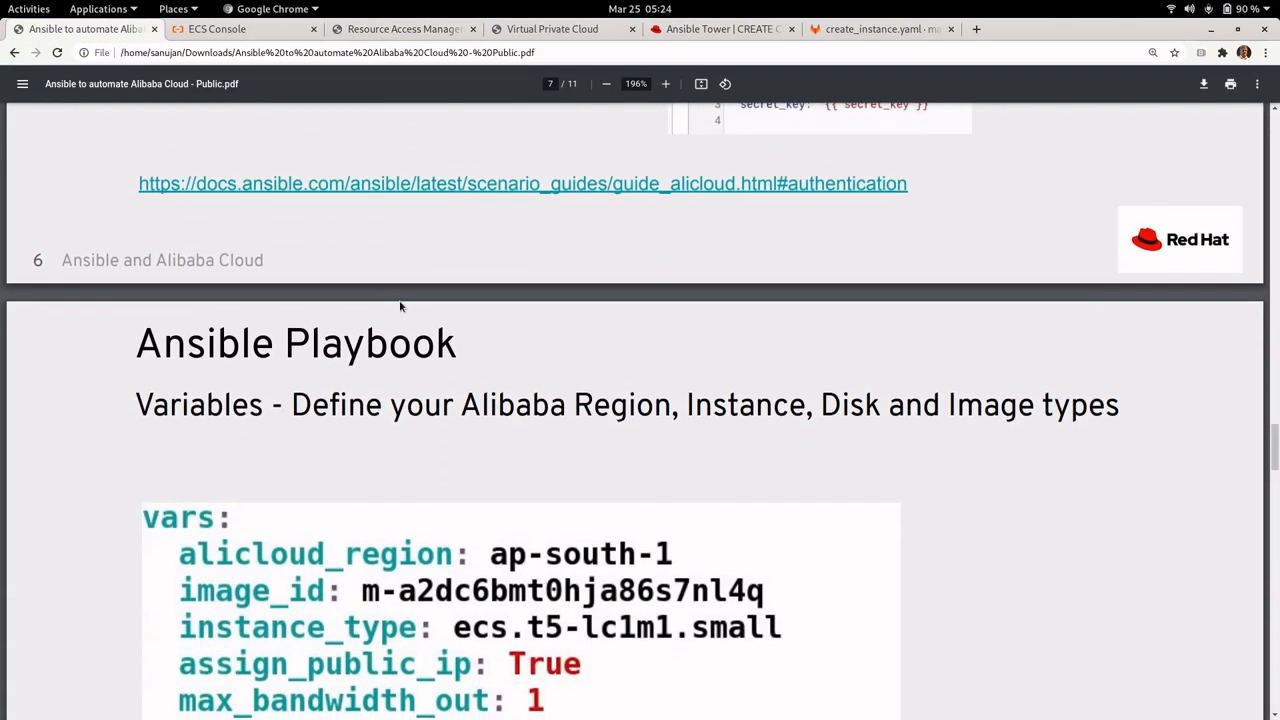
scroll("down", 3)
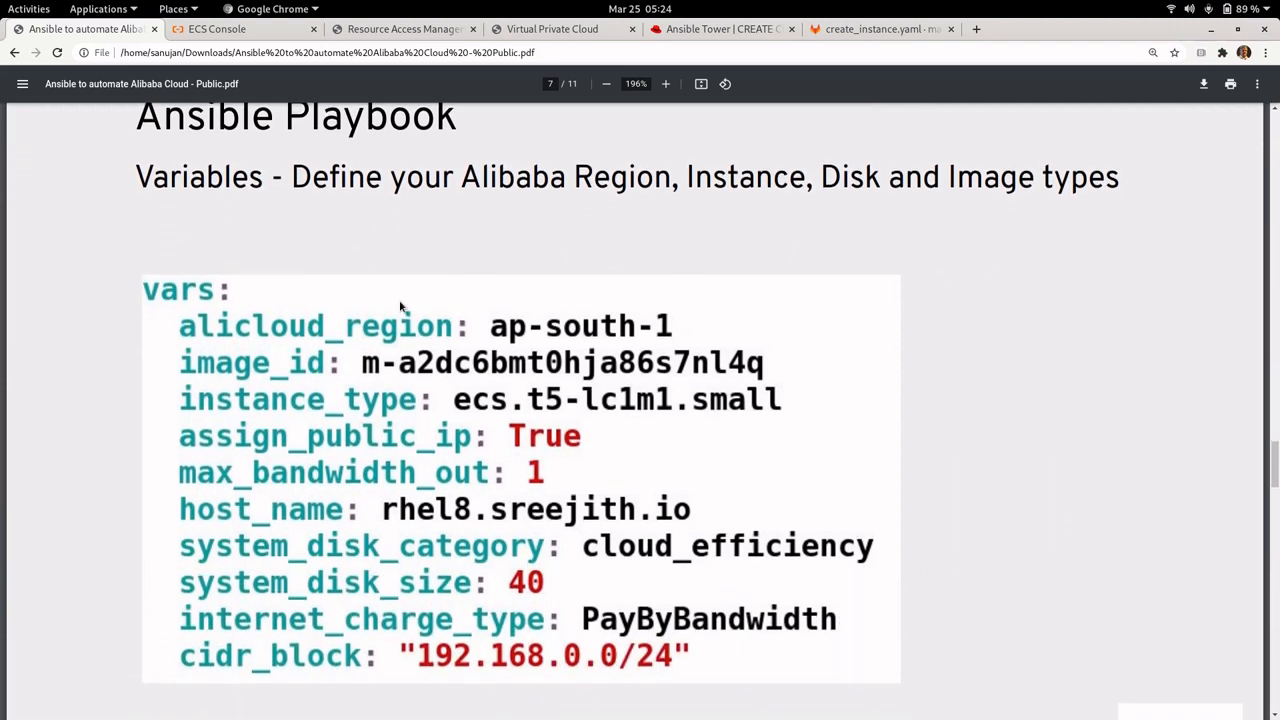
scroll("down", 3)
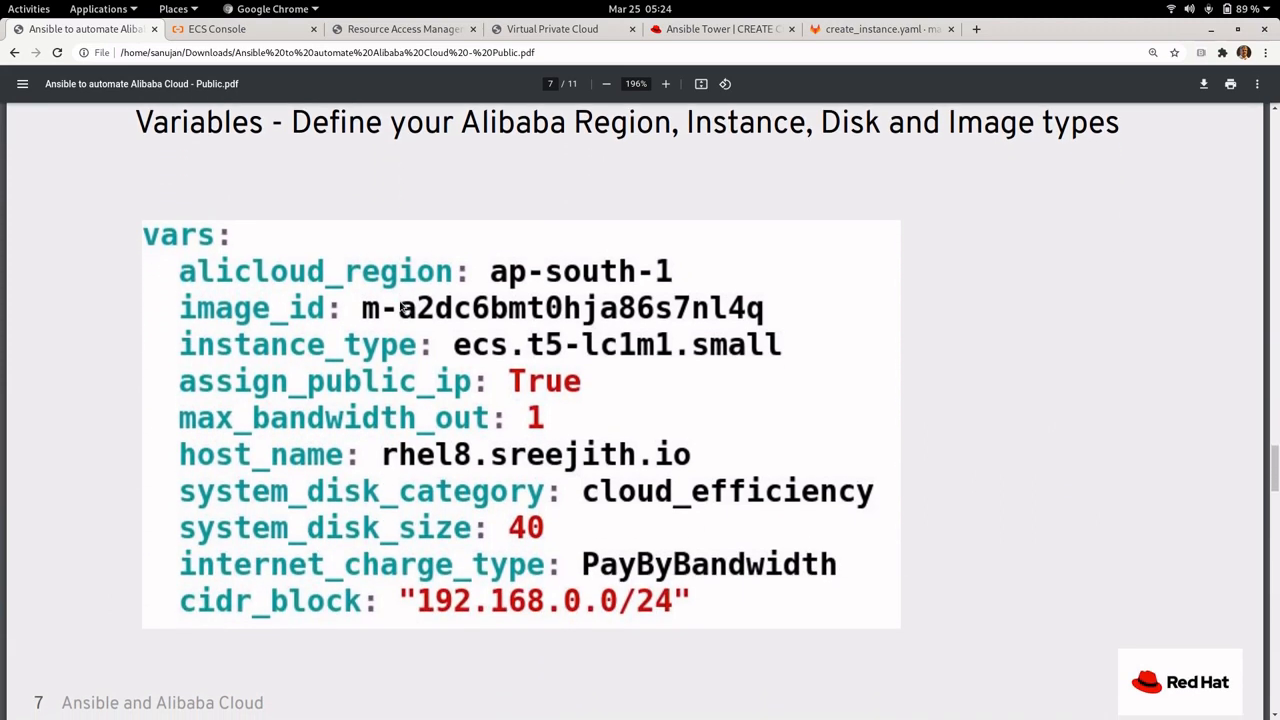
mouse_move(344, 324)
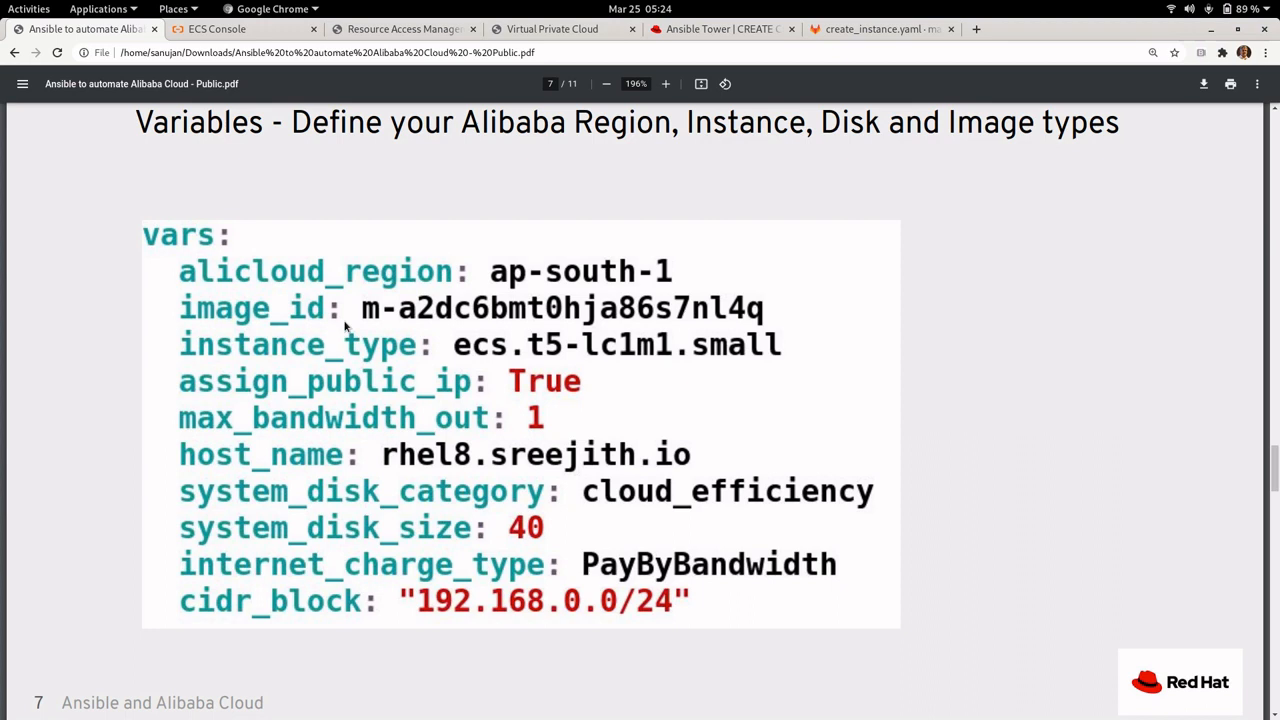
mouse_move(224, 270)
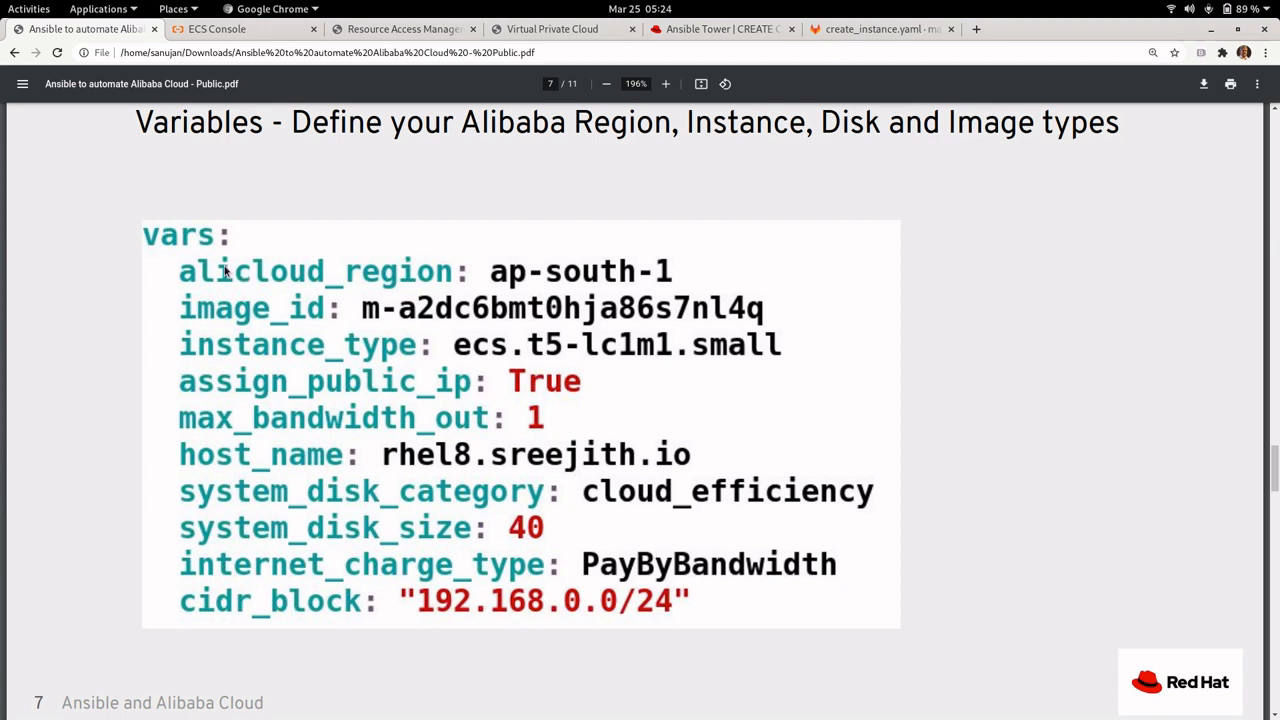
mouse_move(658, 326)
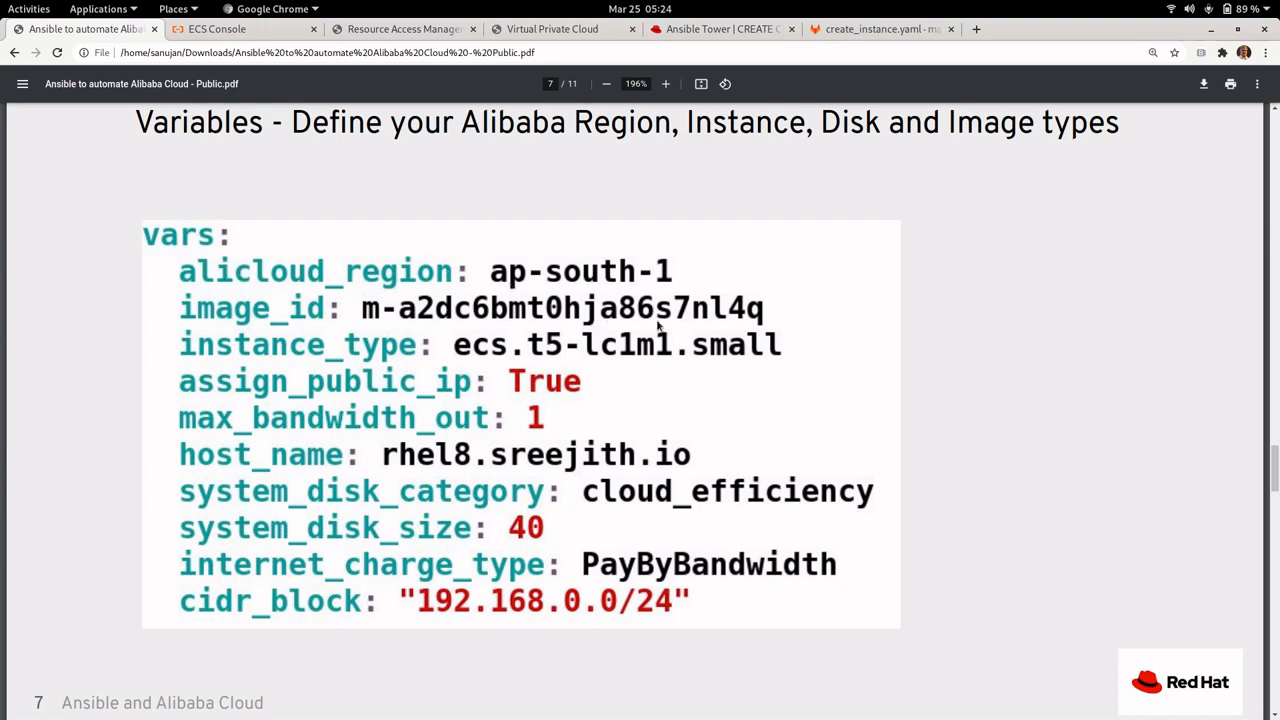
mouse_move(380, 328)
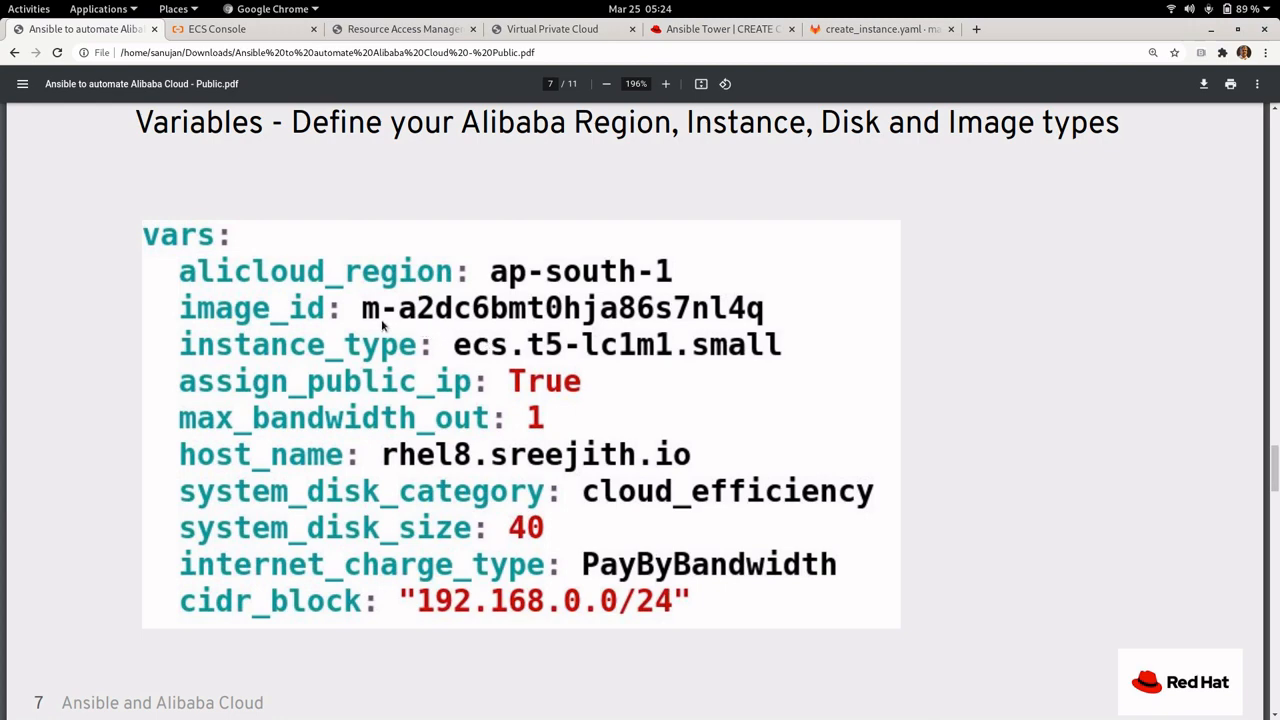
mouse_move(668, 318)
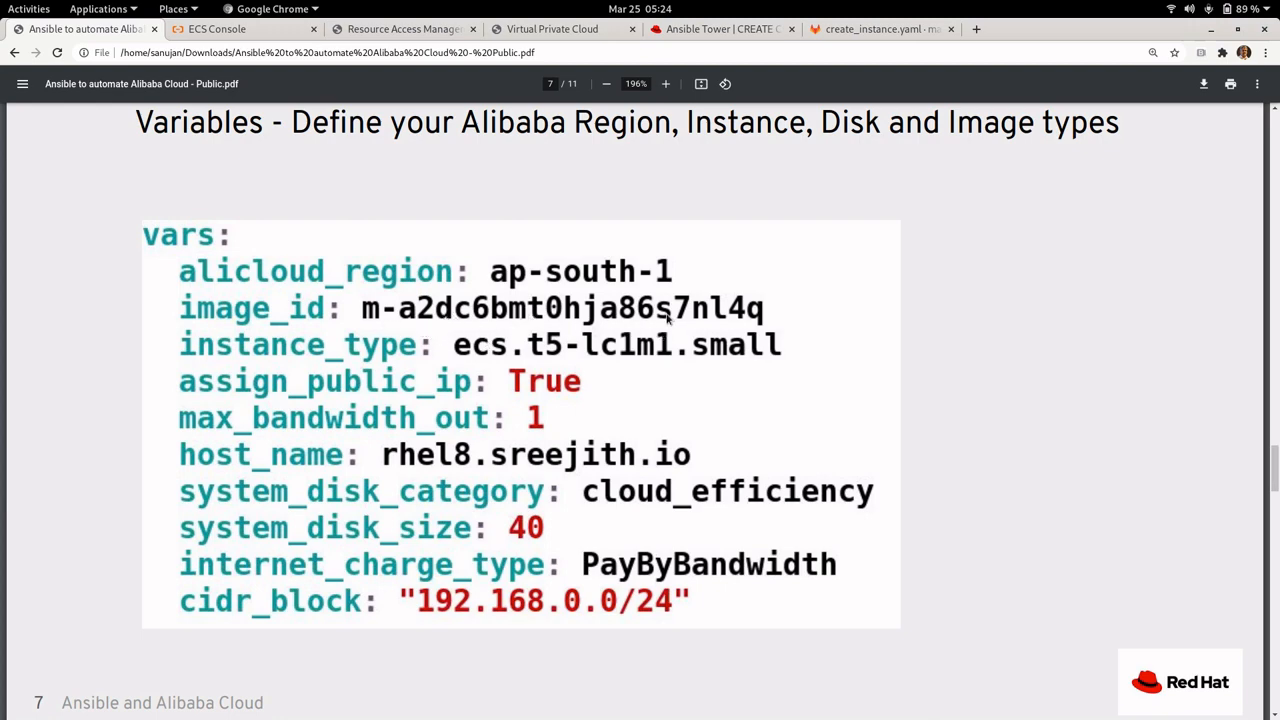
mouse_move(632, 350)
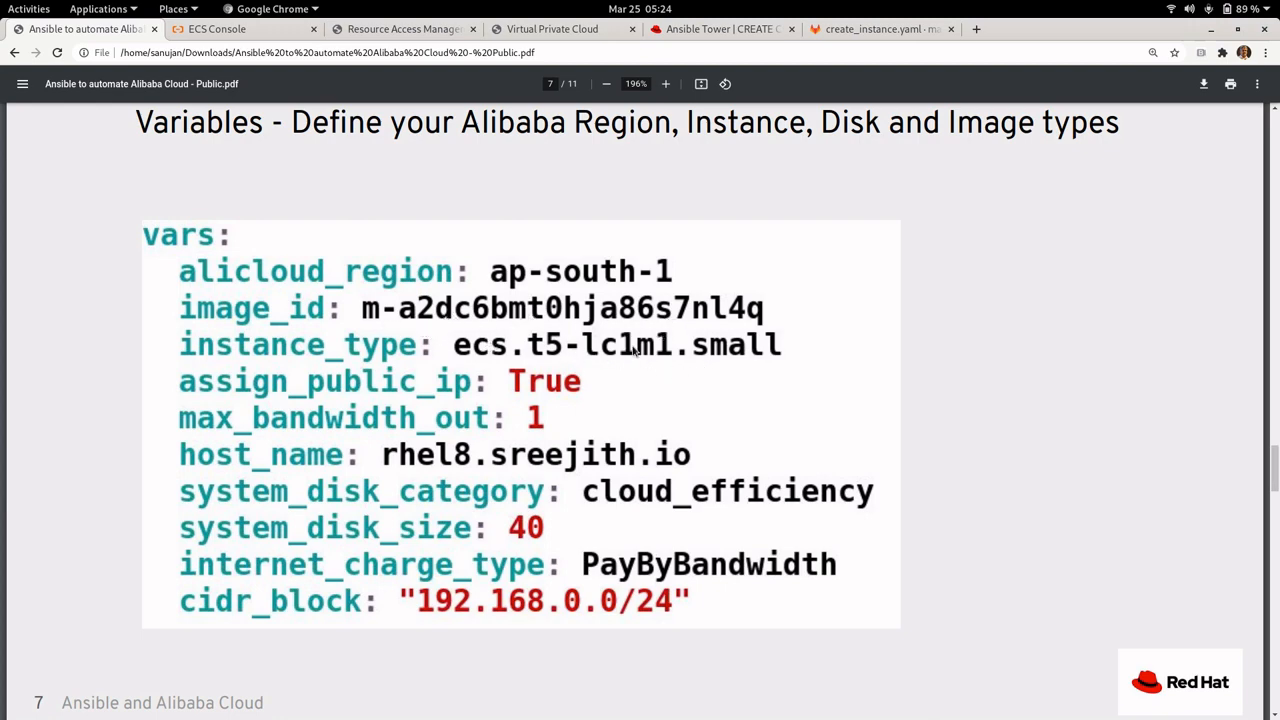
mouse_move(744, 356)
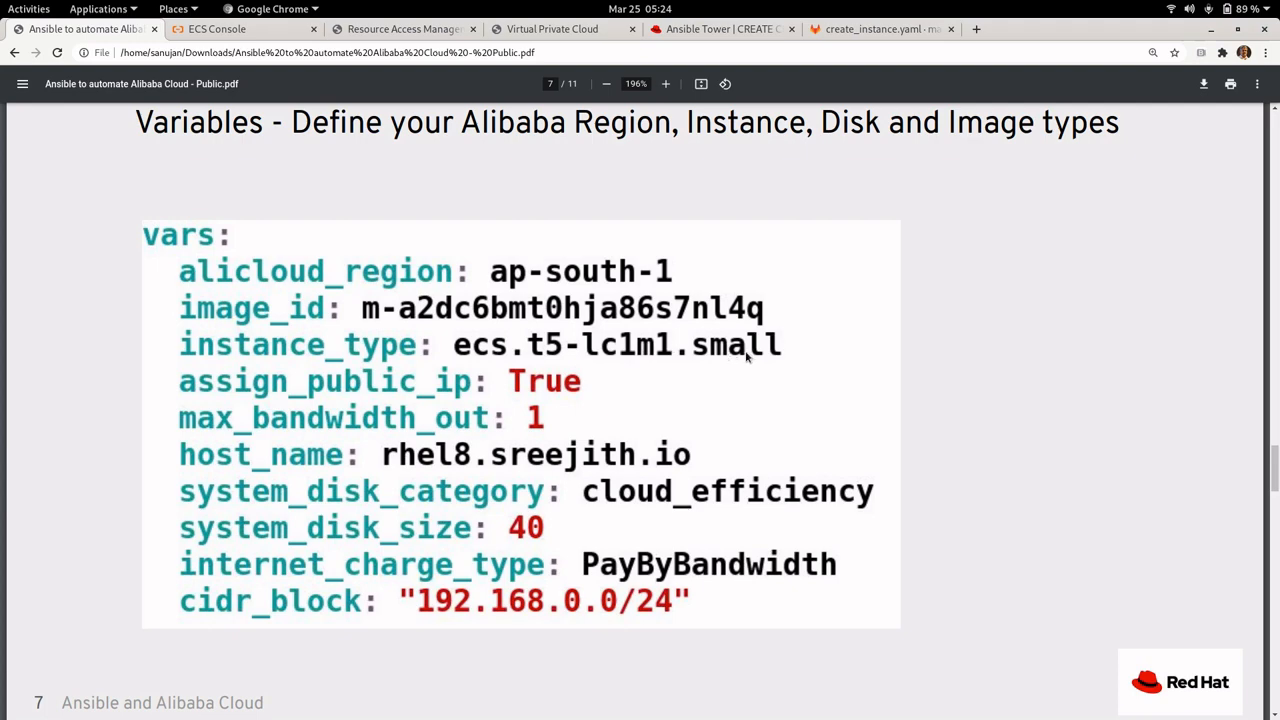
mouse_move(532, 394)
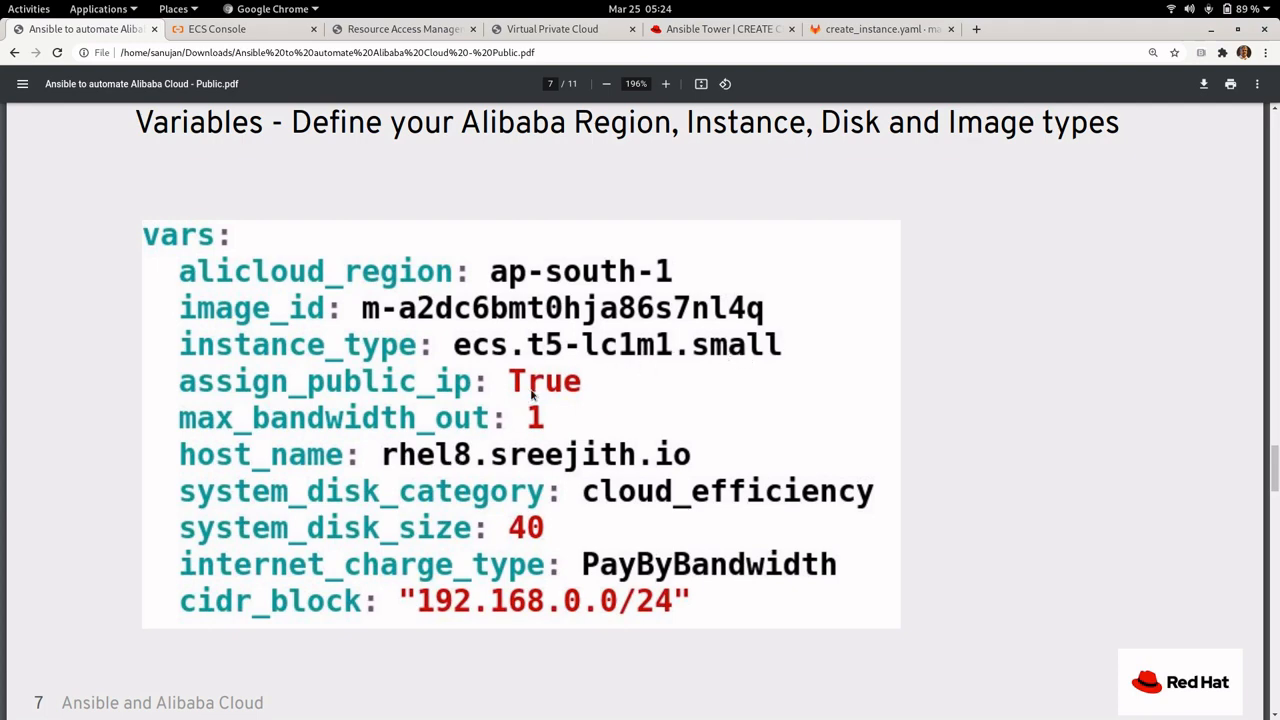
mouse_move(484, 490)
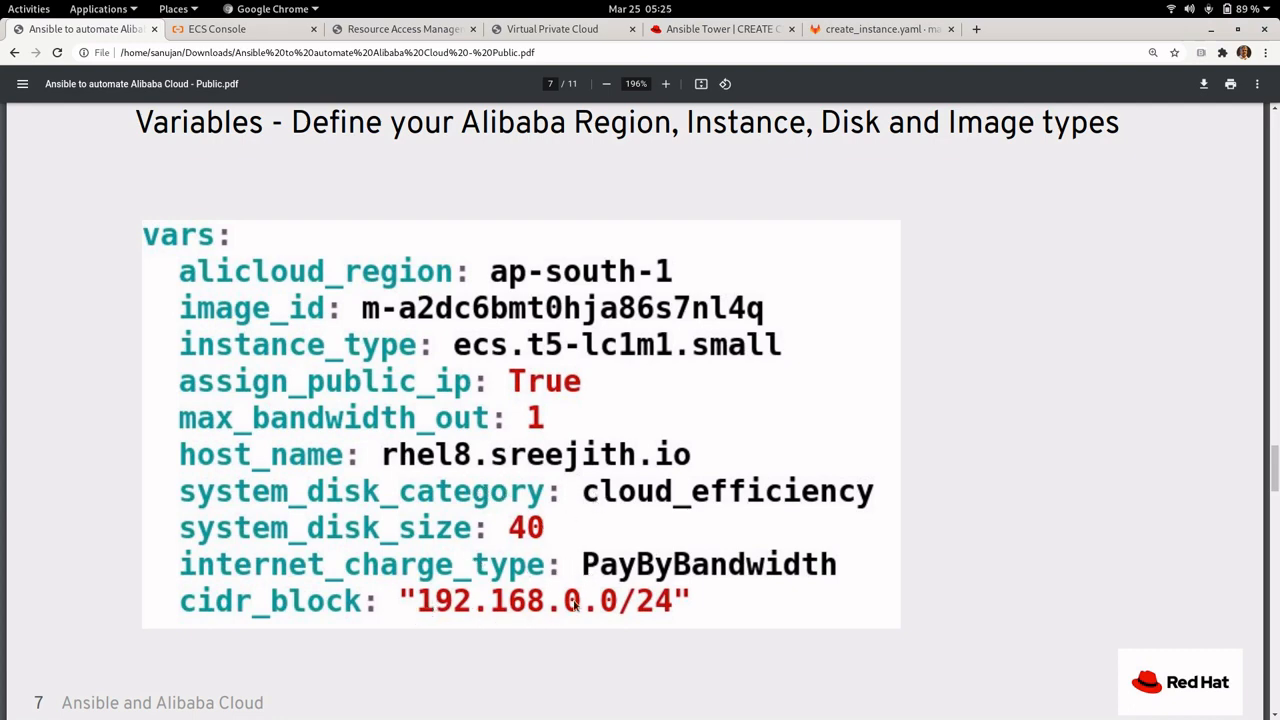
mouse_move(492, 430)
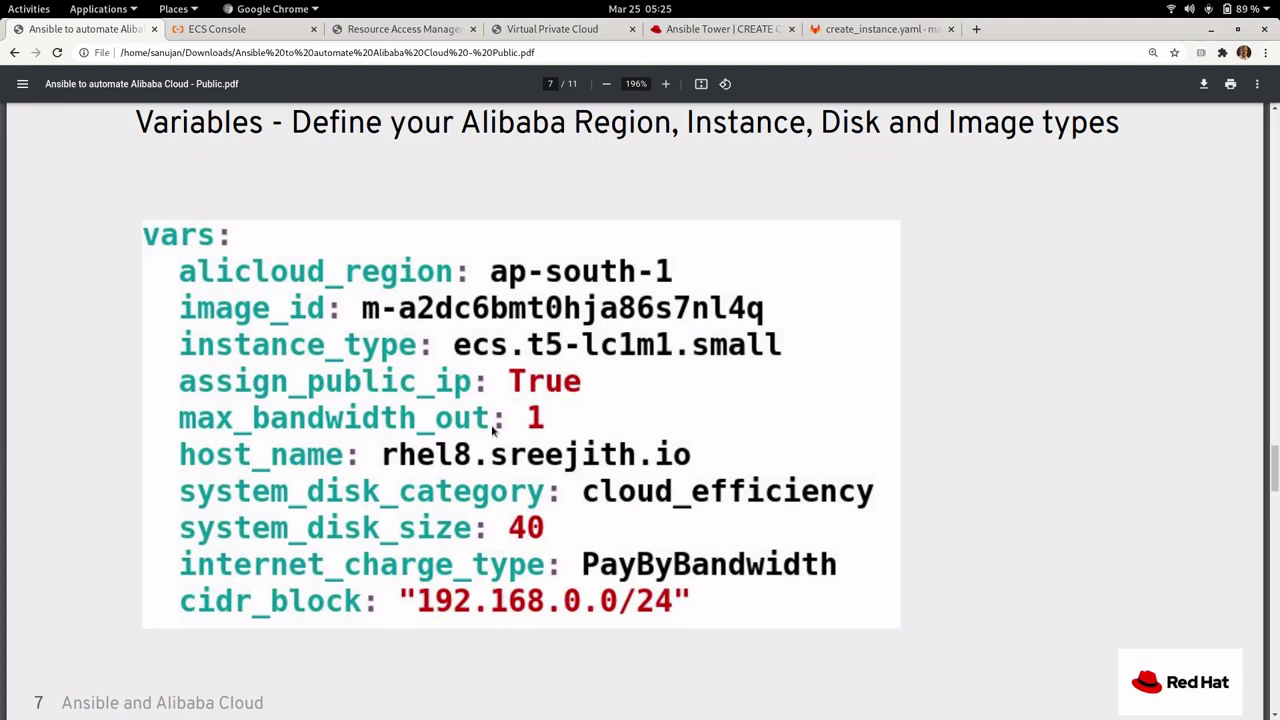
scroll("down", 3)
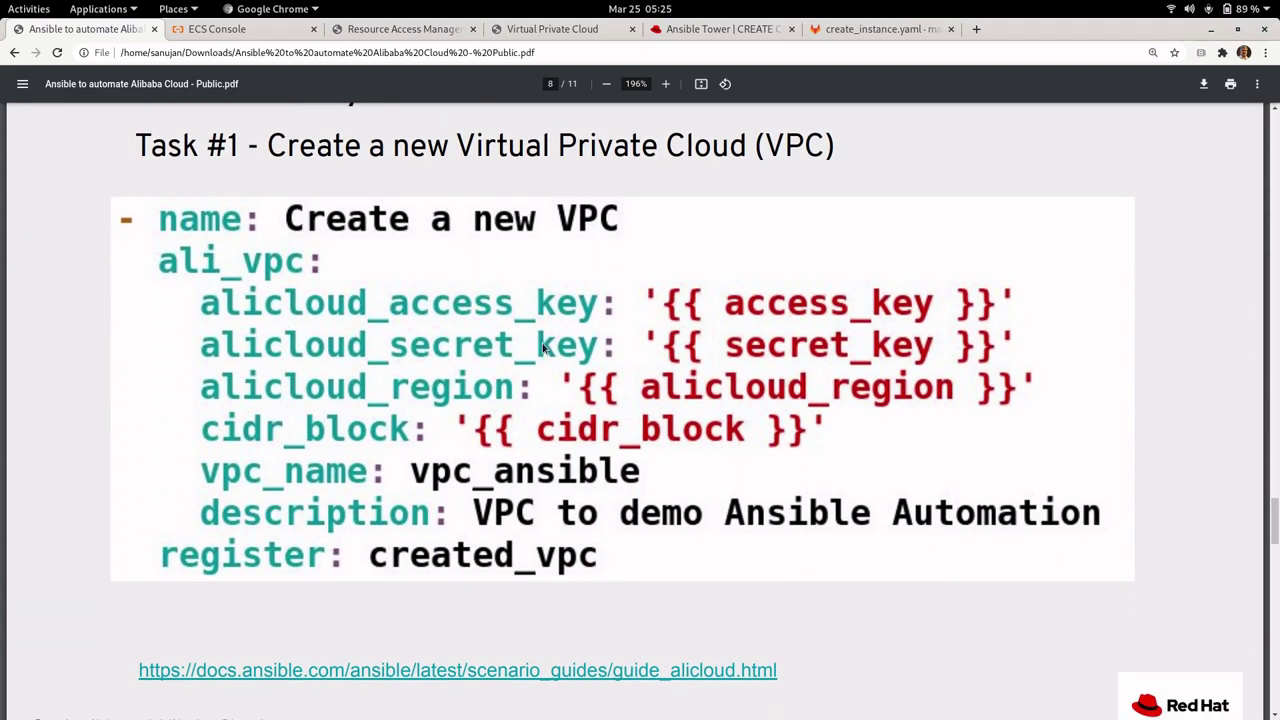
mouse_move(398, 440)
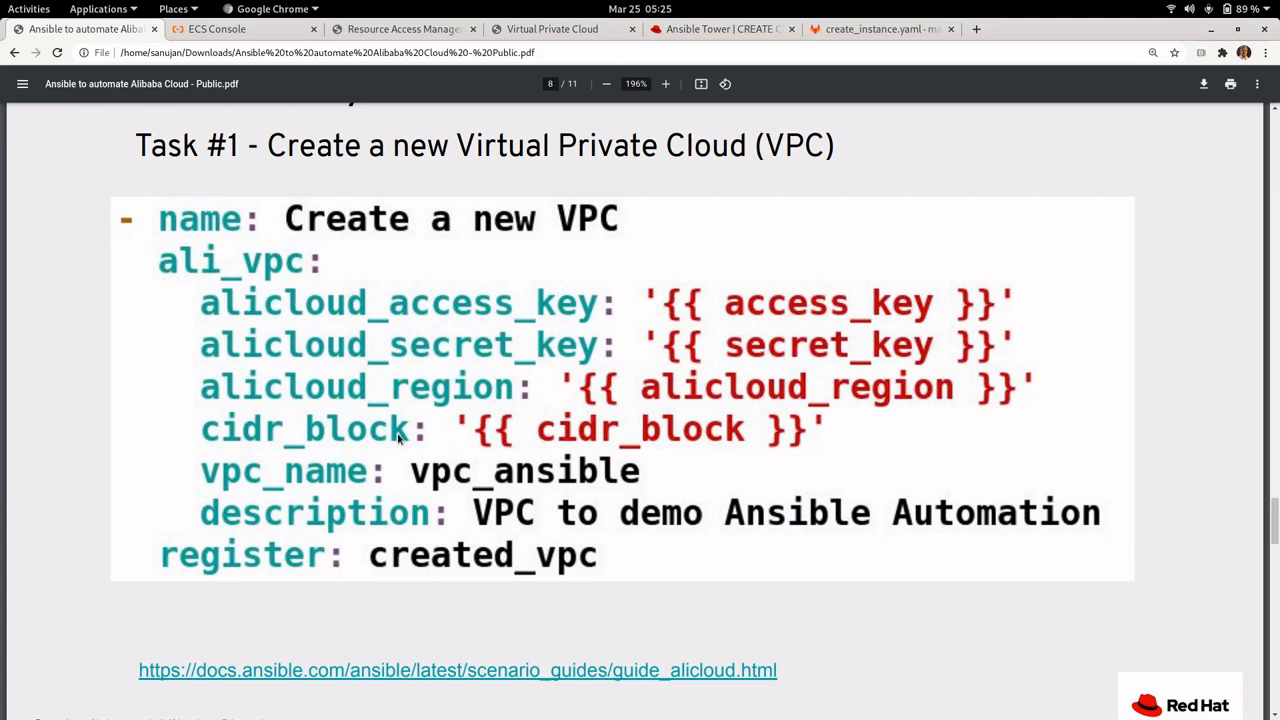
mouse_move(644, 432)
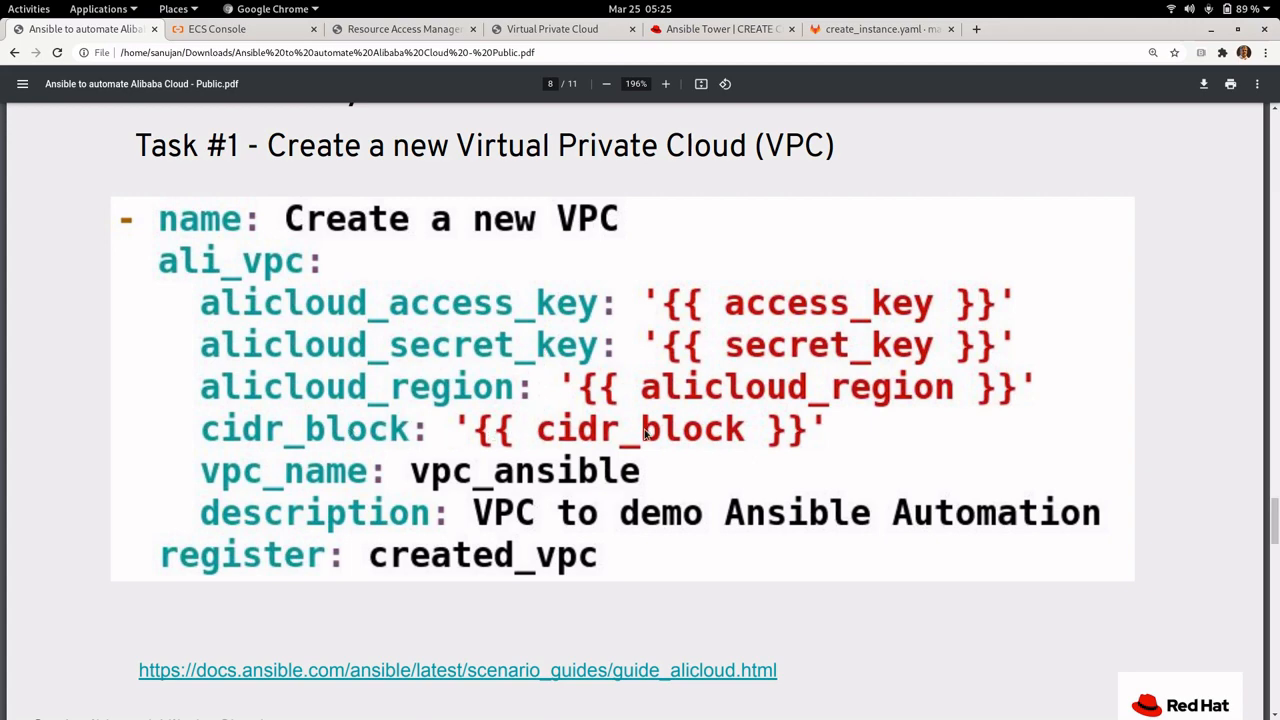
Step: Review the Task #2 vSwitch slide and advance to Task #3, the security group allowing TCP port 22
scroll("up", 3)
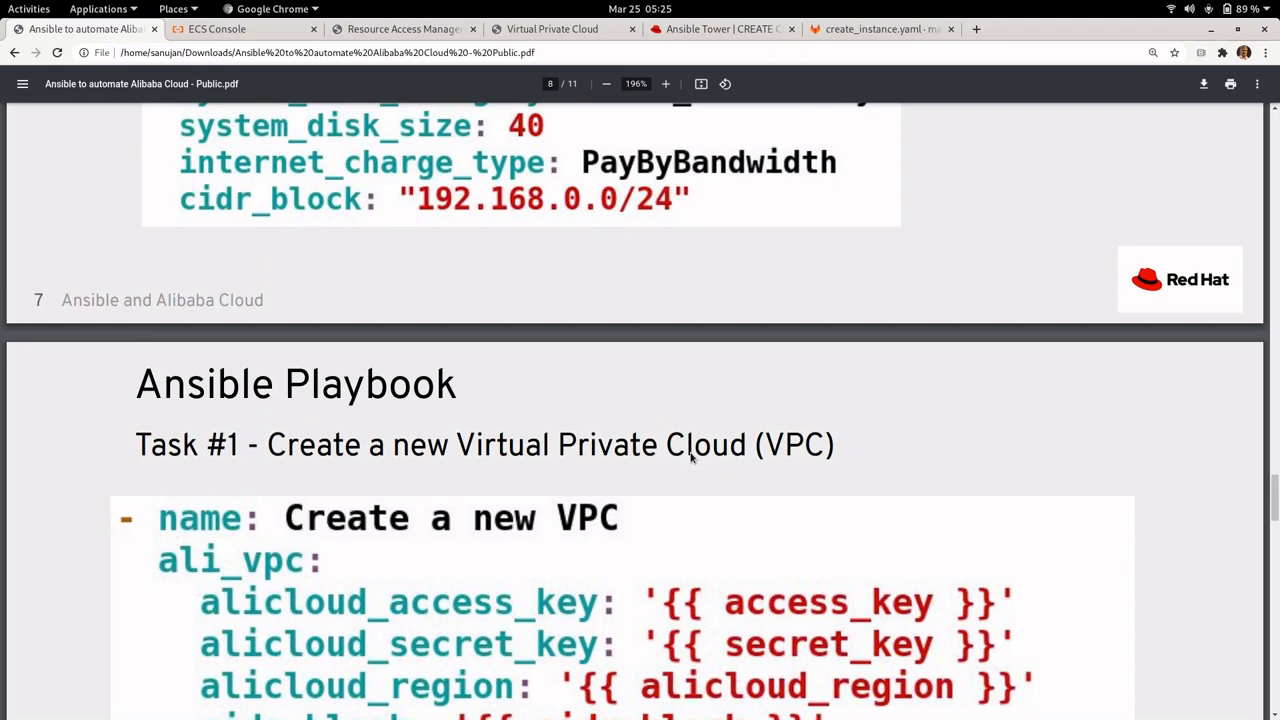
scroll("down", 3)
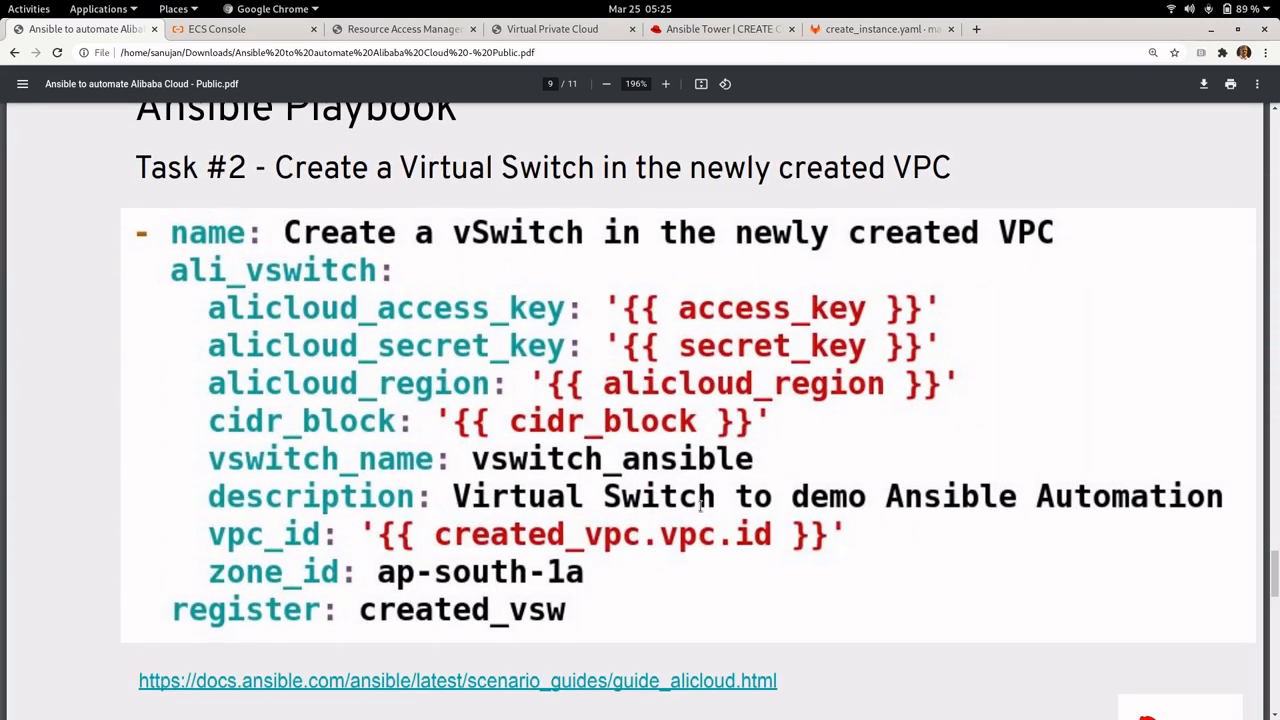
mouse_move(824, 290)
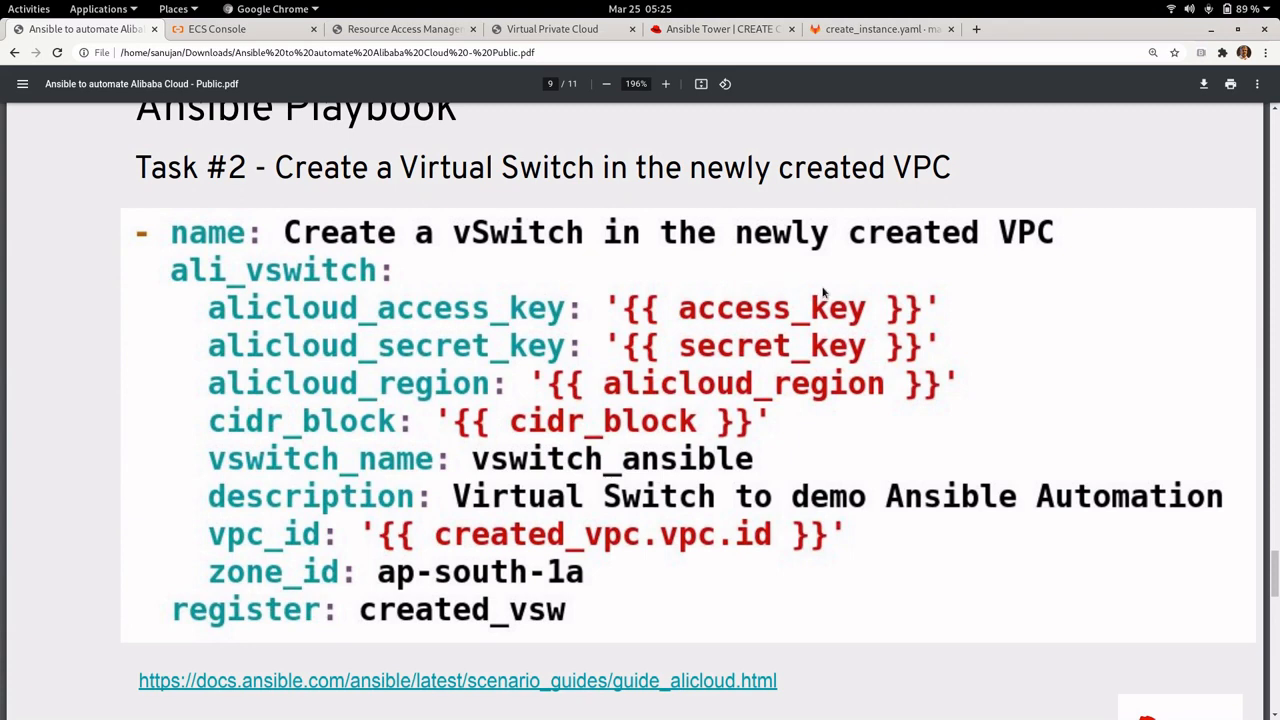
mouse_move(610, 566)
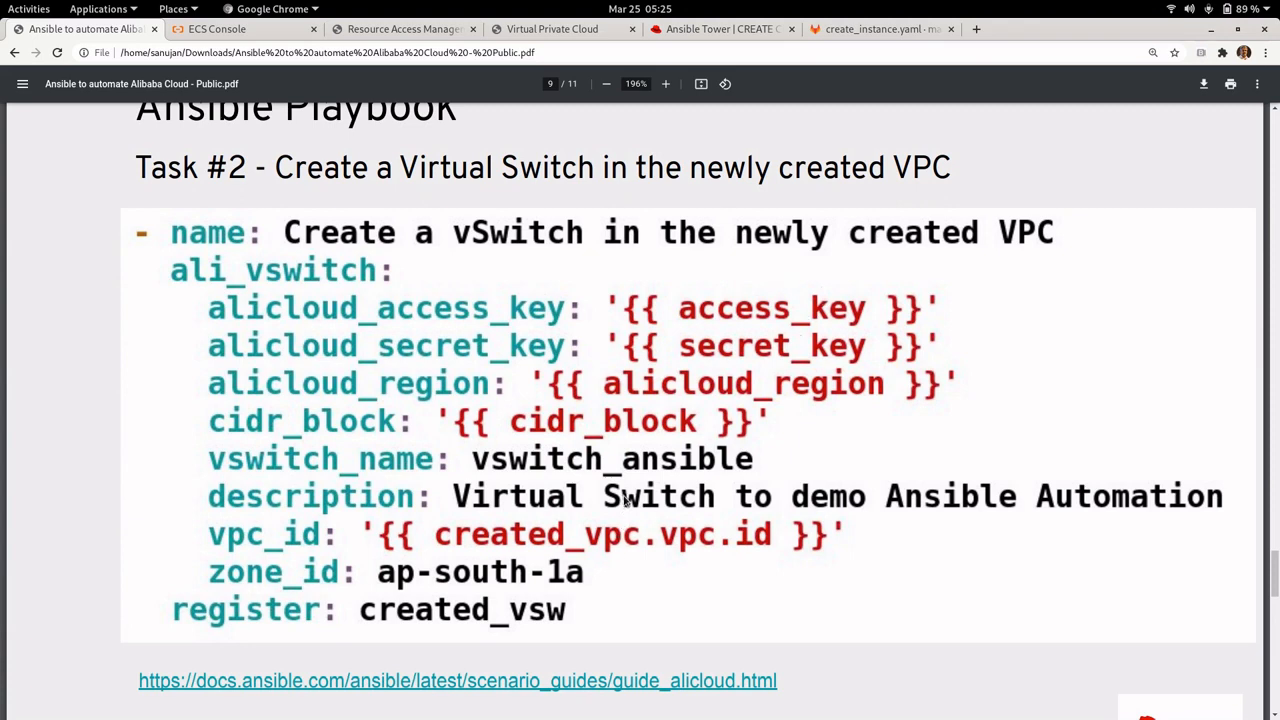
mouse_move(388, 588)
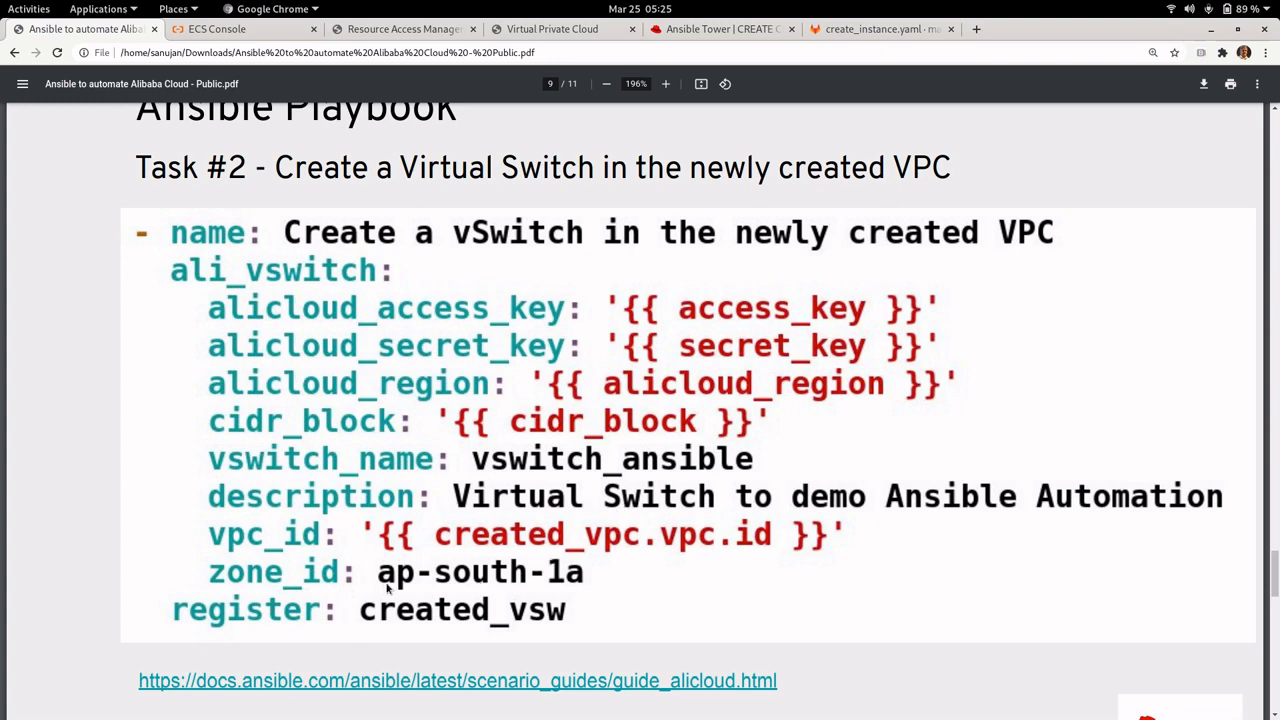
mouse_move(598, 570)
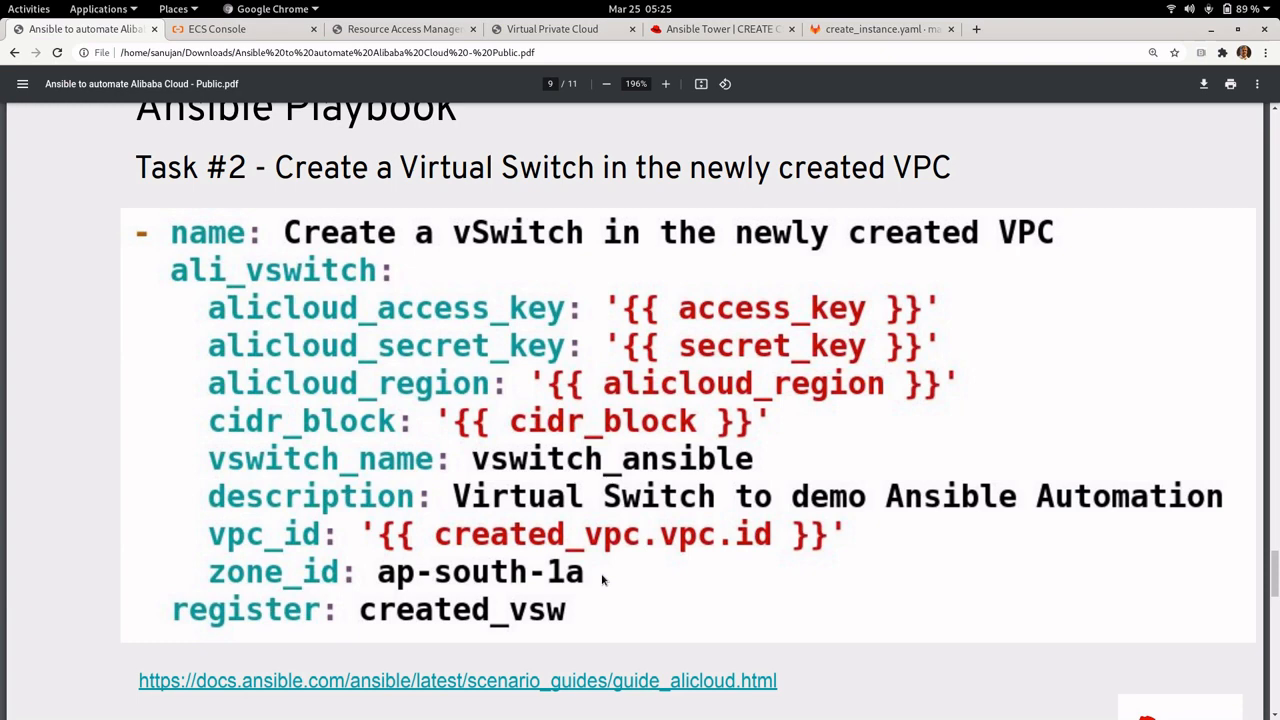
mouse_move(620, 402)
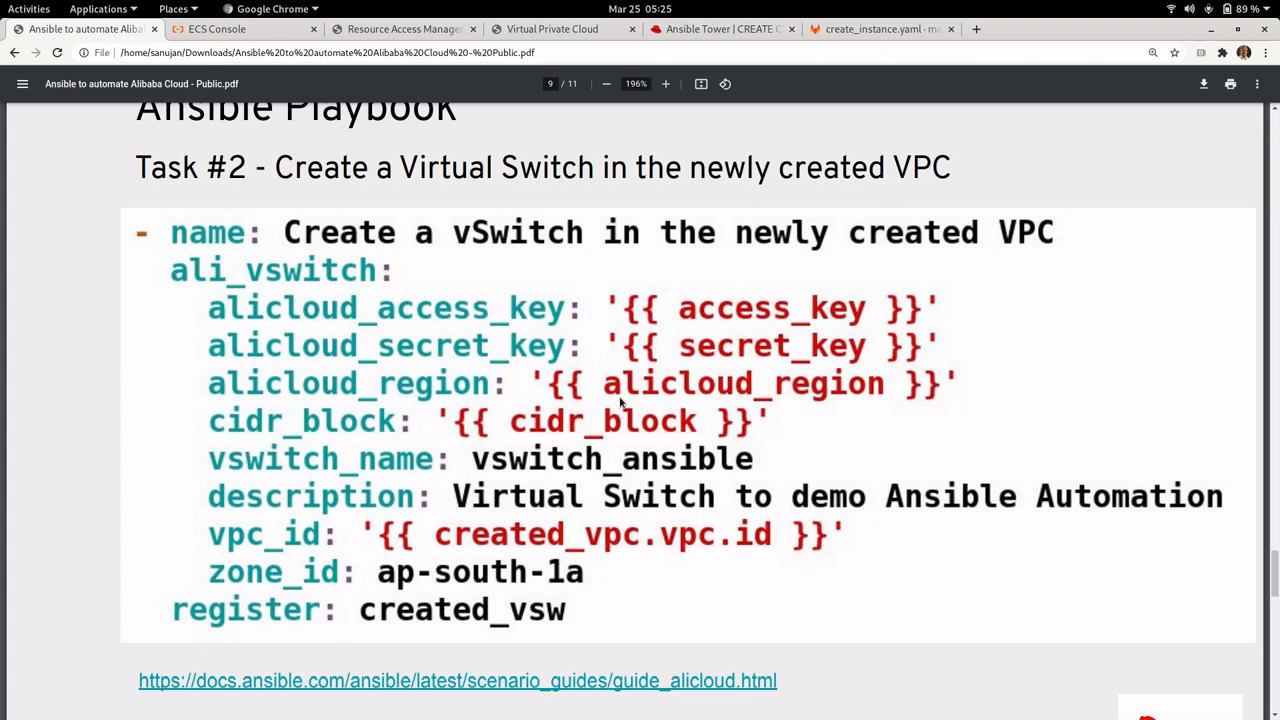
scroll("down", 3)
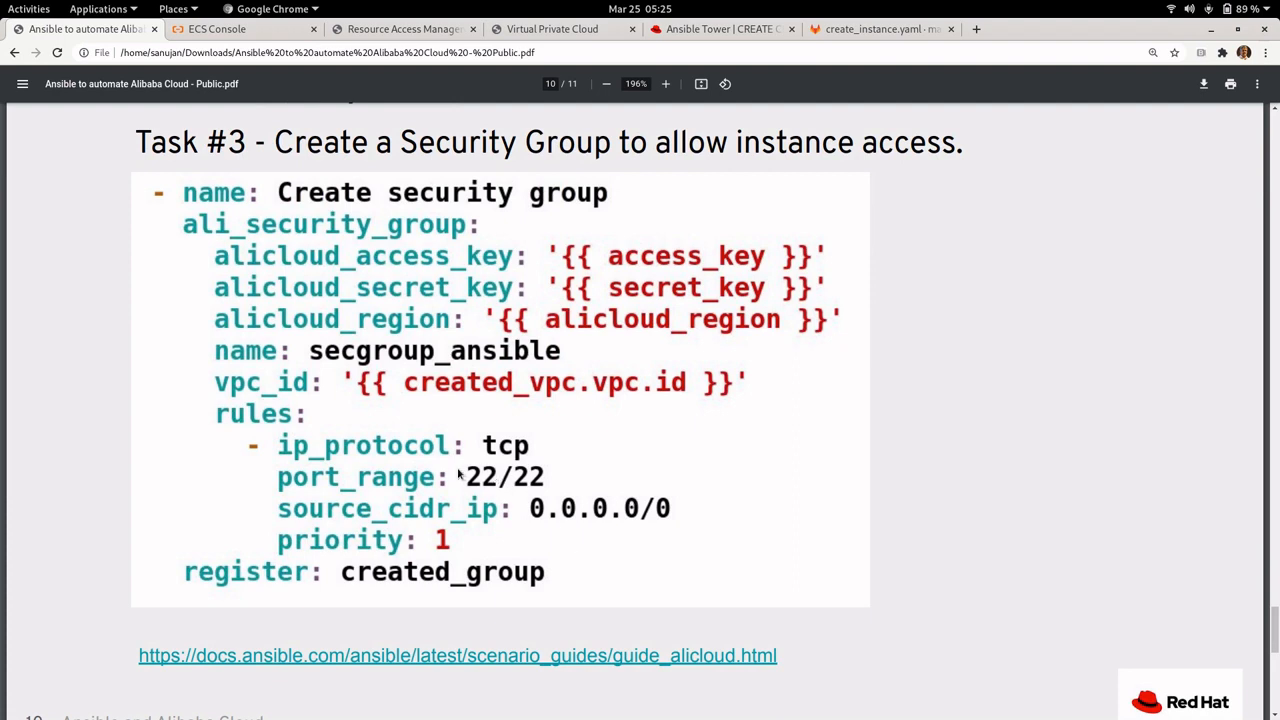
mouse_move(560, 508)
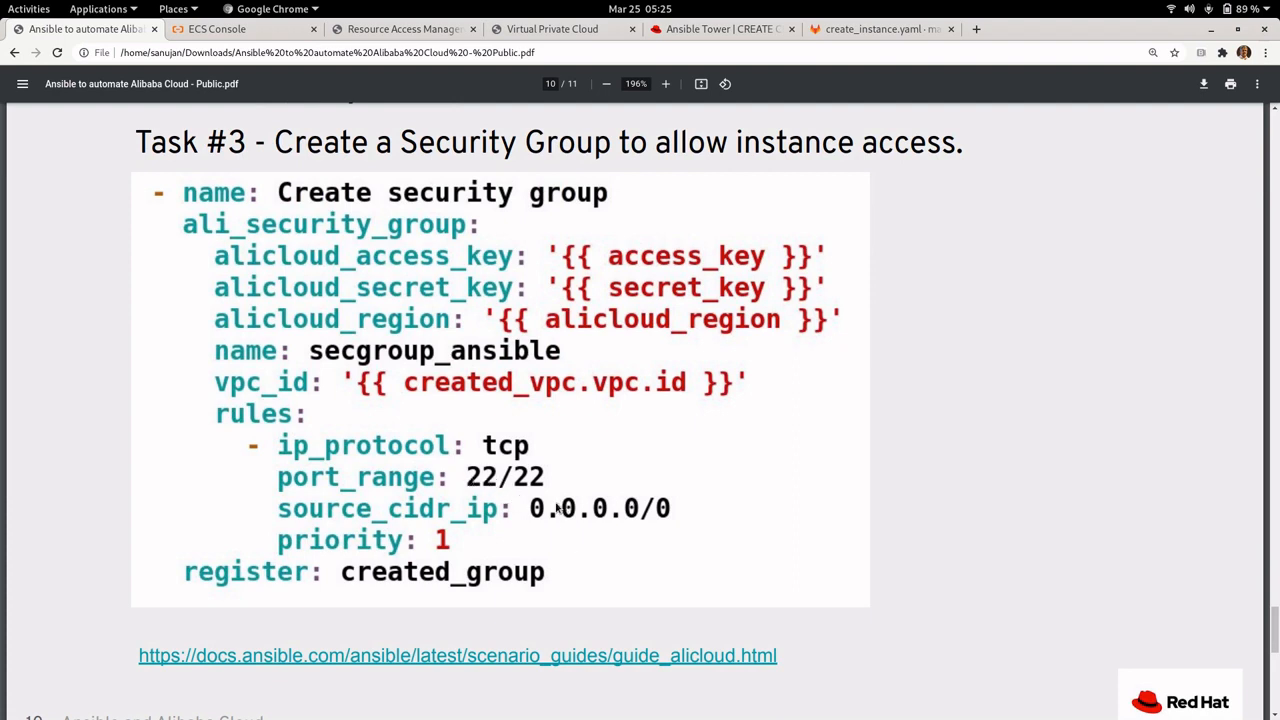
mouse_move(614, 522)
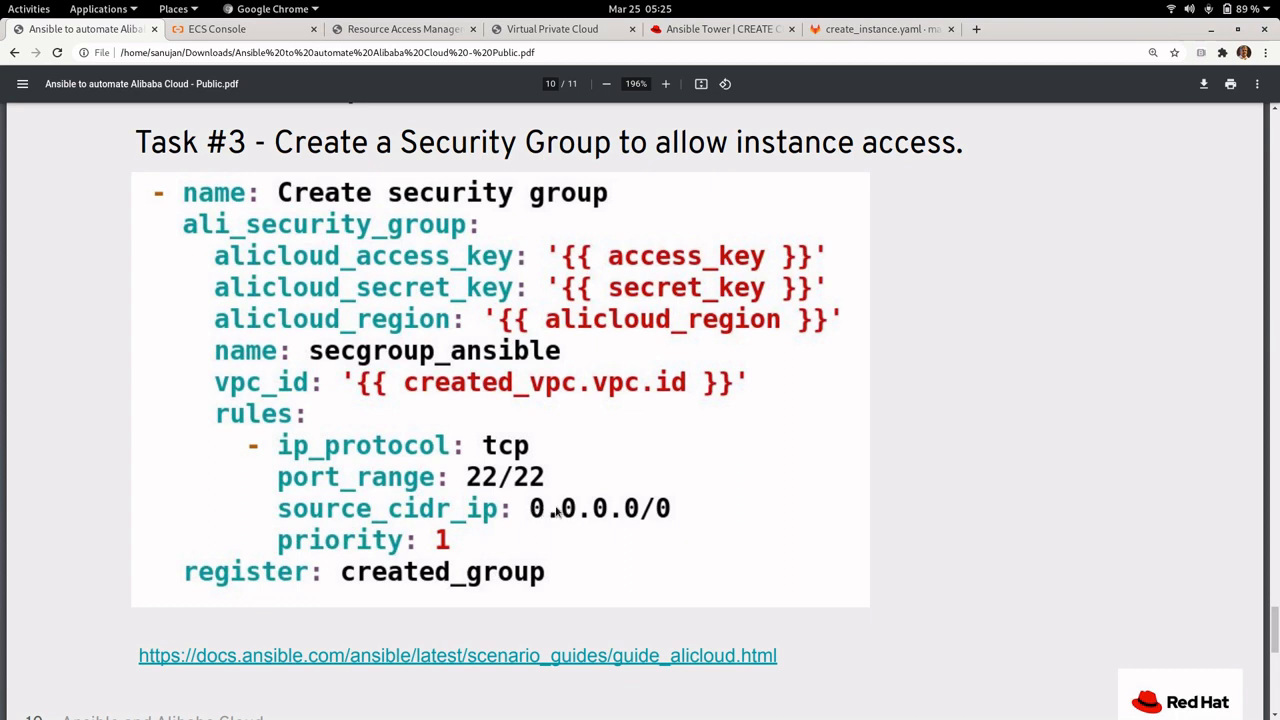
mouse_move(556, 512)
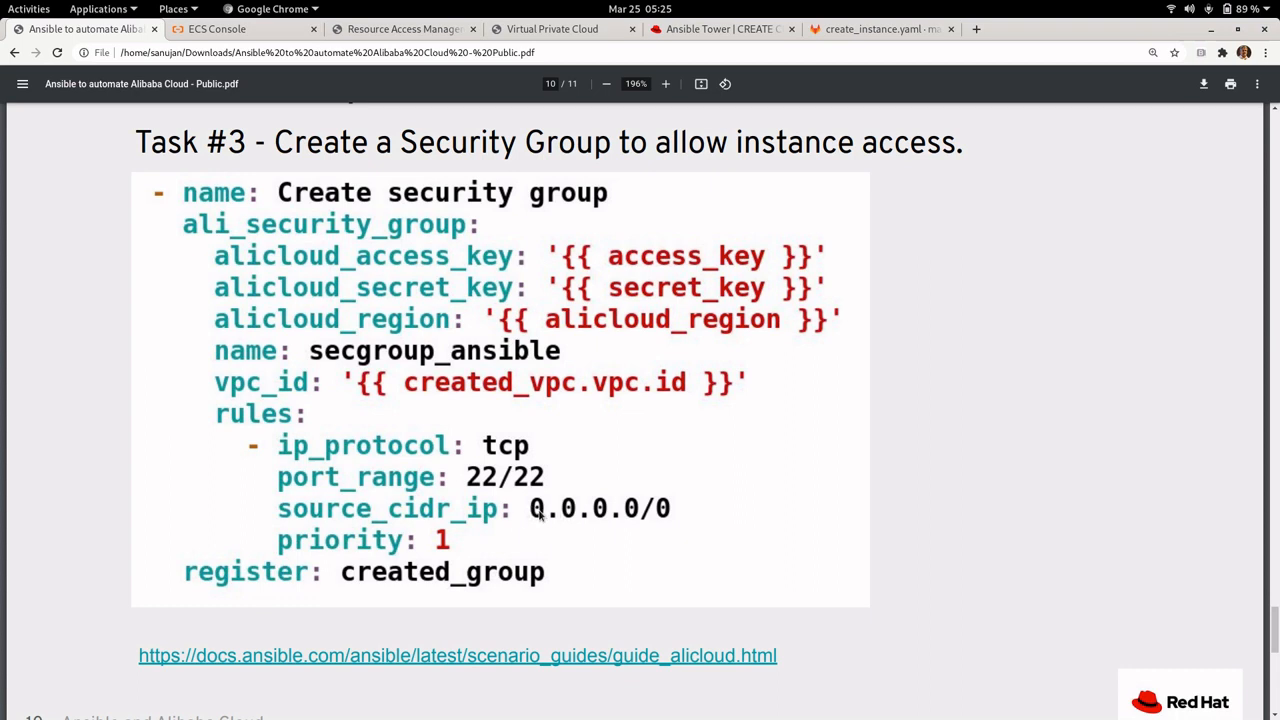
Step: Scroll past the Task #3 security group slide to the Task #4 ali_instance RHEL8 slide
scroll("up", 3)
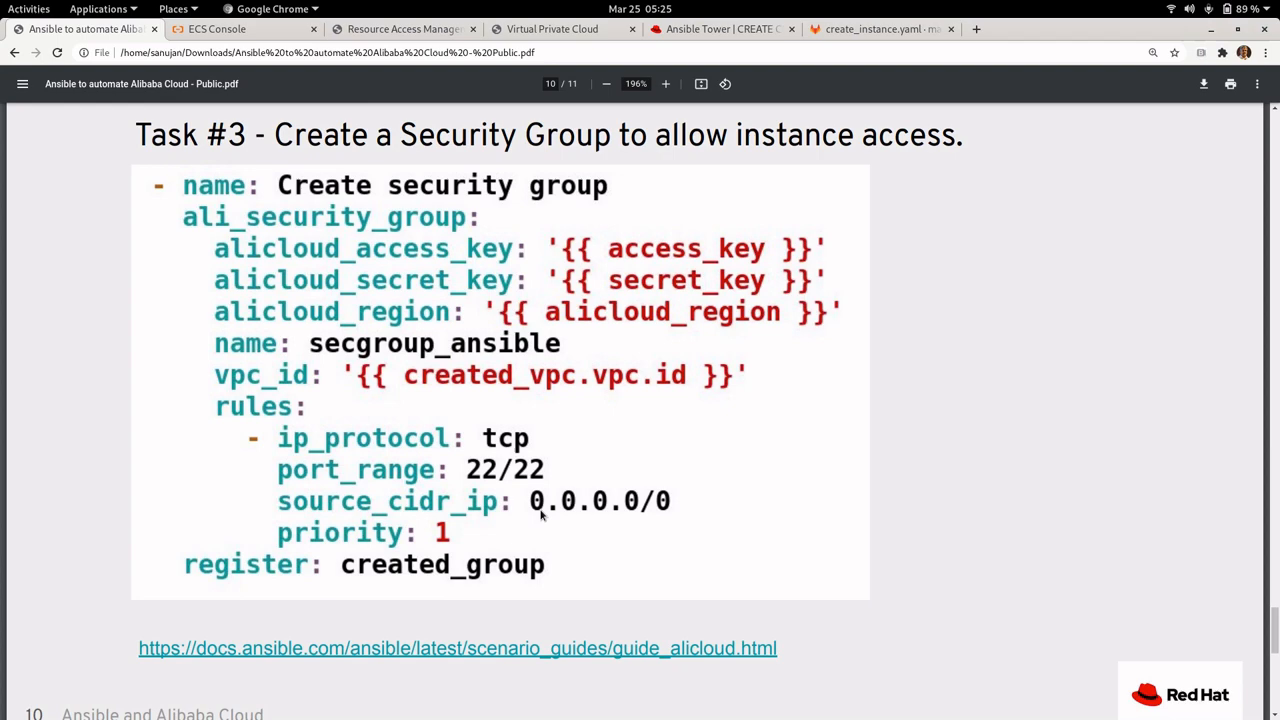
scroll("down", 3)
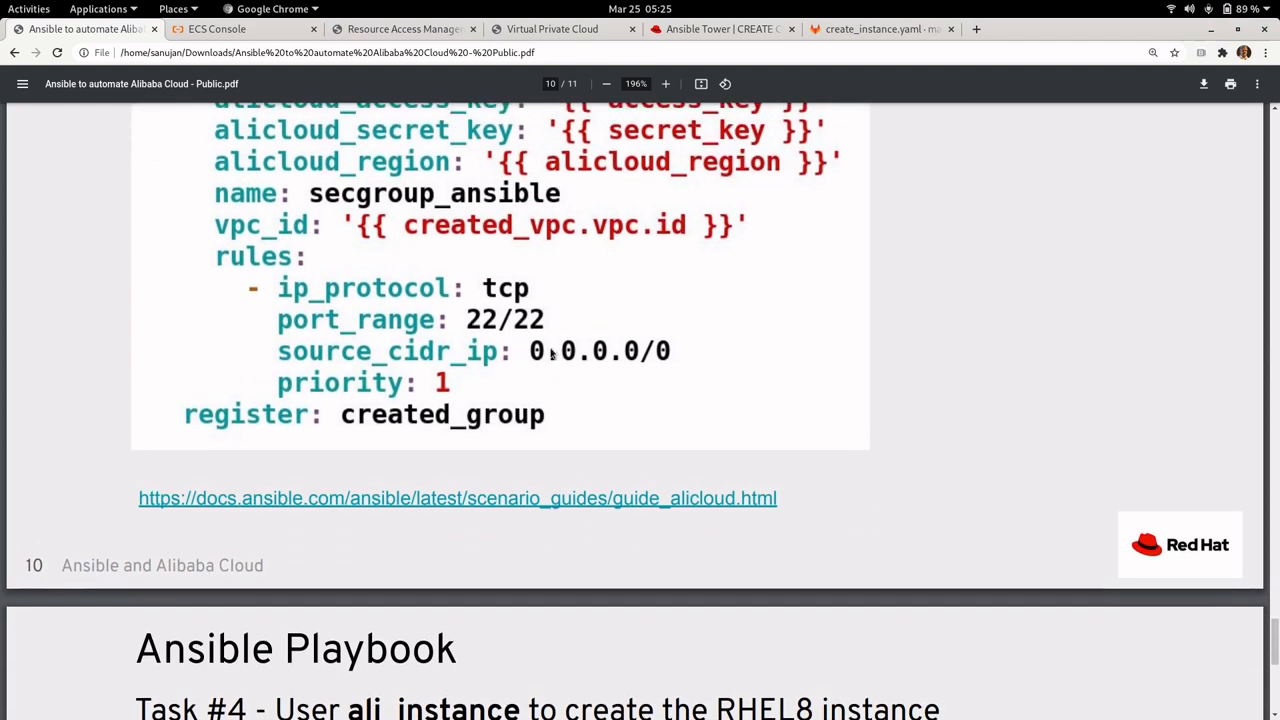
scroll("down", 3)
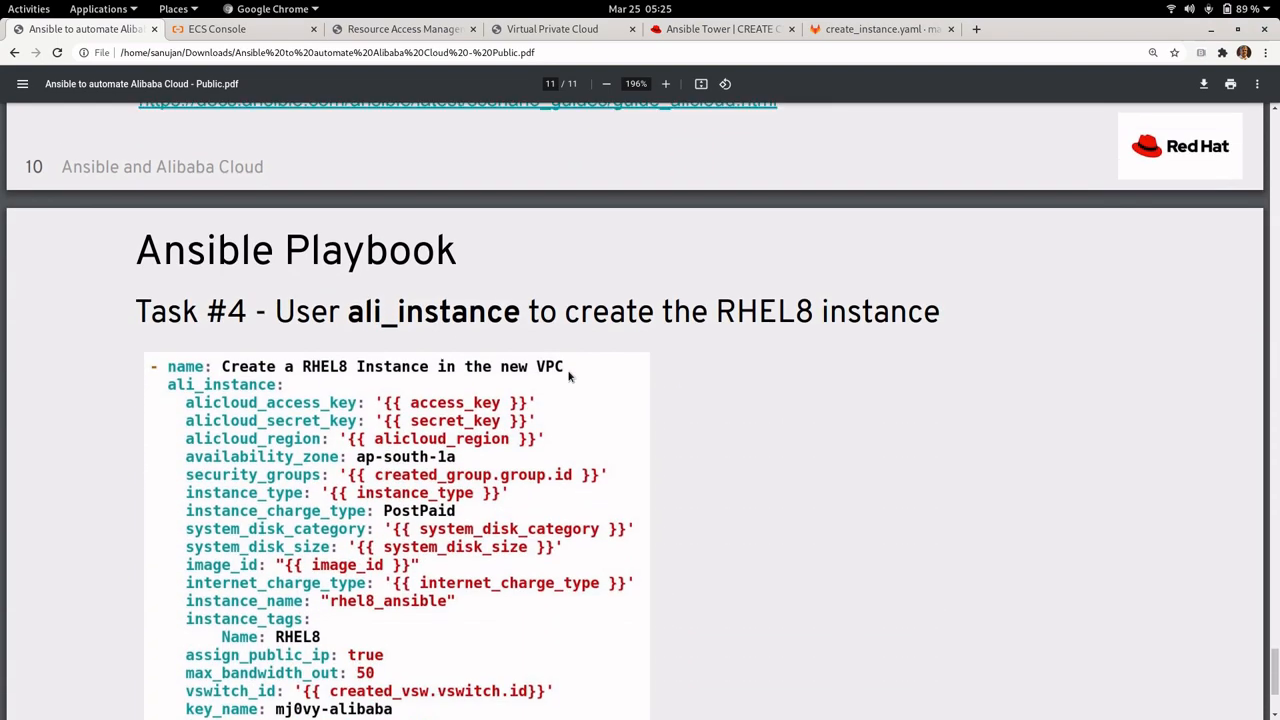
Step: Read through the full Task #4 ali_instance slide, then return to the Ansible Tower credential form
scroll("down", 3)
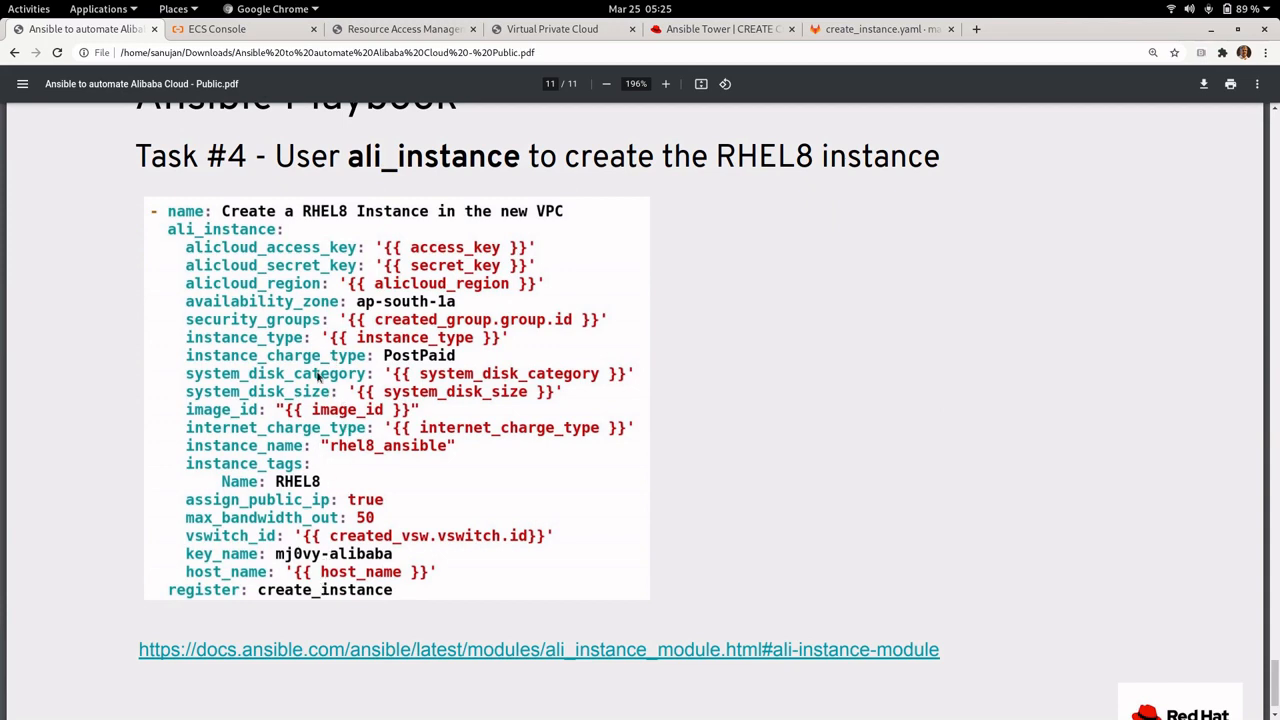
scroll("down", 3)
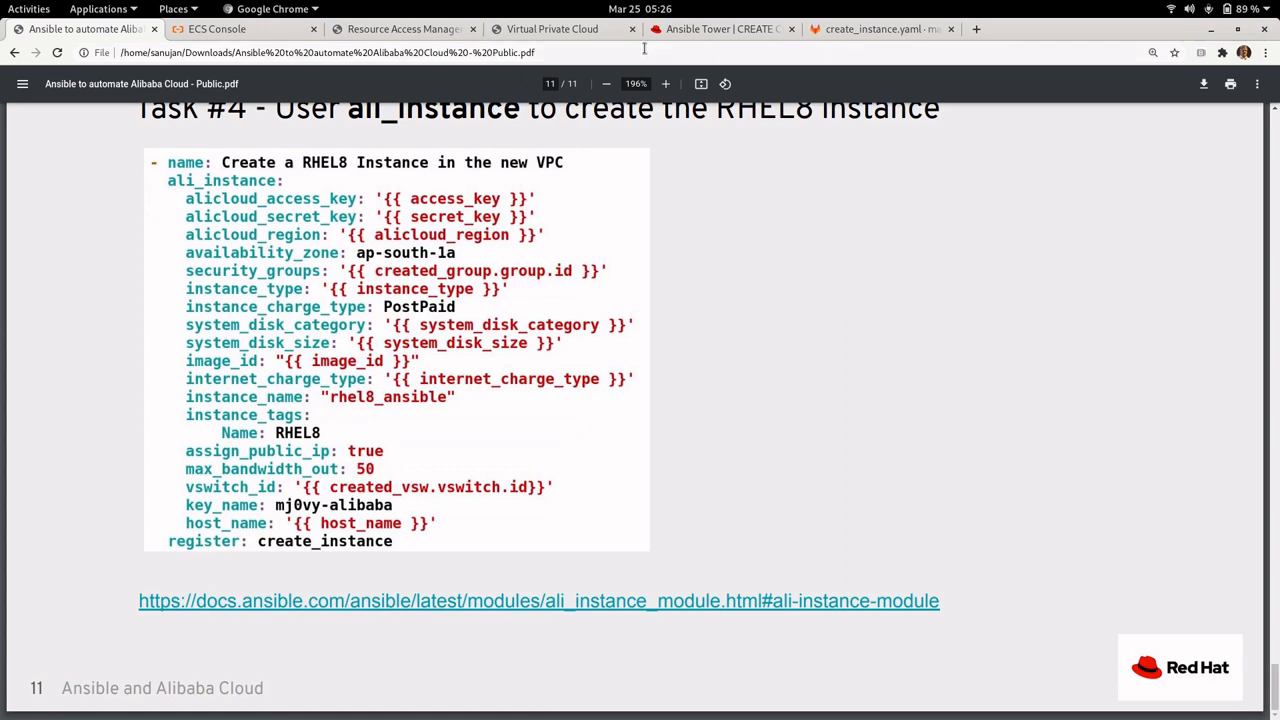
left_click(722, 28)
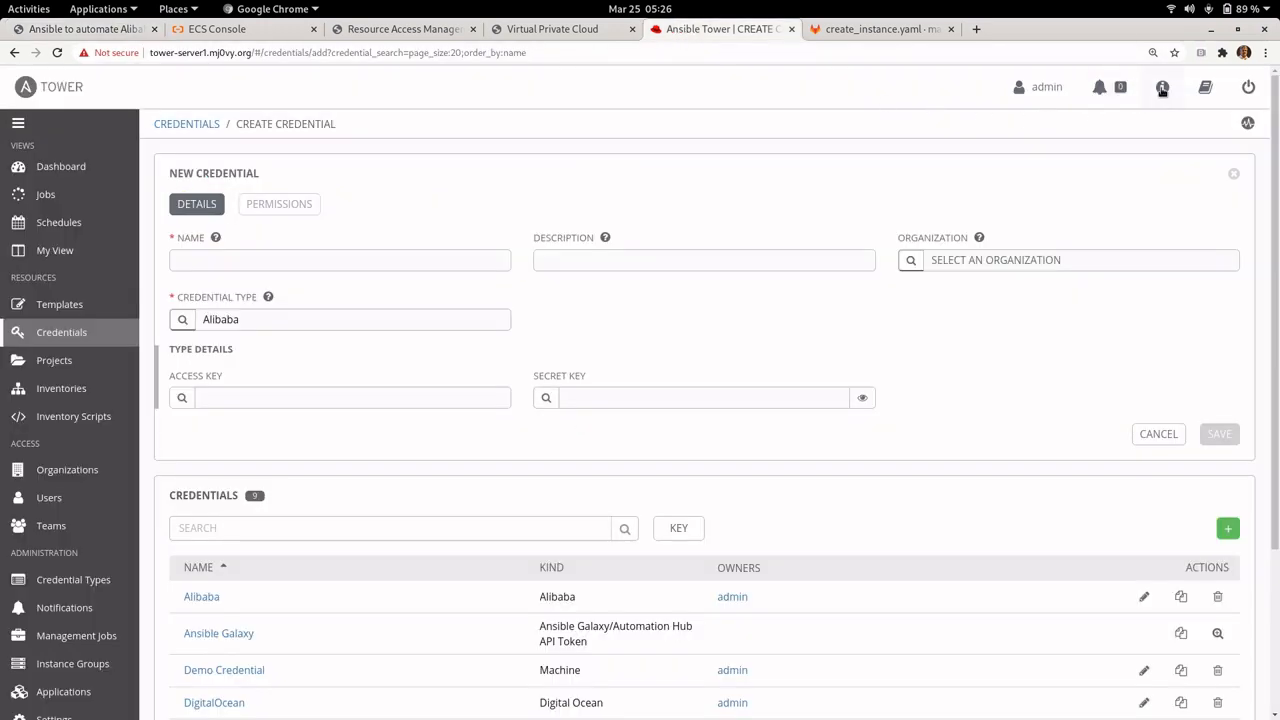
Step: Navigate to the Tower Templates list and bring up the Create_Alibaba_Instance job template
left_click(1162, 88)
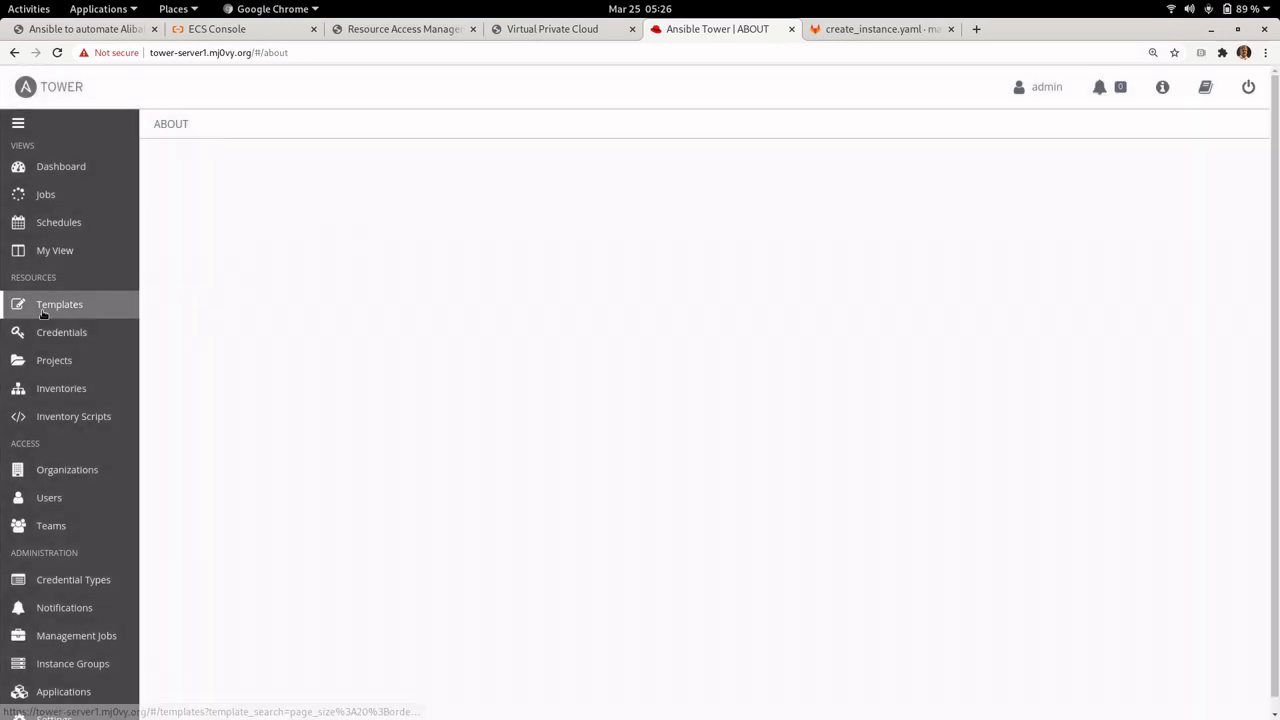
left_click(60, 332)
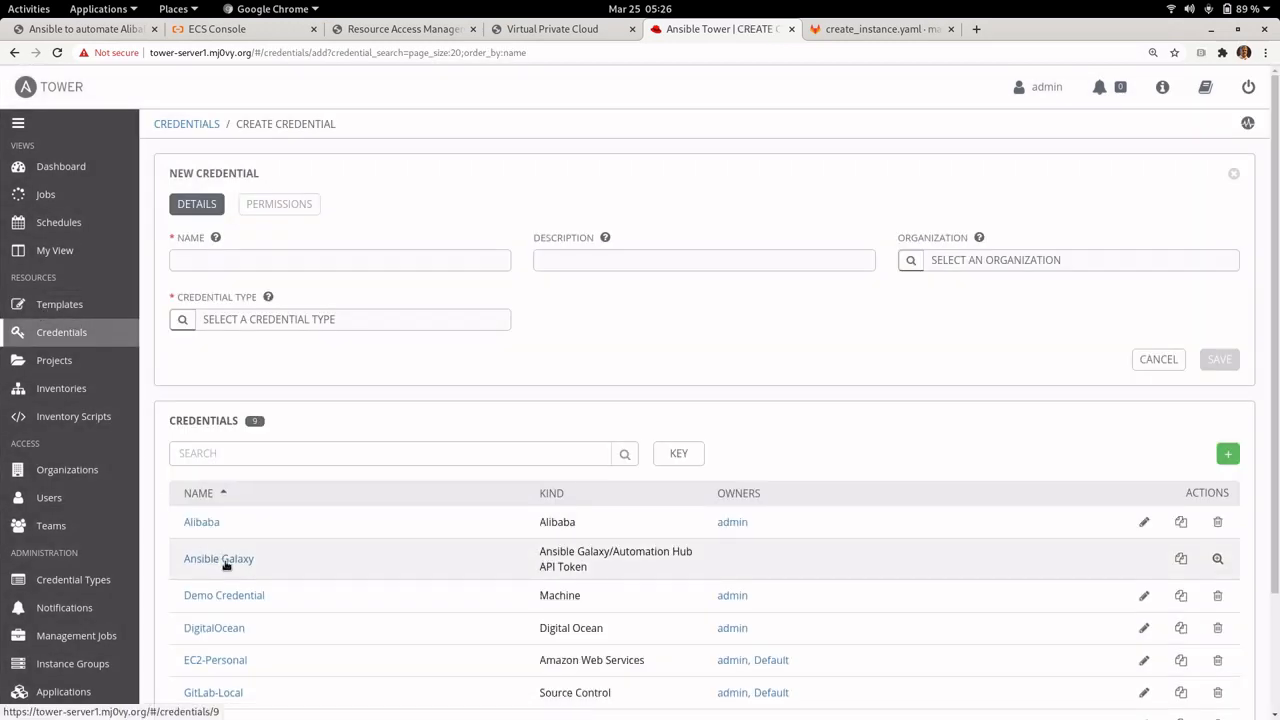
left_click(60, 304)
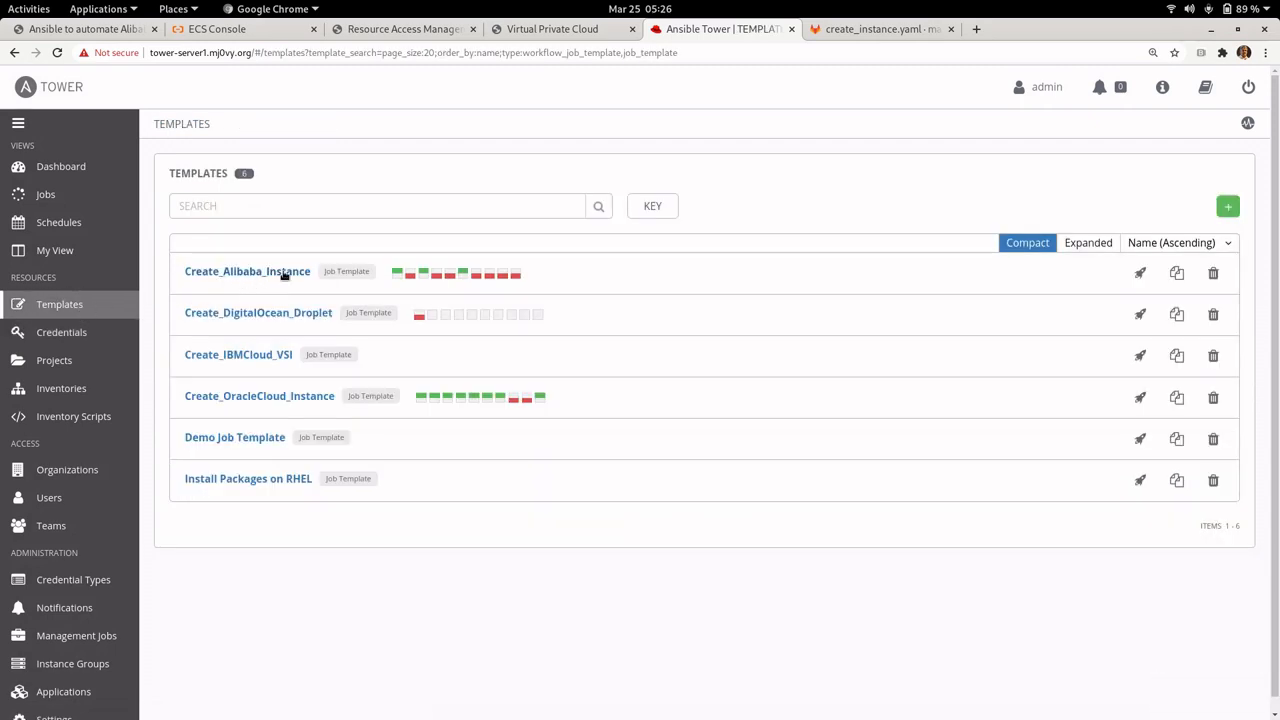
mouse_move(248, 272)
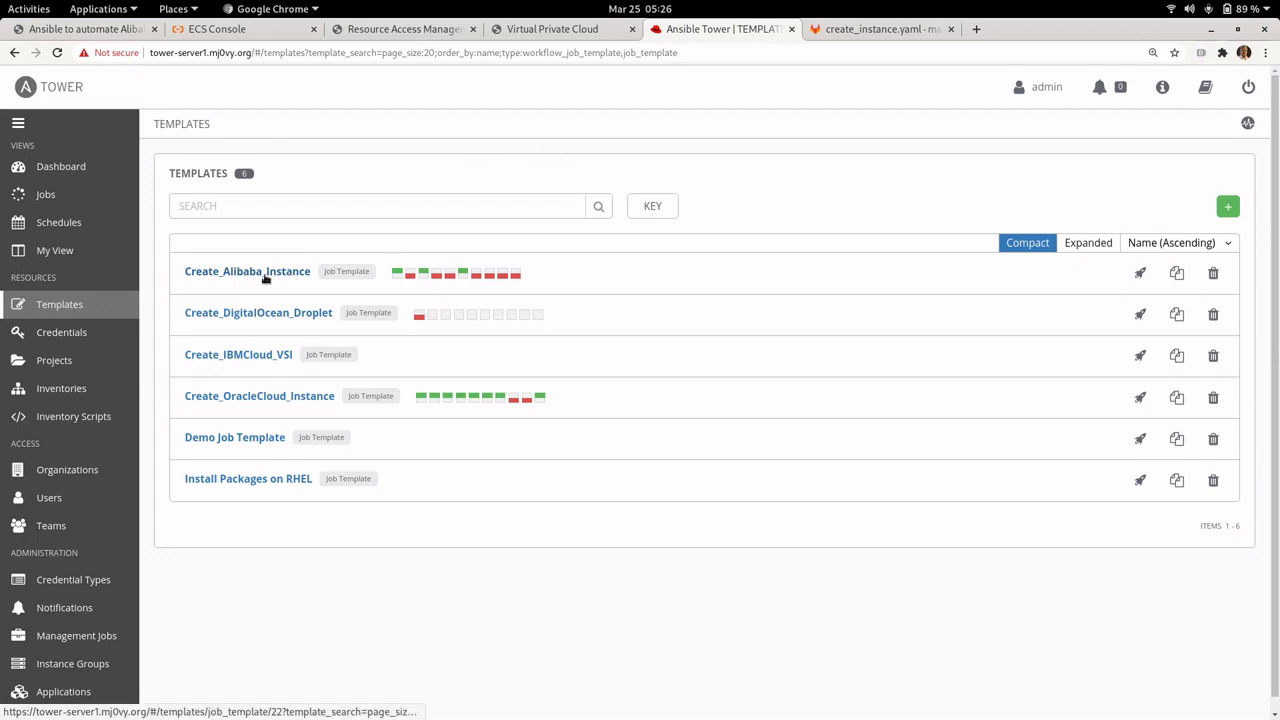
left_click(248, 272)
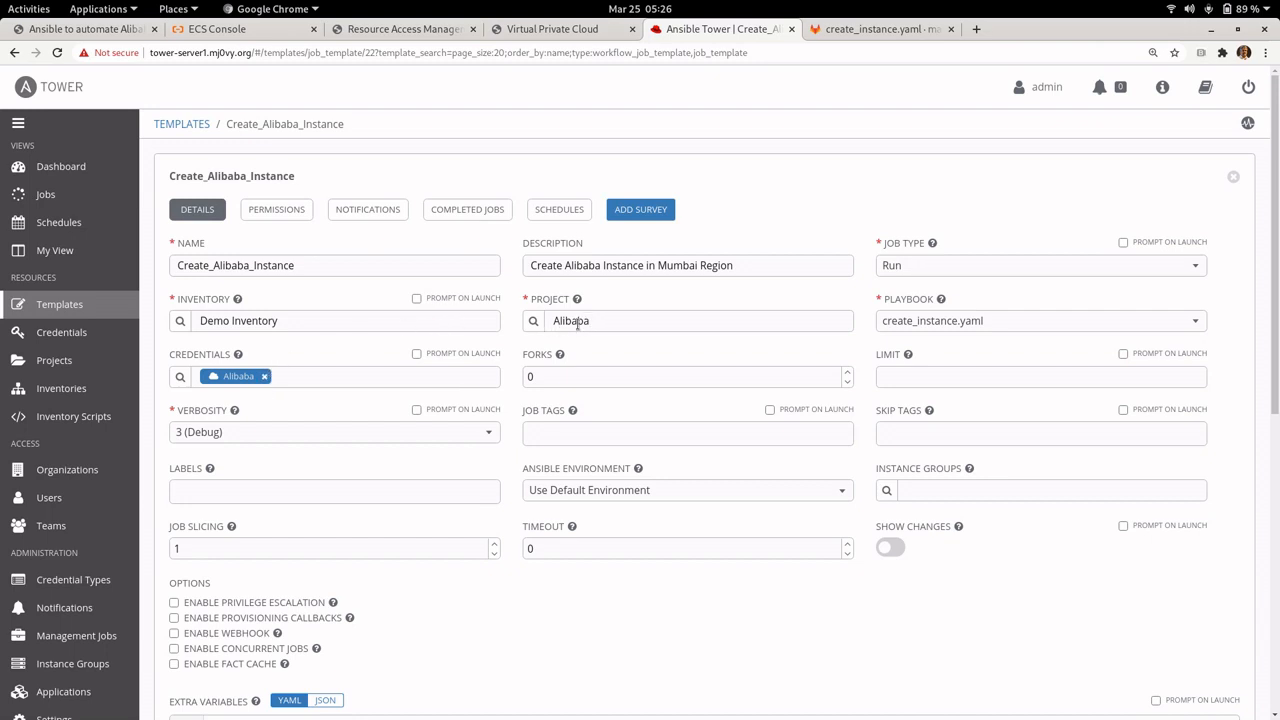
Step: Review the Alibaba Git project and create_instance.yaml in GitLab, then check the ECS instances list
left_click(54, 360)
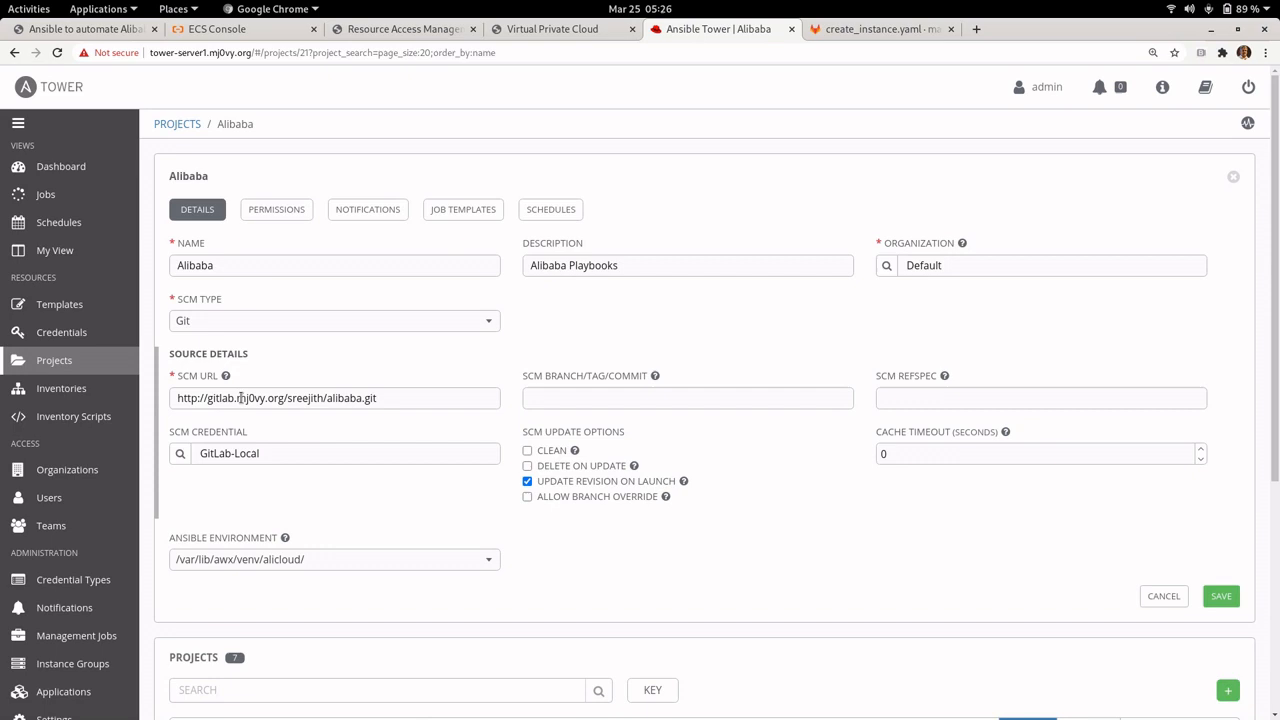
double_click(248, 398)
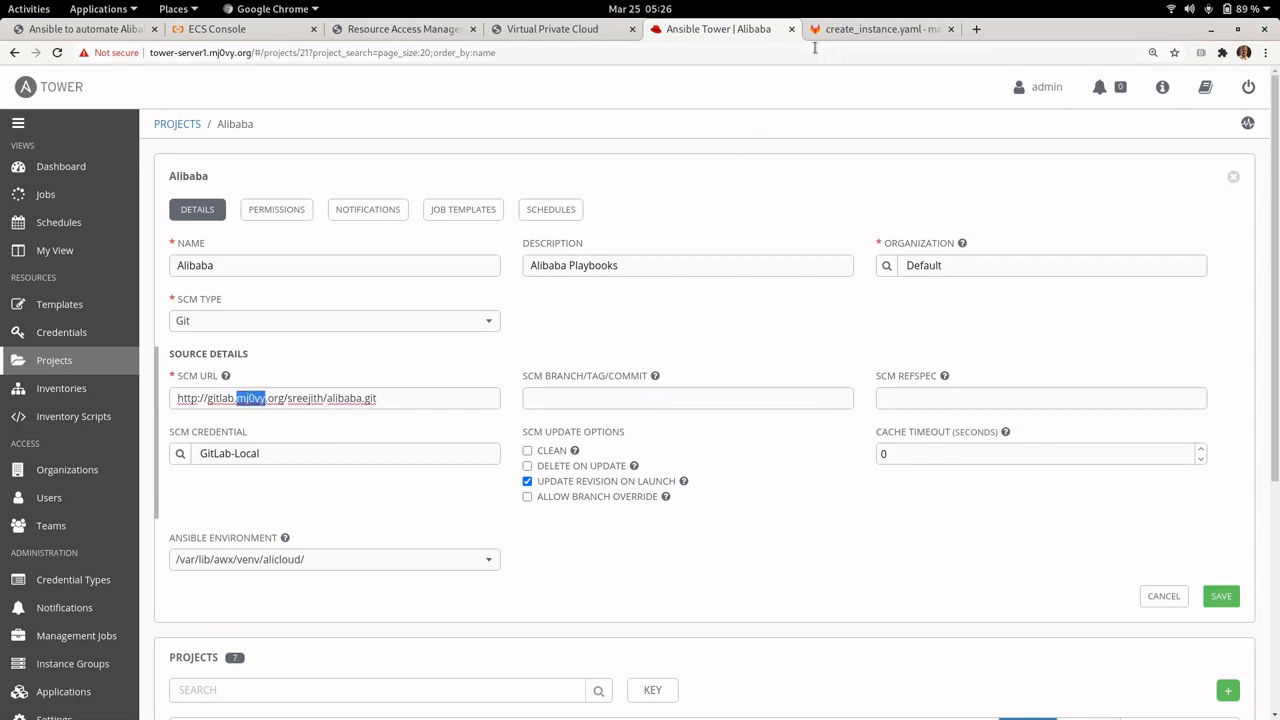
left_click(880, 28)
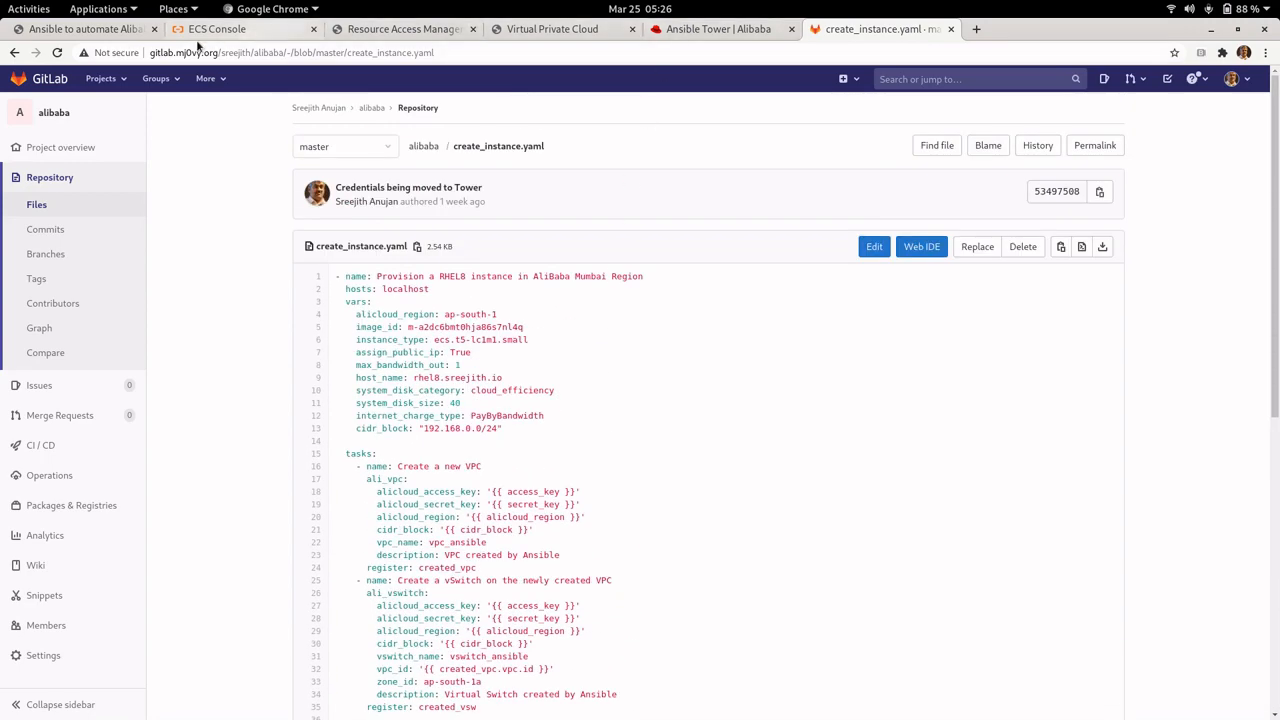
left_click(216, 28)
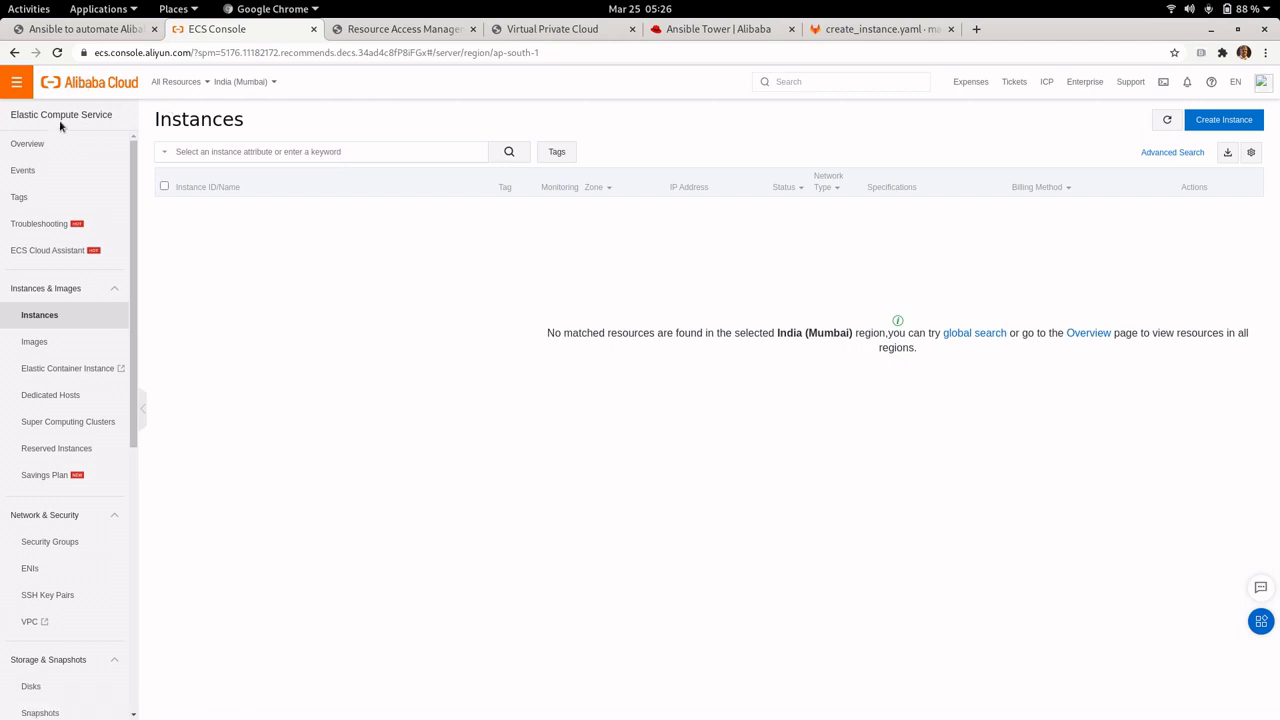
mouse_move(128, 136)
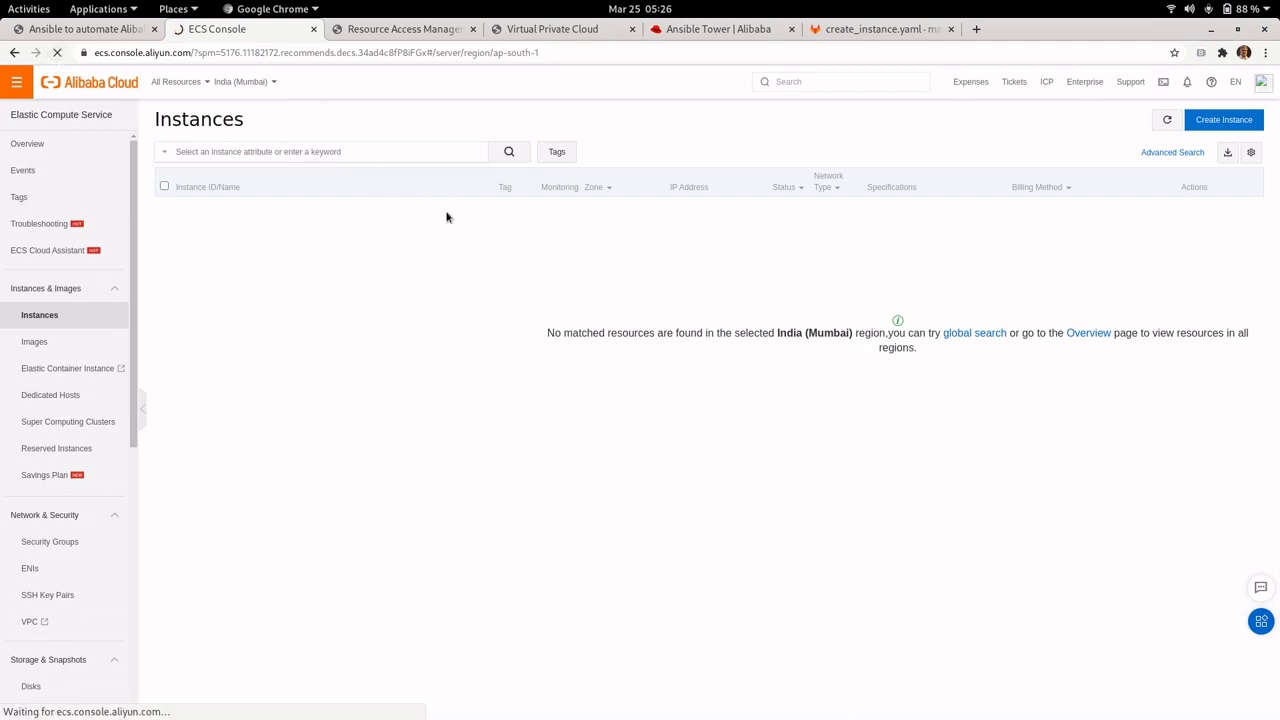
mouse_move(328, 214)
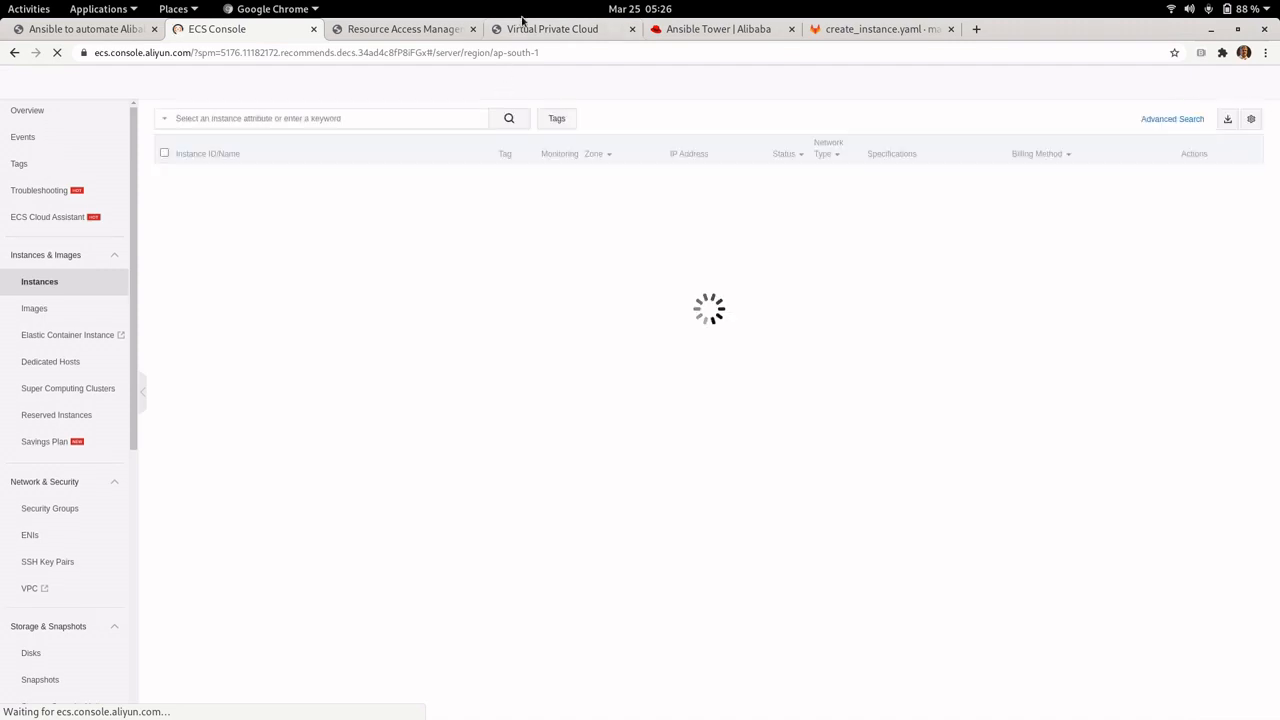
Step: Refresh the Mumbai VPC list in the VPC console, showing only the default VPC
left_click(552, 28)
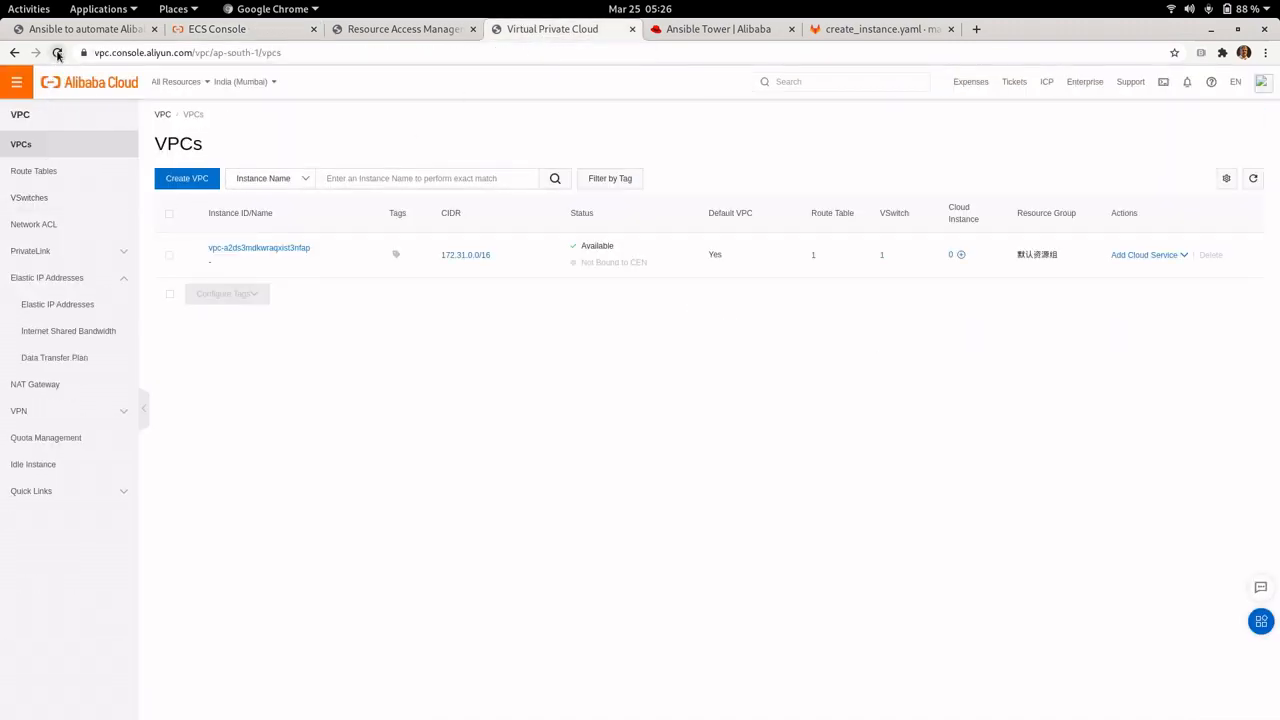
left_click(56, 52)
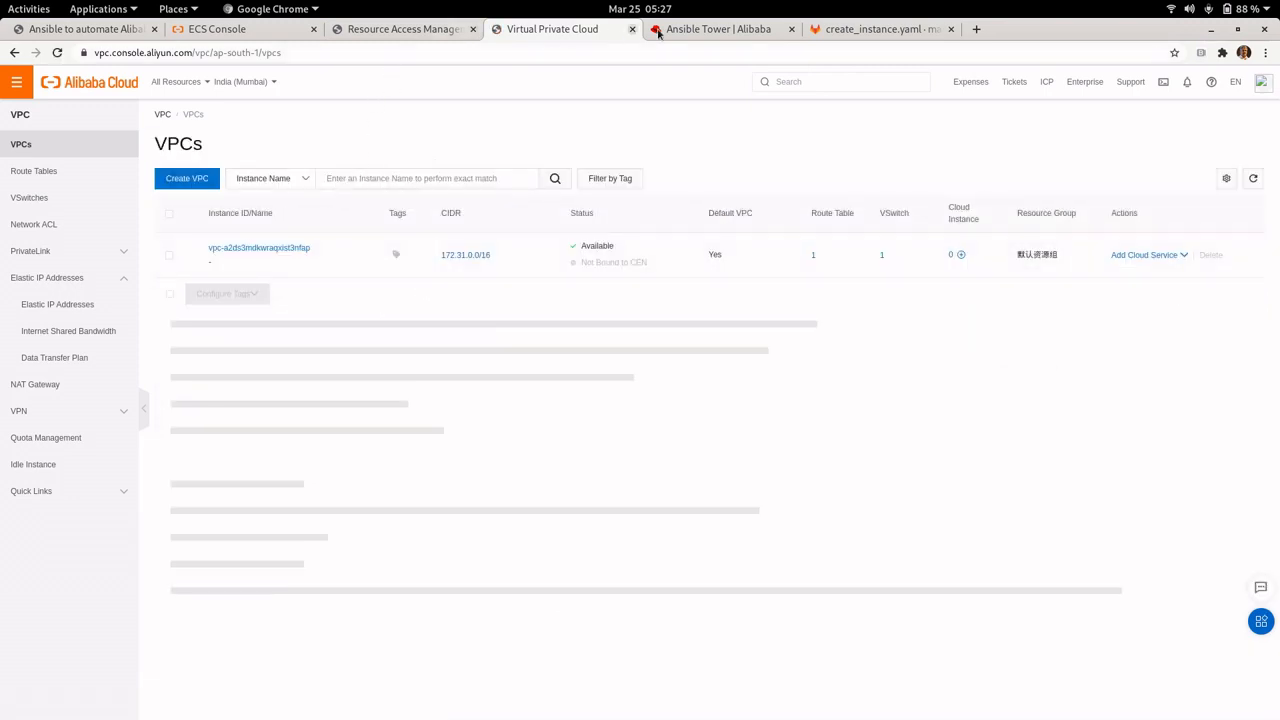
Step: Note the VPC name vpc_ansible in create_instance.yaml and return to Ansible Tower
left_click(880, 28)
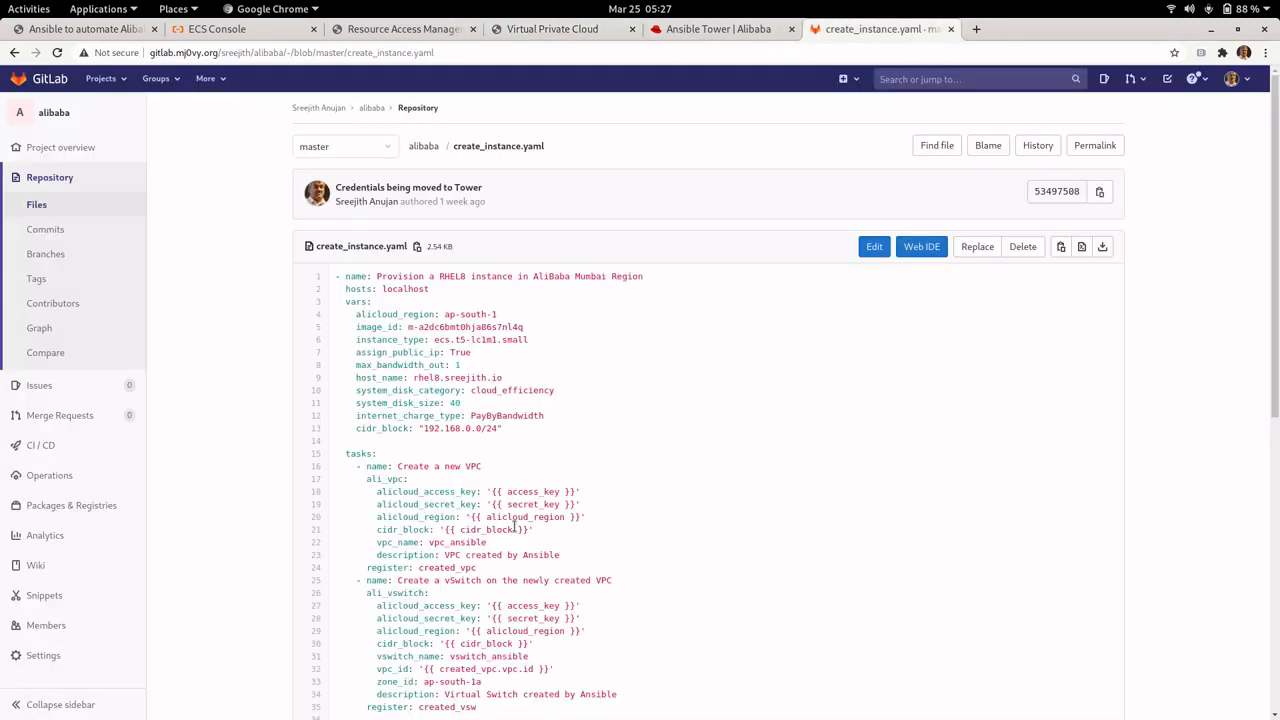
double_click(448, 542)
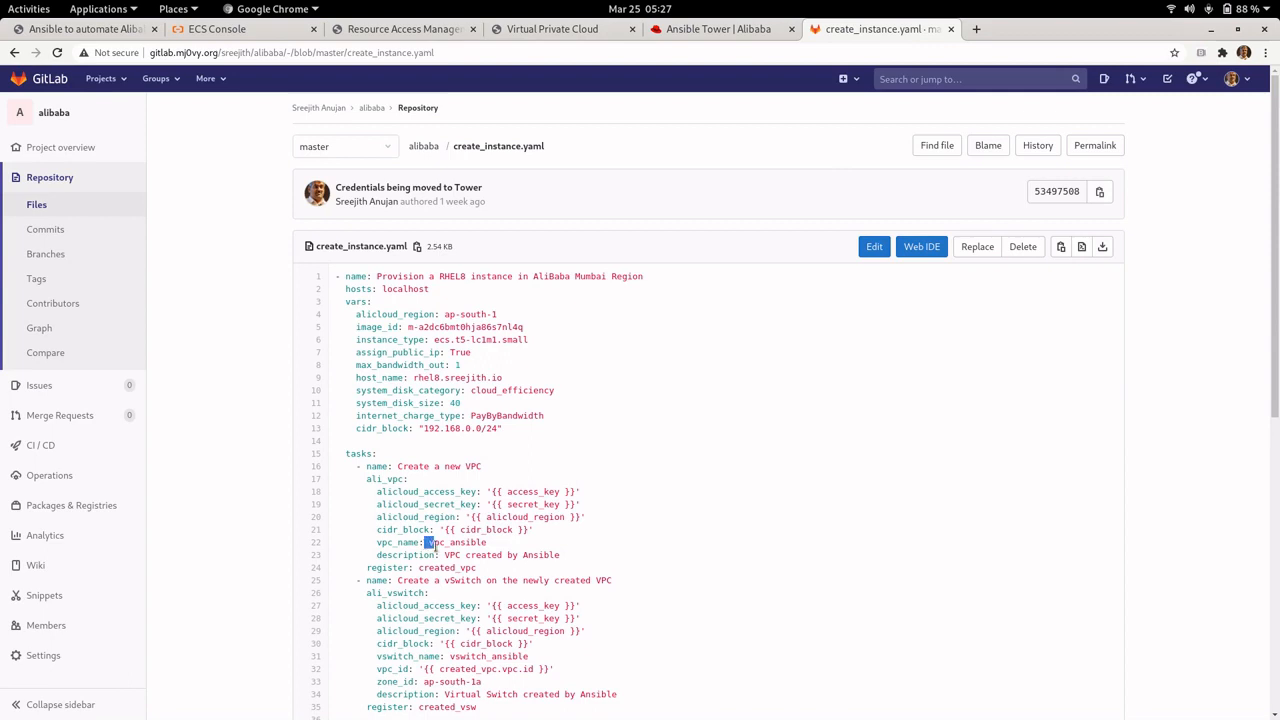
double_click(456, 542)
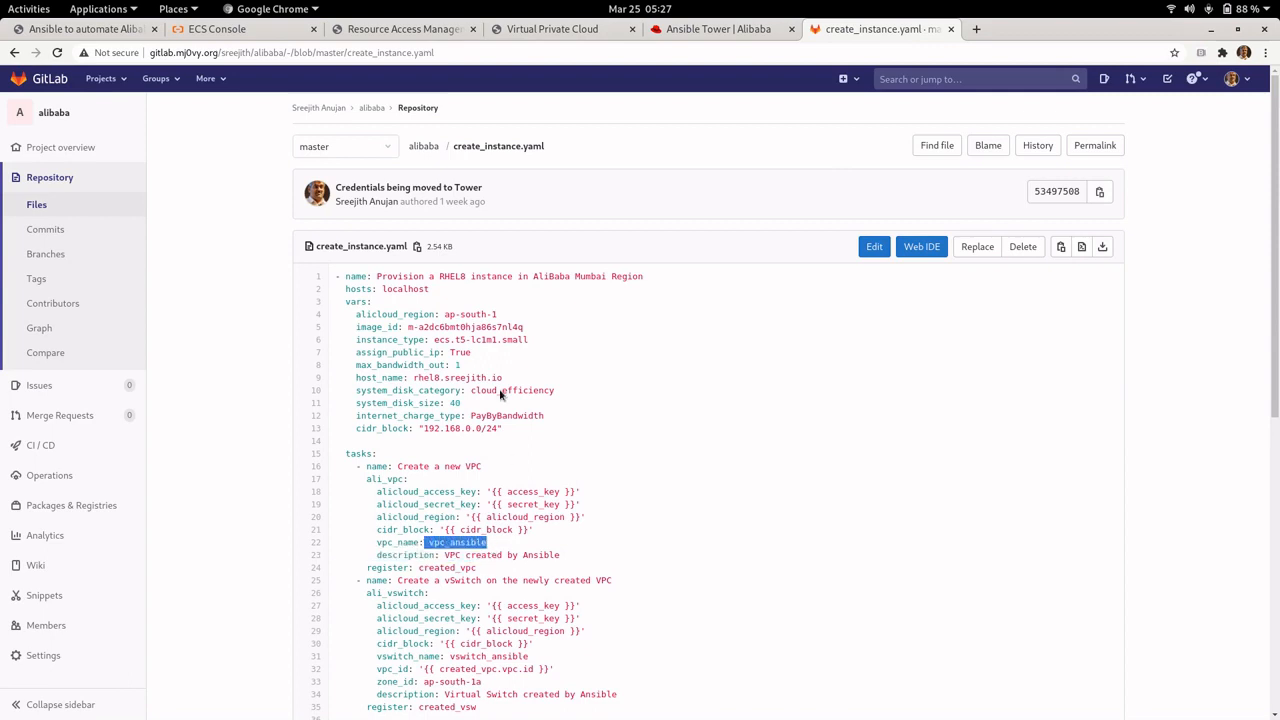
mouse_move(720, 28)
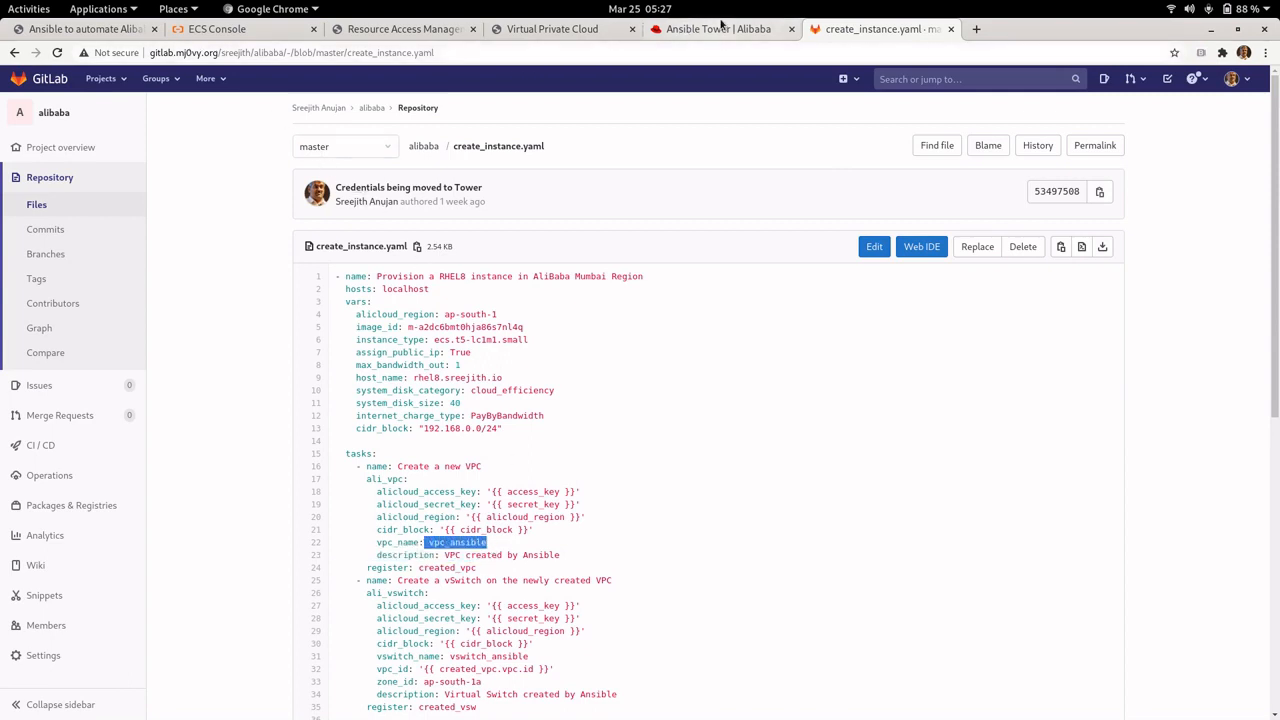
left_click(716, 30)
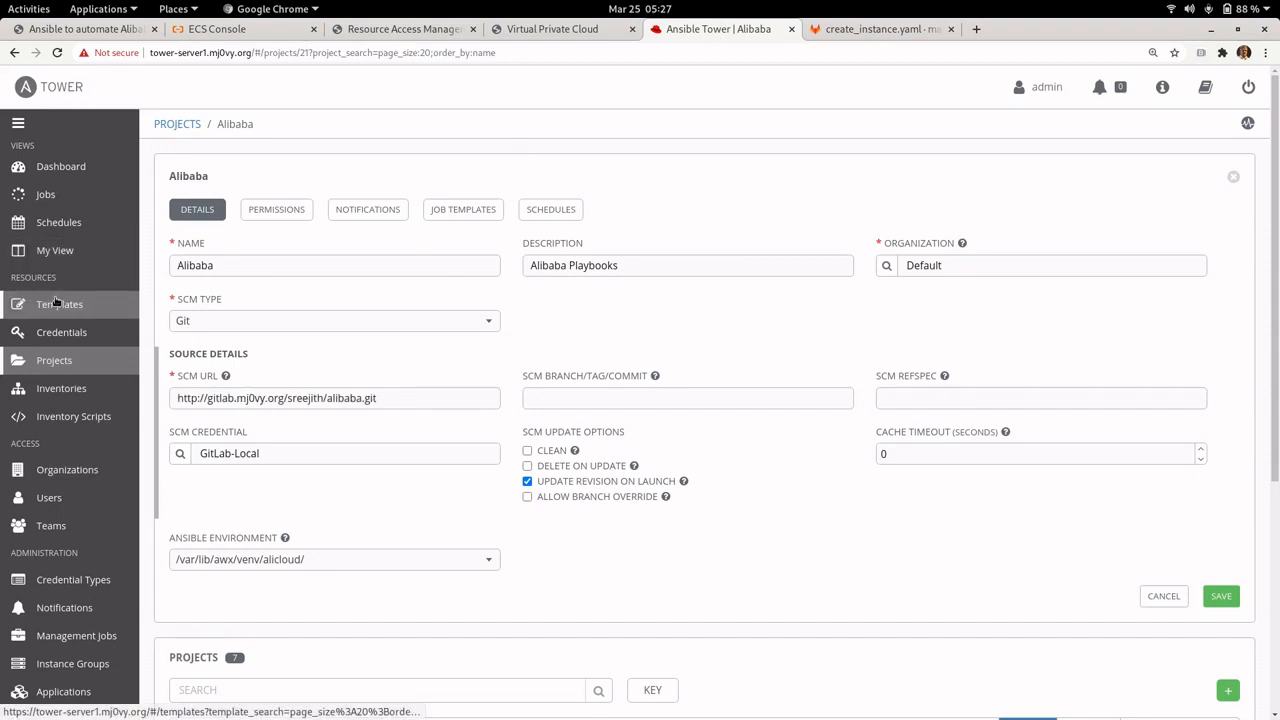
Step: Launch a job from the Create_Alibaba_Instance template and switch to the cloud VPC list
left_click(60, 304)
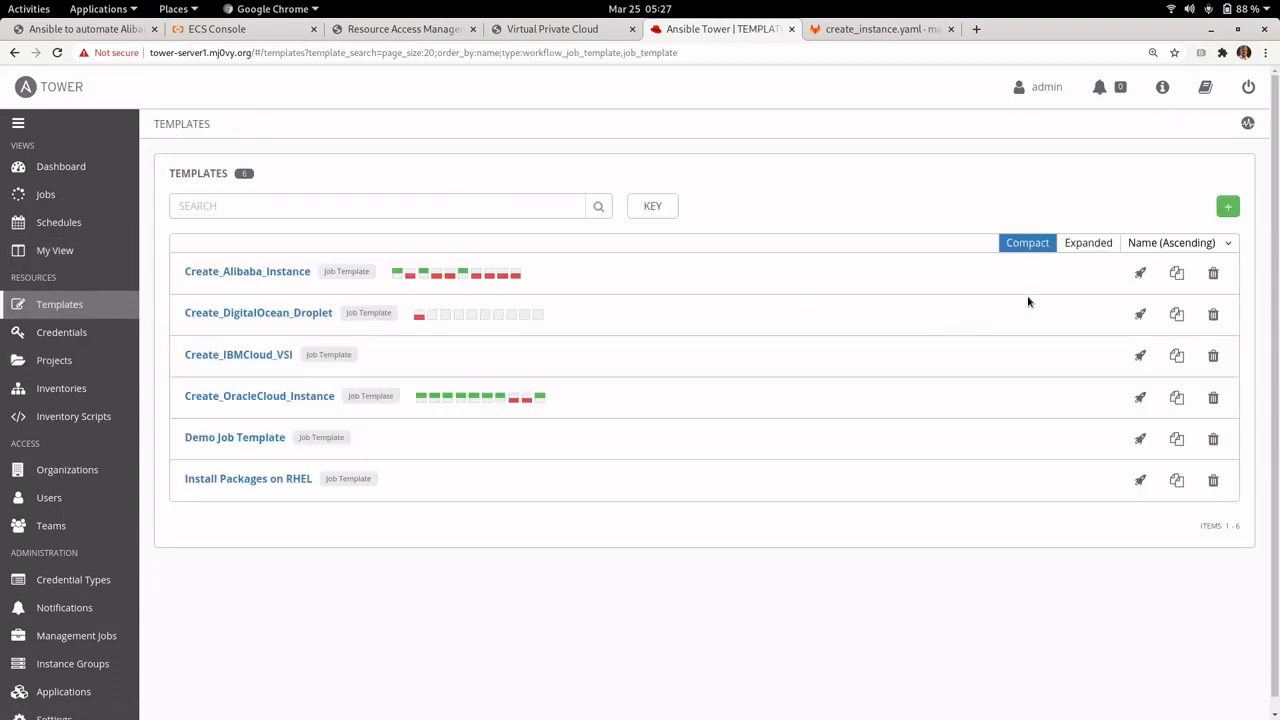
mouse_move(1140, 272)
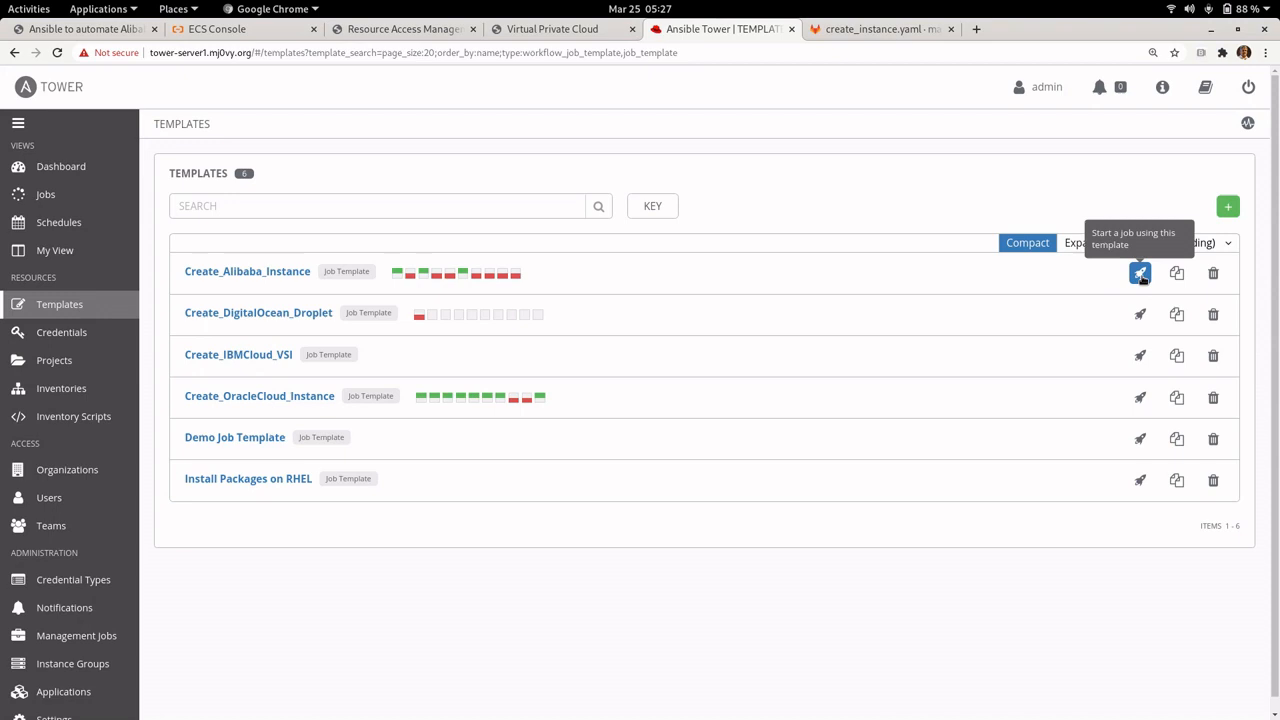
left_click(1140, 272)
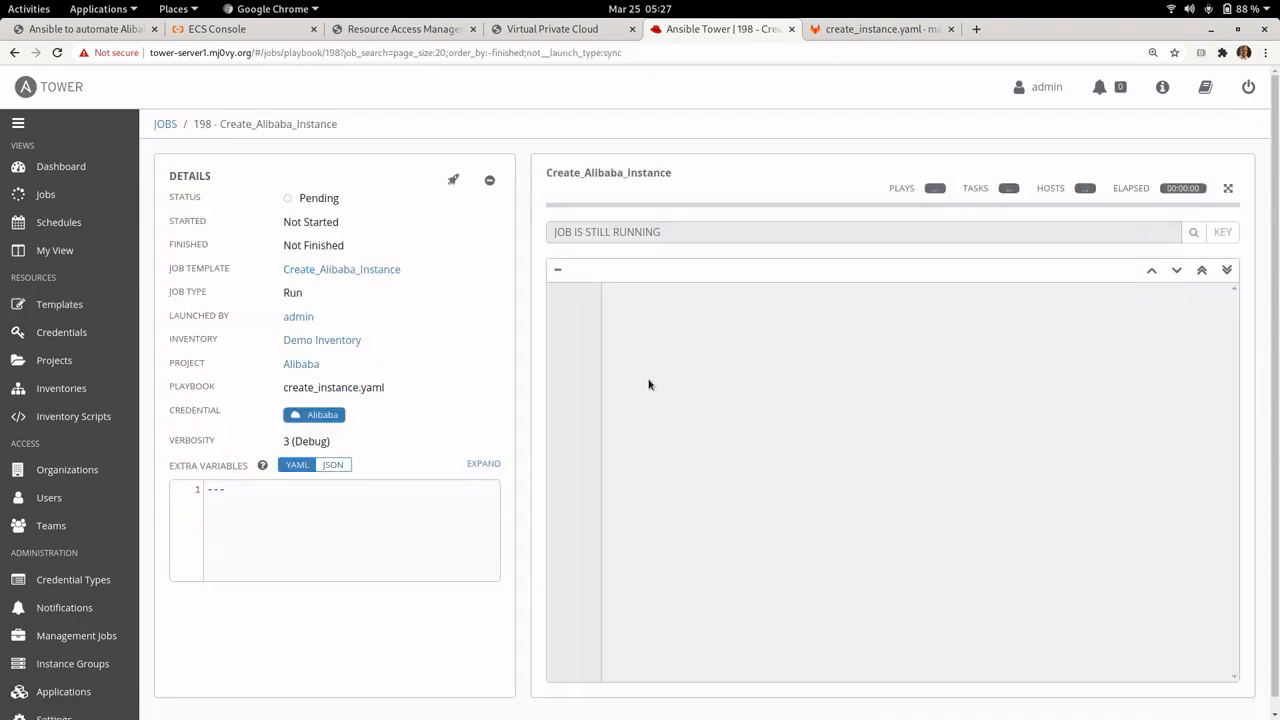
mouse_move(644, 310)
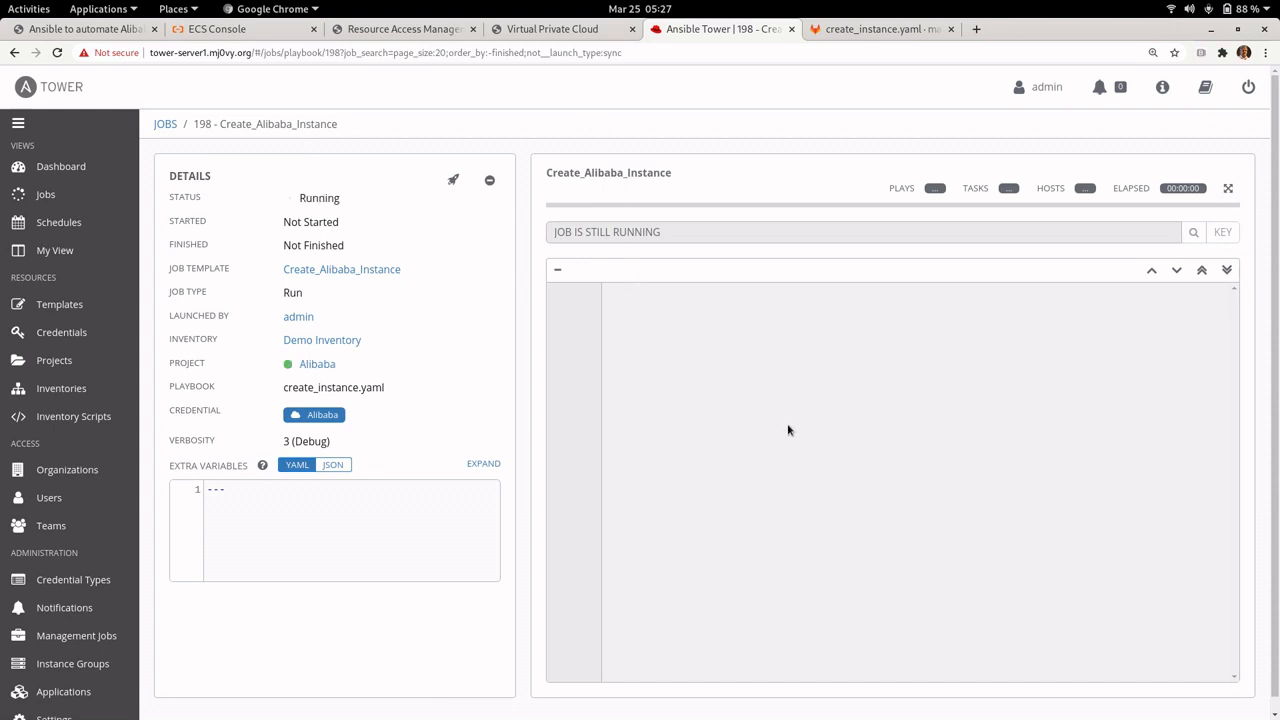
mouse_move(672, 328)
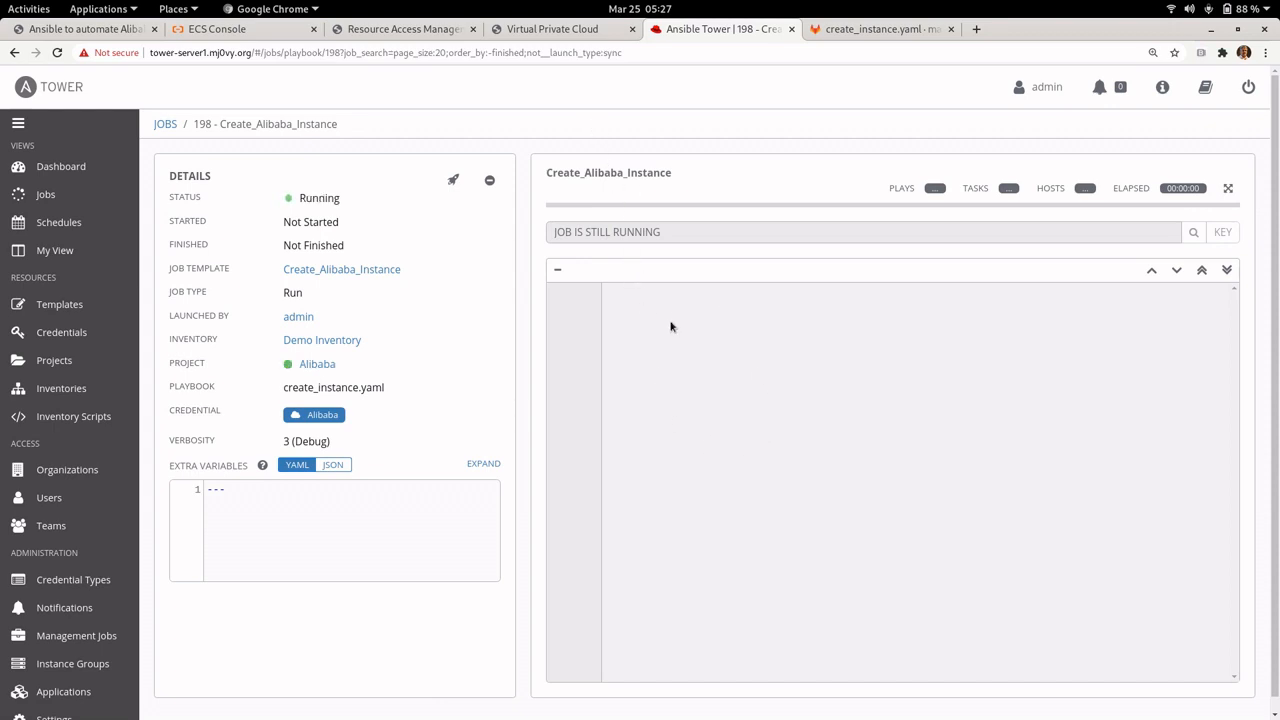
mouse_move(744, 370)
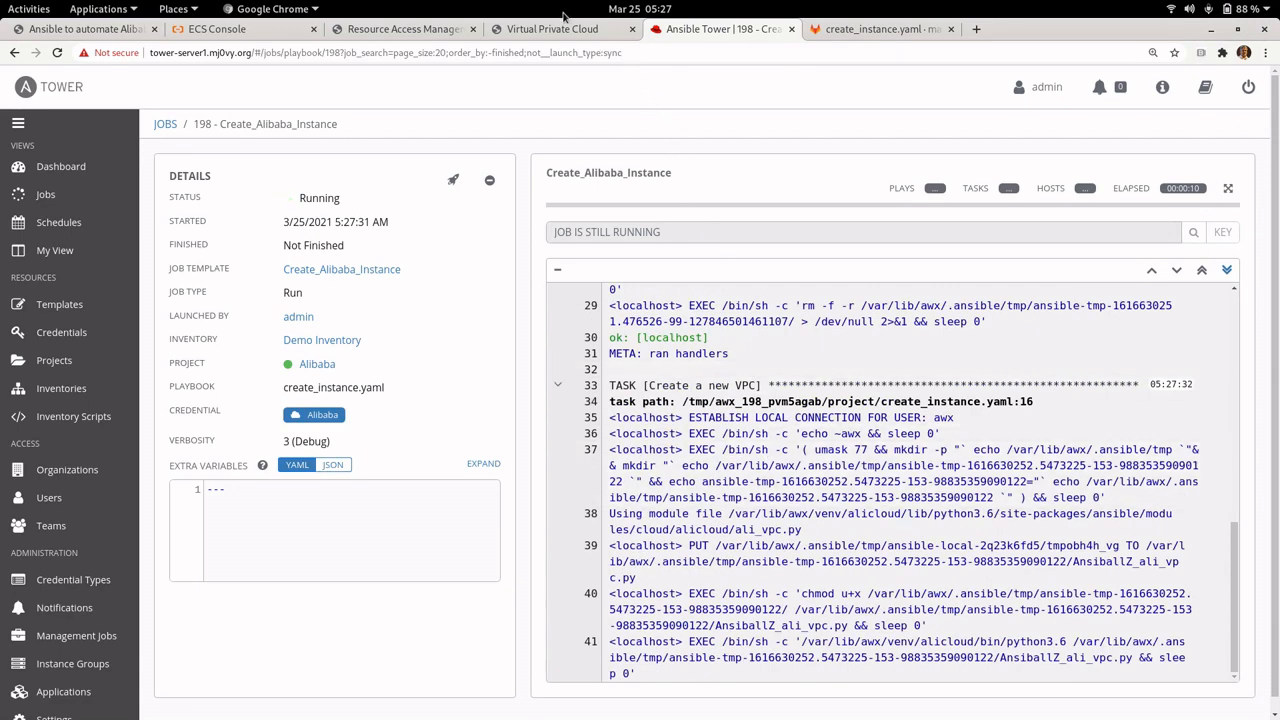
left_click(552, 28)
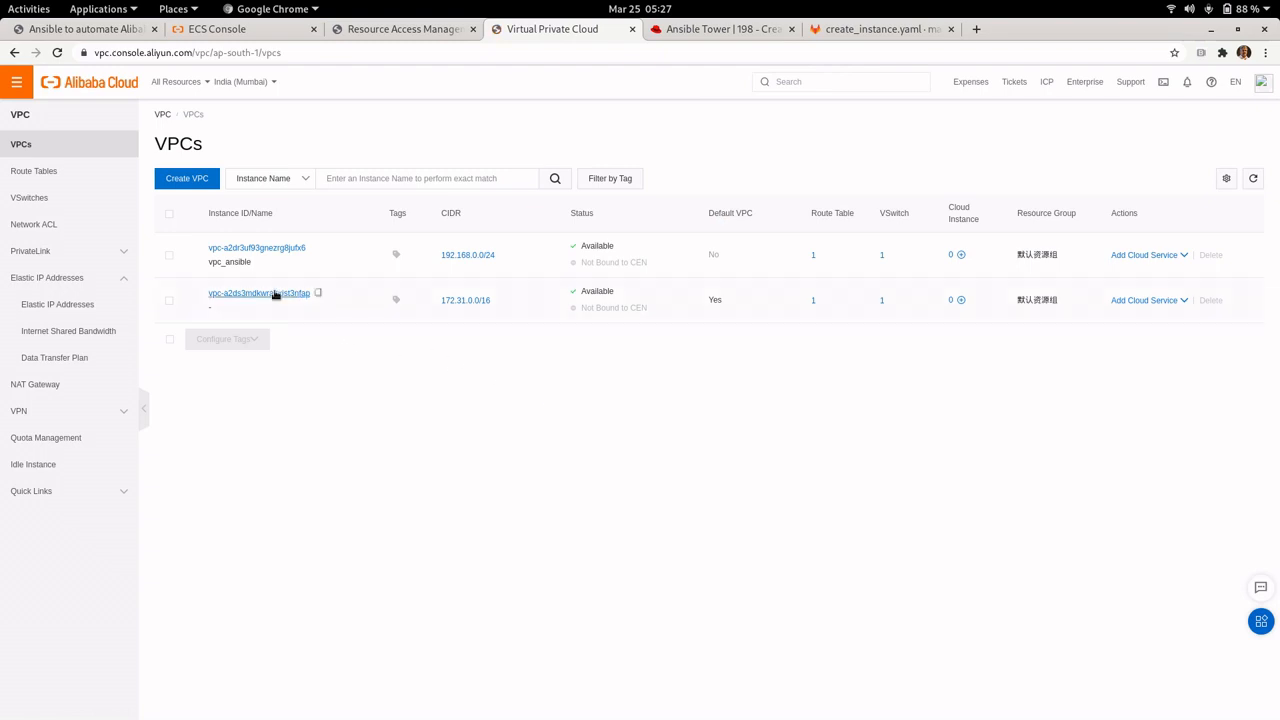
mouse_move(228, 262)
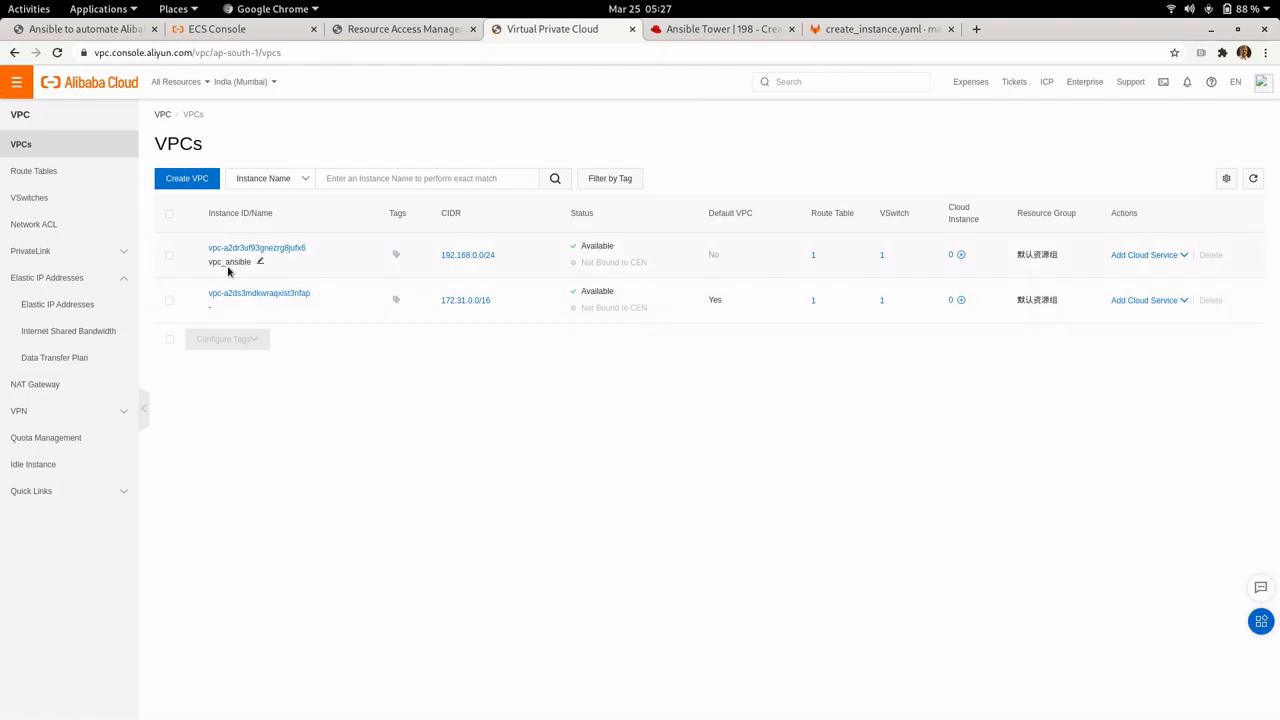
mouse_move(252, 268)
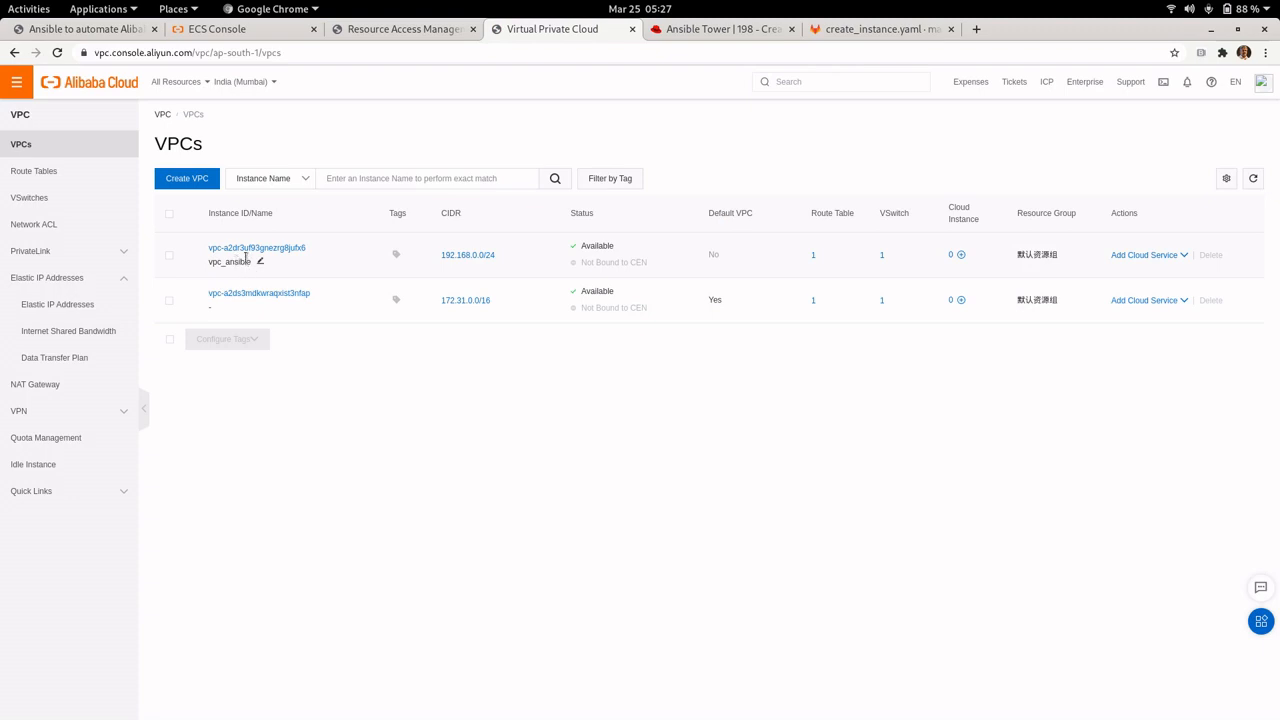
Step: Confirm vswitch_ansible in the Mumbai vSwitch list and return to the finished Tower job
left_click(30, 198)
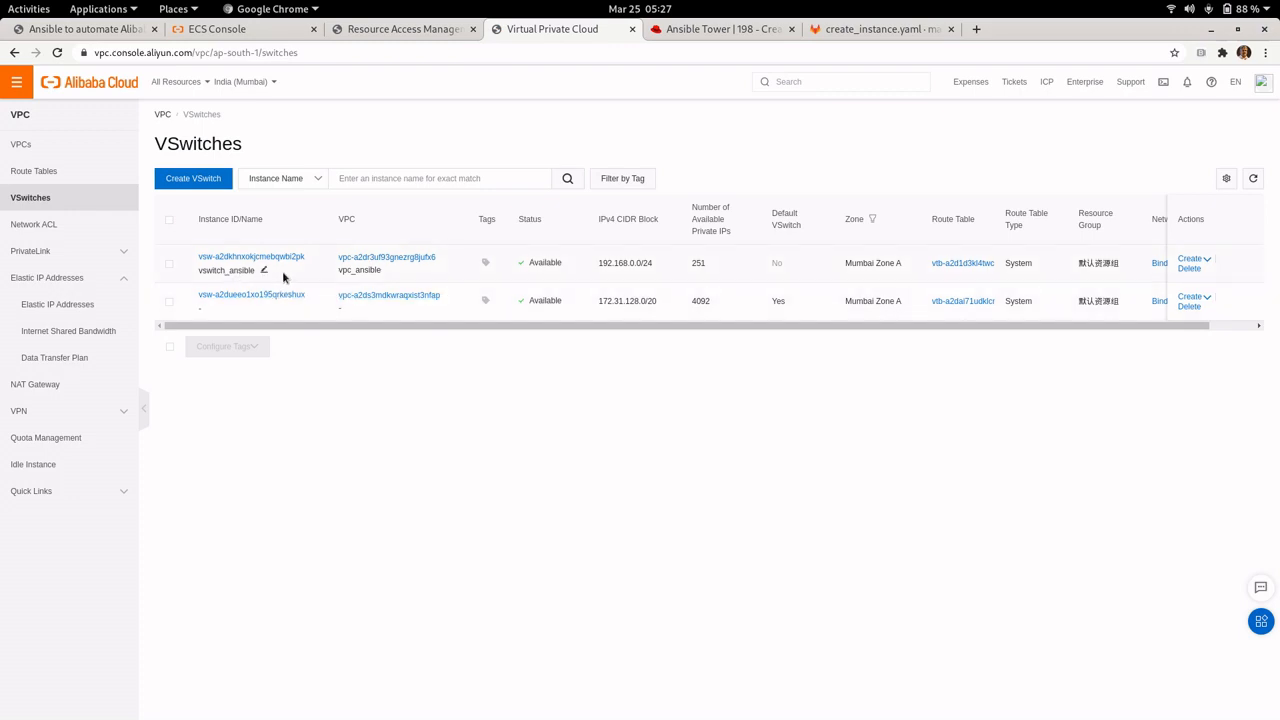
mouse_move(206, 272)
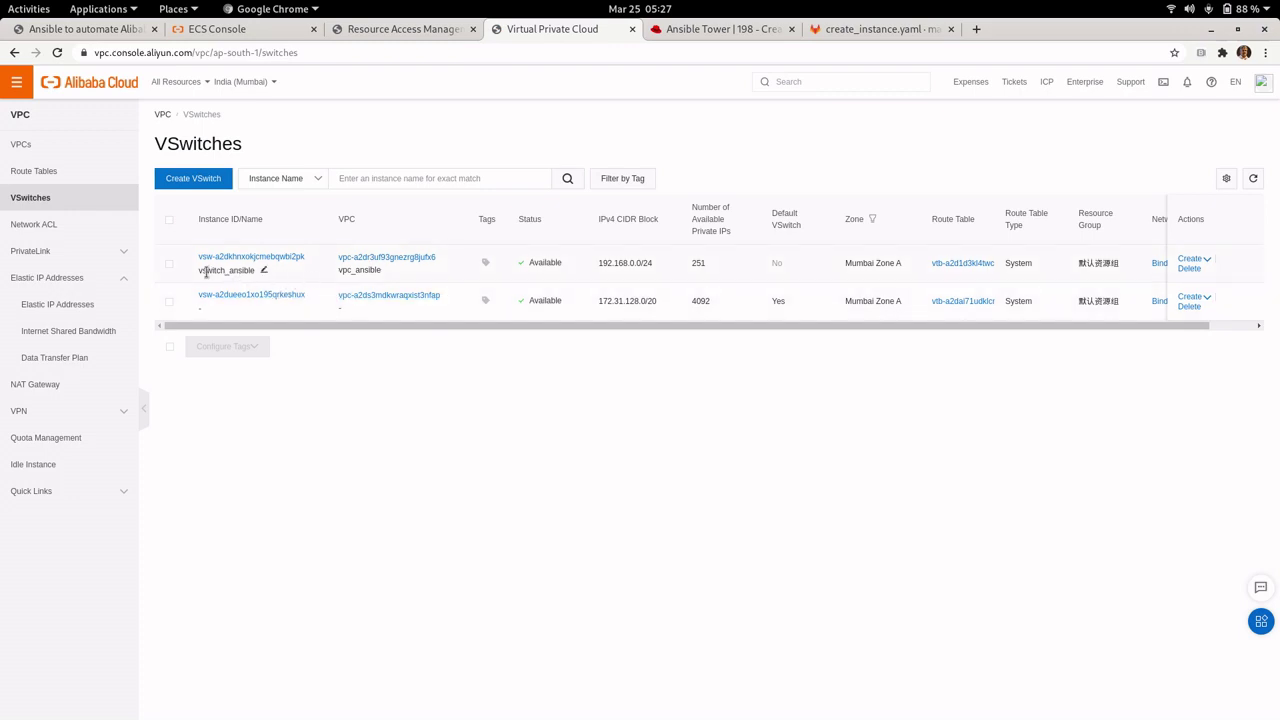
double_click(224, 270)
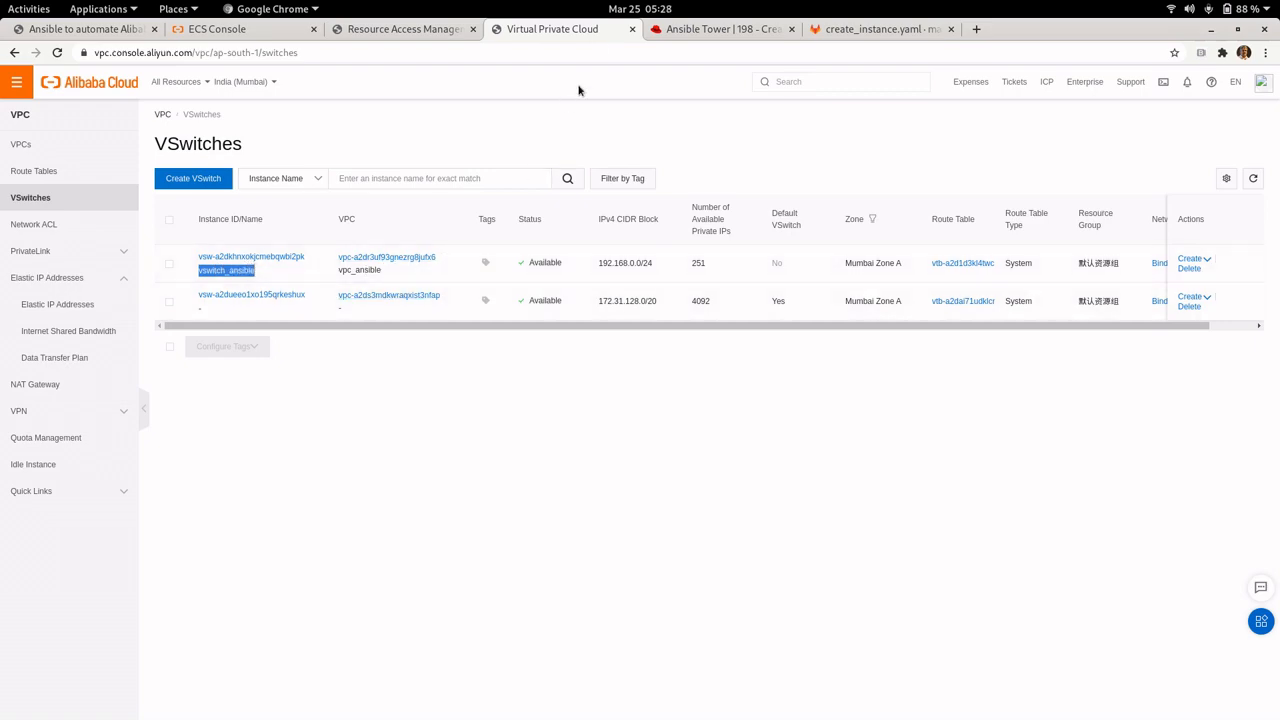
left_click(722, 28)
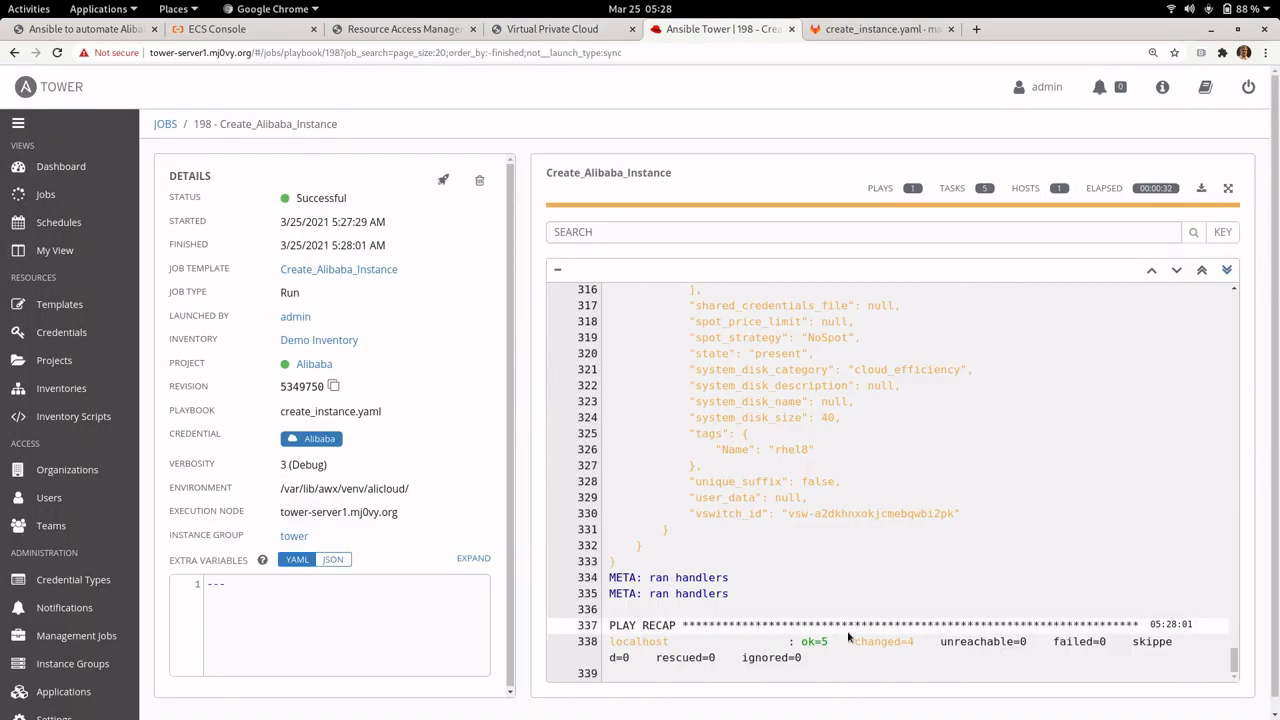
Step: Scroll back through job 198's security group and RHEL8 task output, then view the ECS instance list
scroll("up", 3)
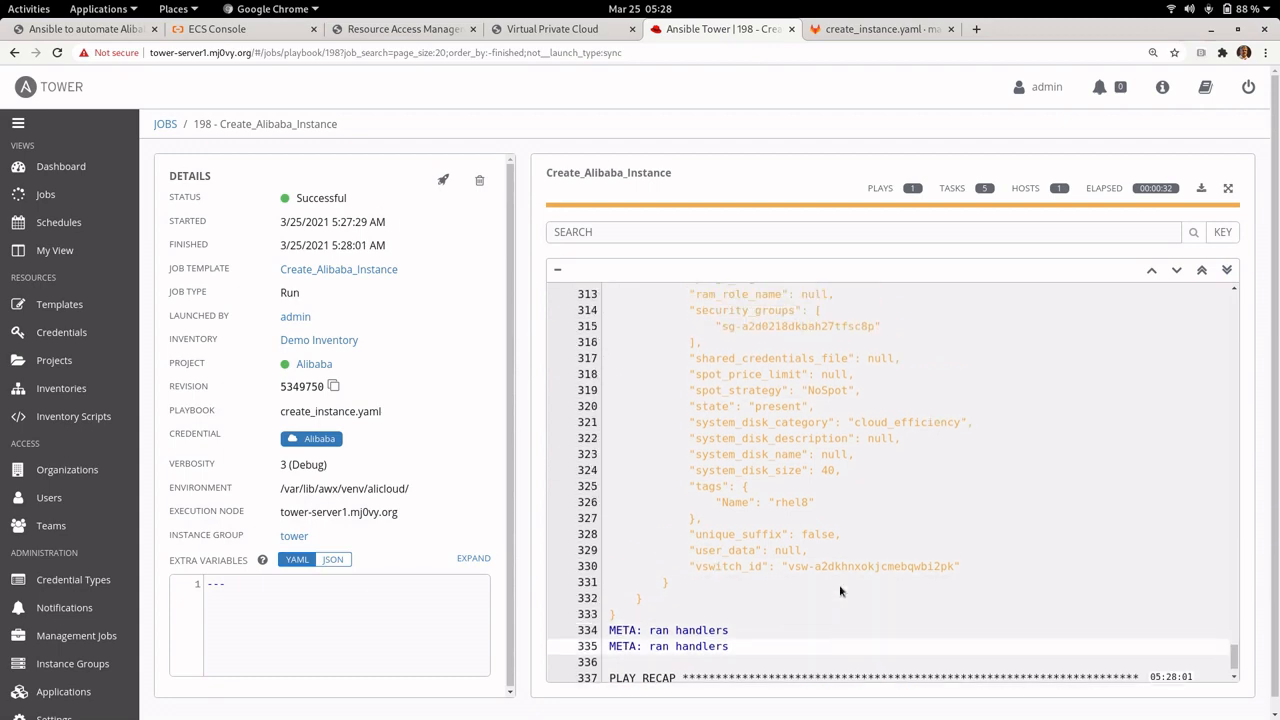
scroll("up", 3)
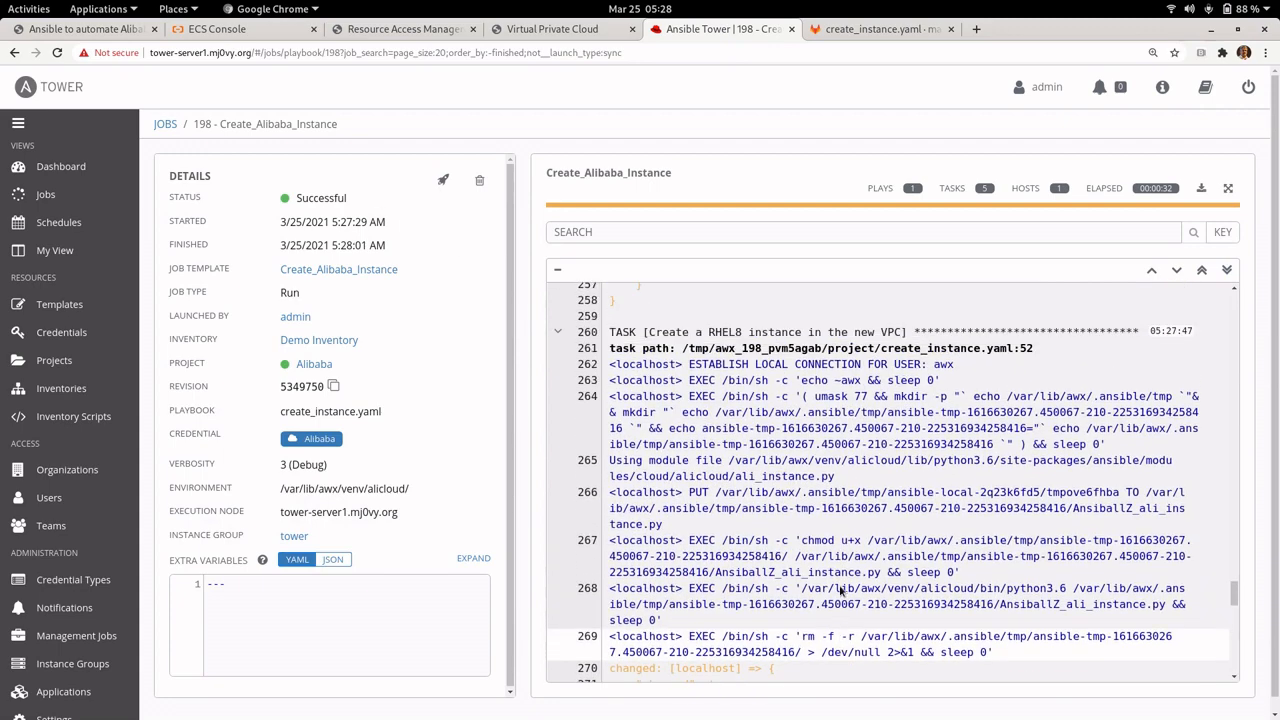
scroll("up", 3)
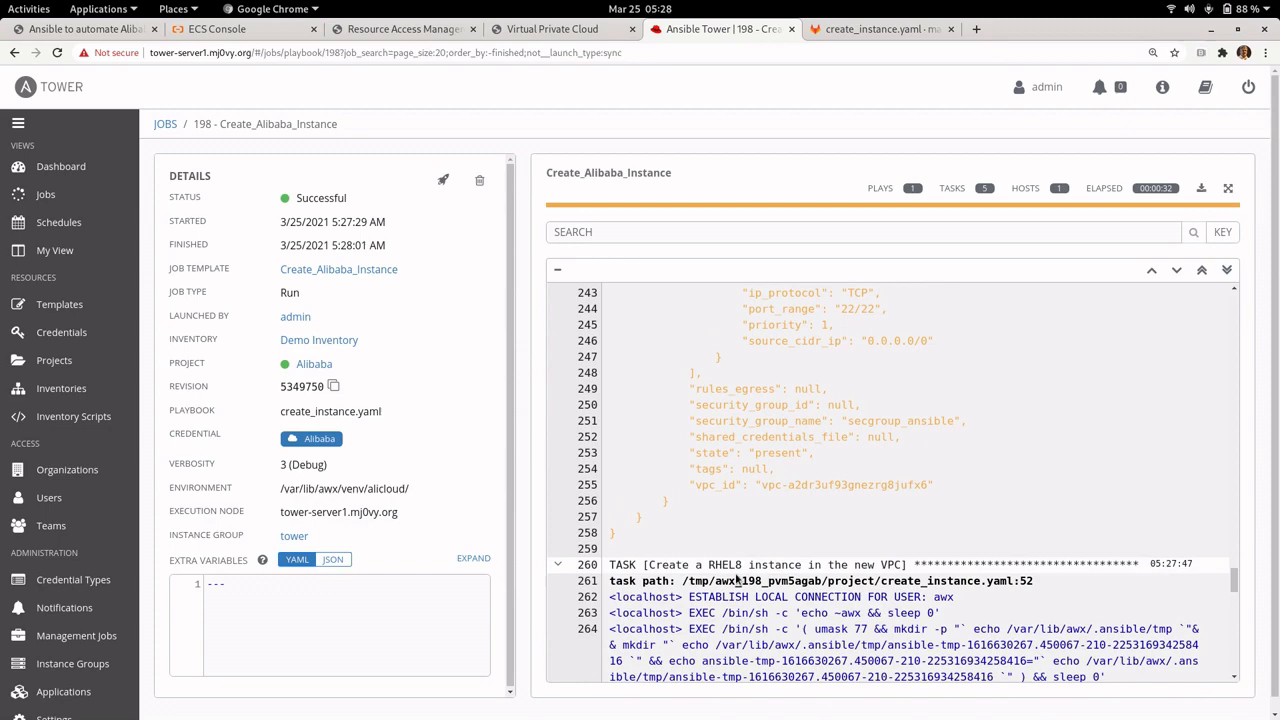
scroll("up", 3)
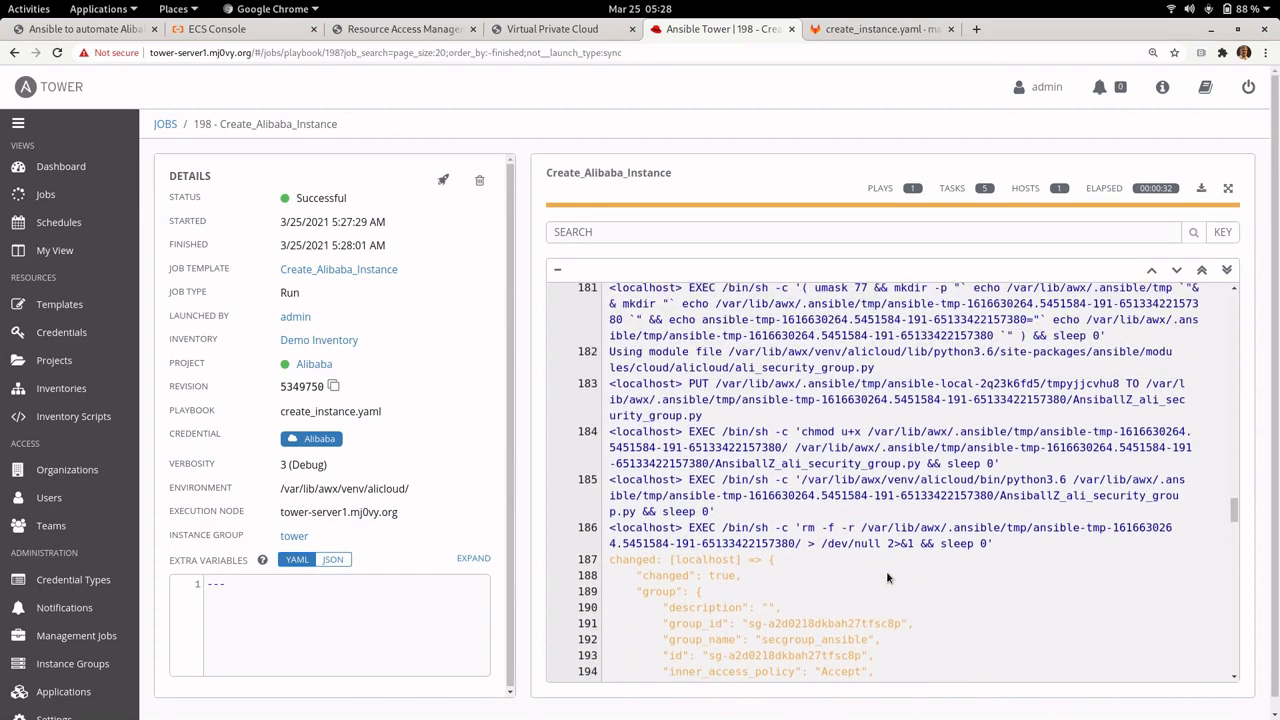
scroll("up", 3)
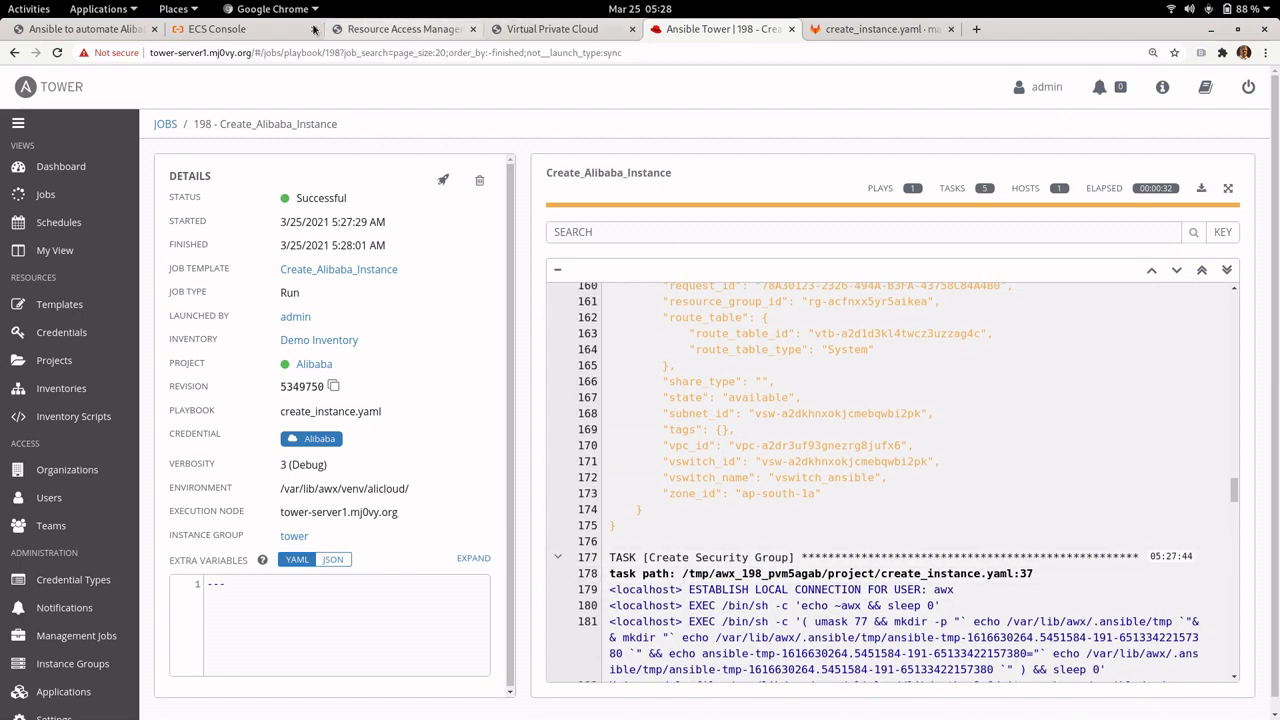
left_click(216, 28)
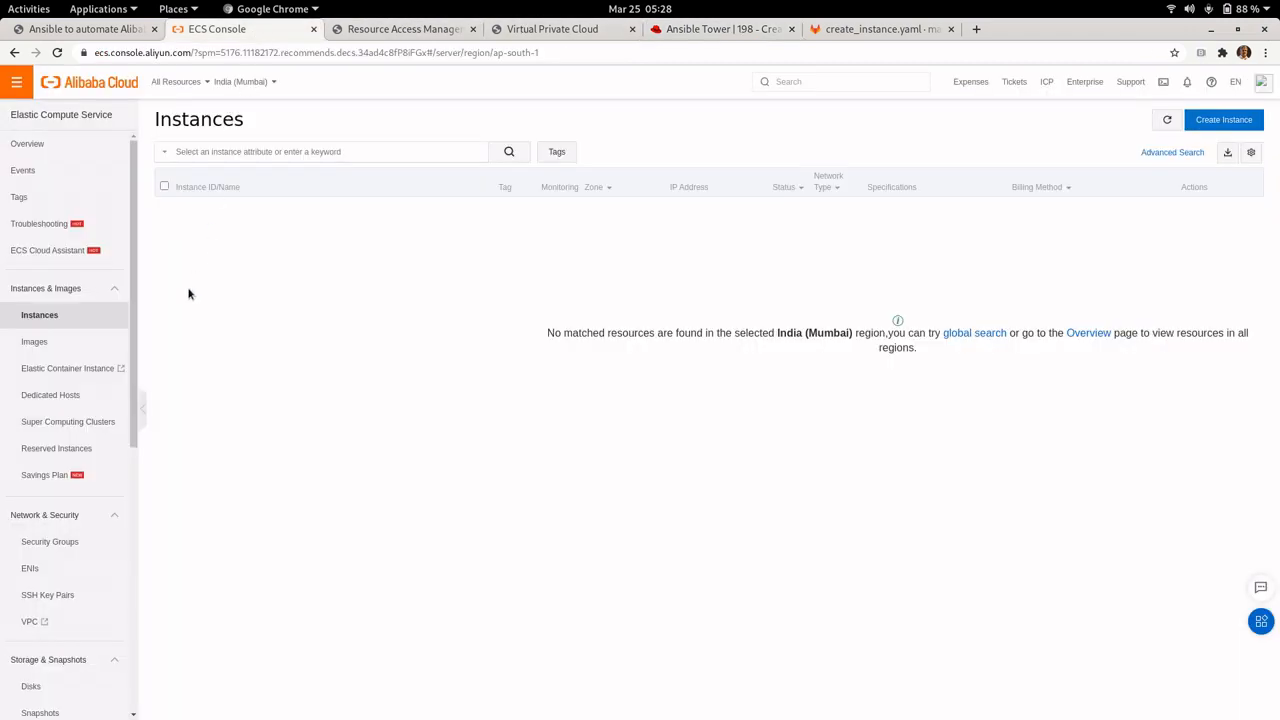
Step: Verify the new security group and the running RHEL8 instance with its public IP in Mumbai
left_click(52, 540)
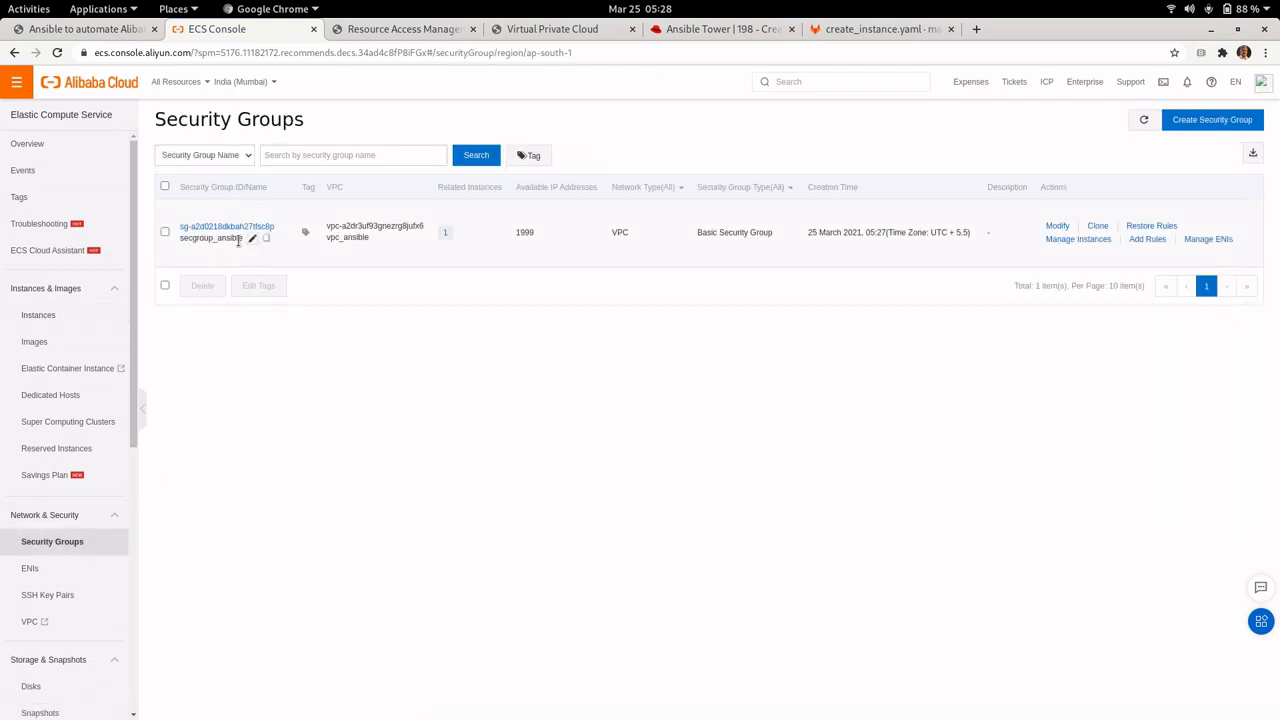
left_click(40, 316)
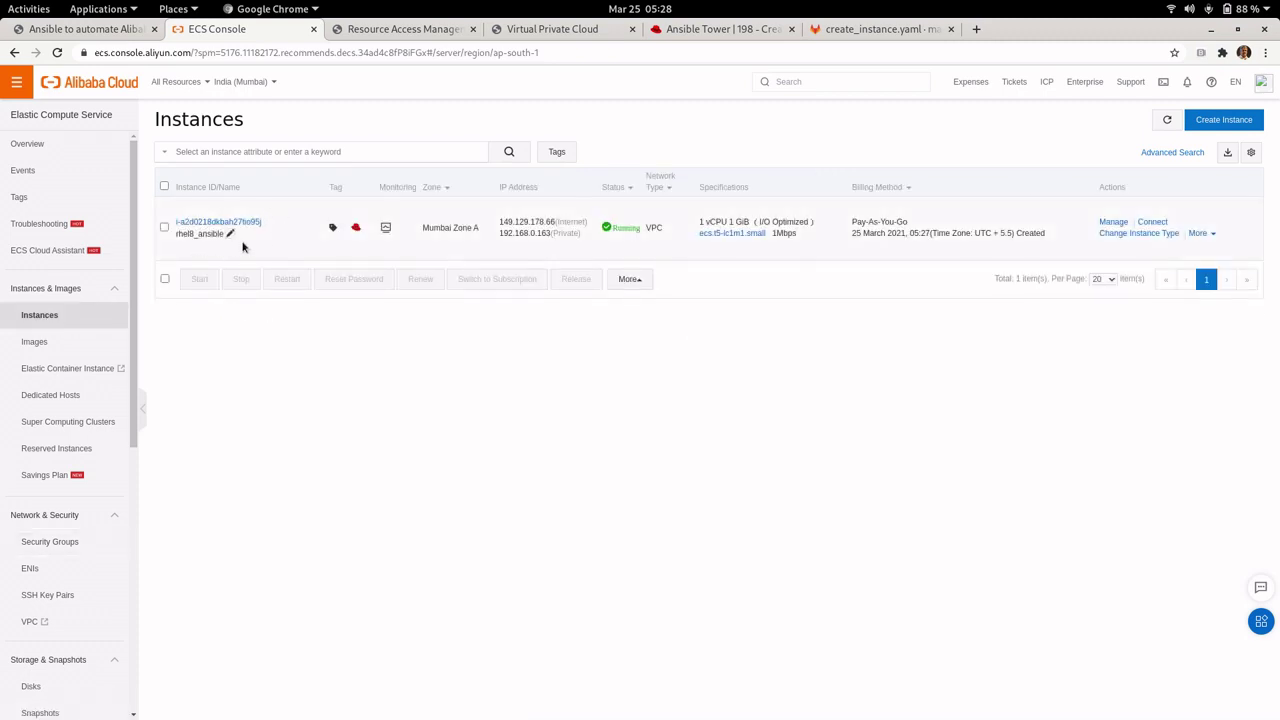
mouse_move(596, 248)
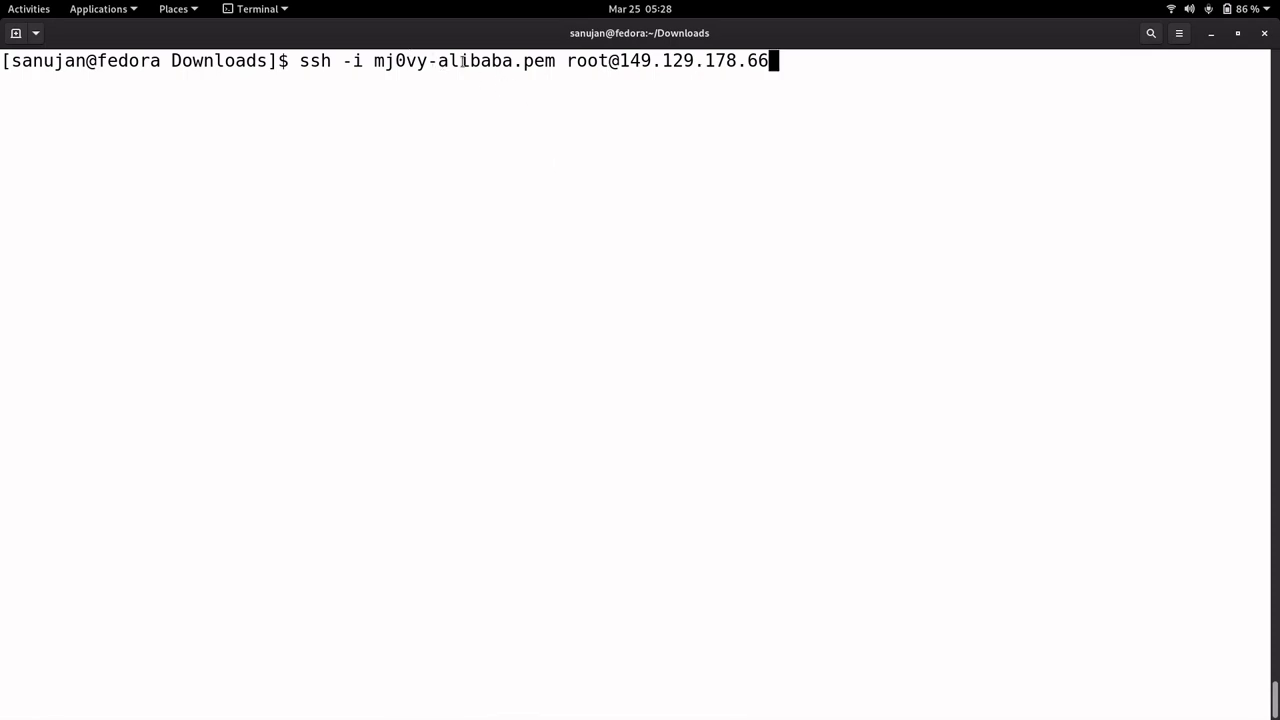
Step: Accept the SSH host key and check /etc/redhat-release and uptime on the new instance
type("yes/no/[fingerprint])? yes")
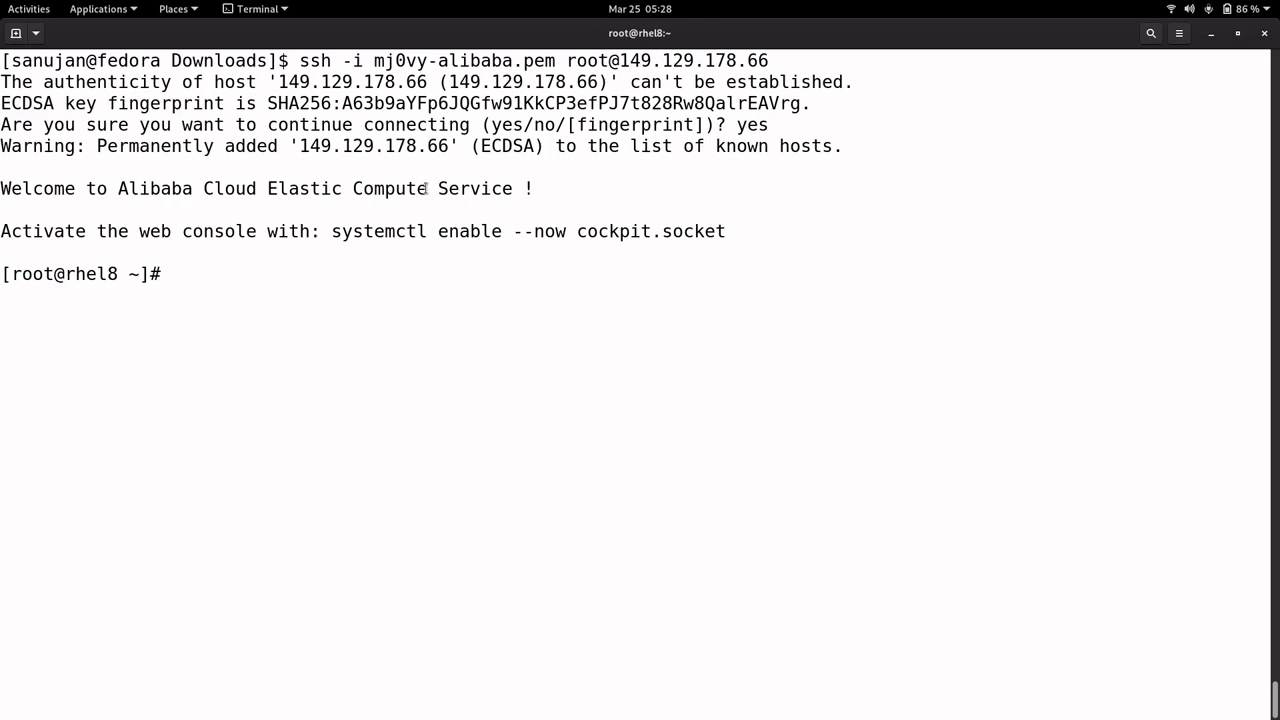
type("cat /etc/redhat-")
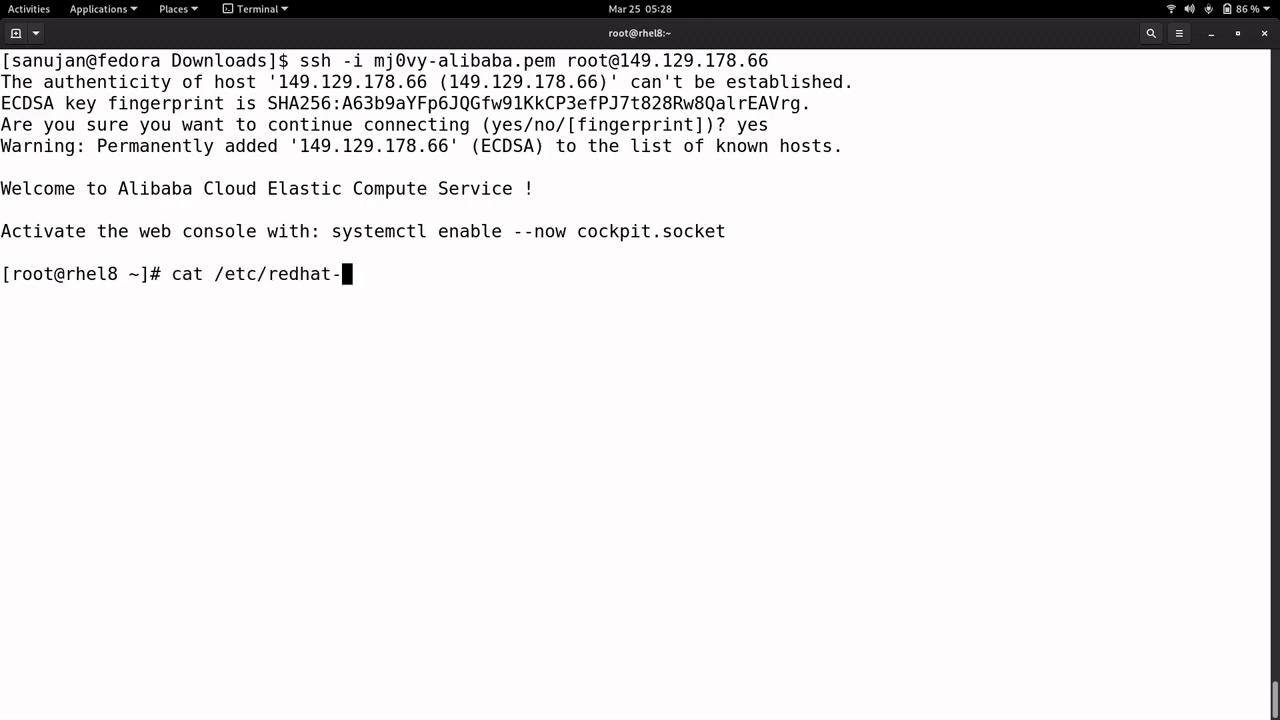
key("Return")
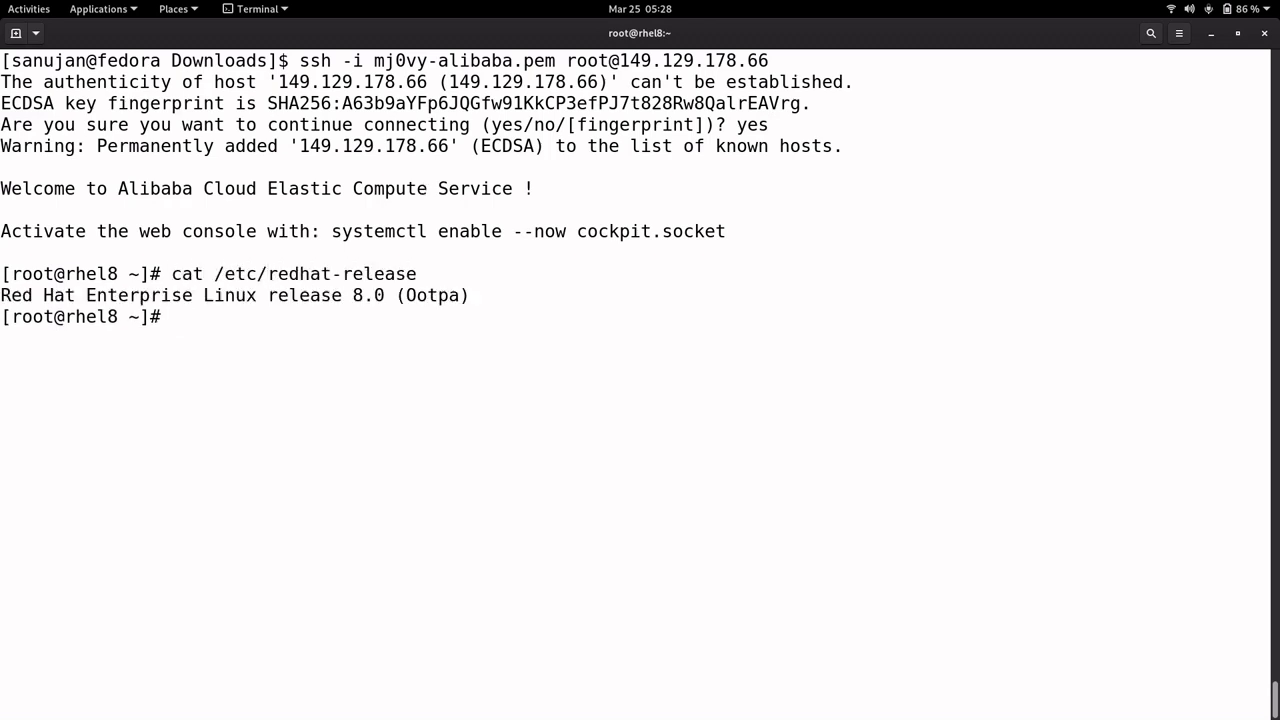
type("up")
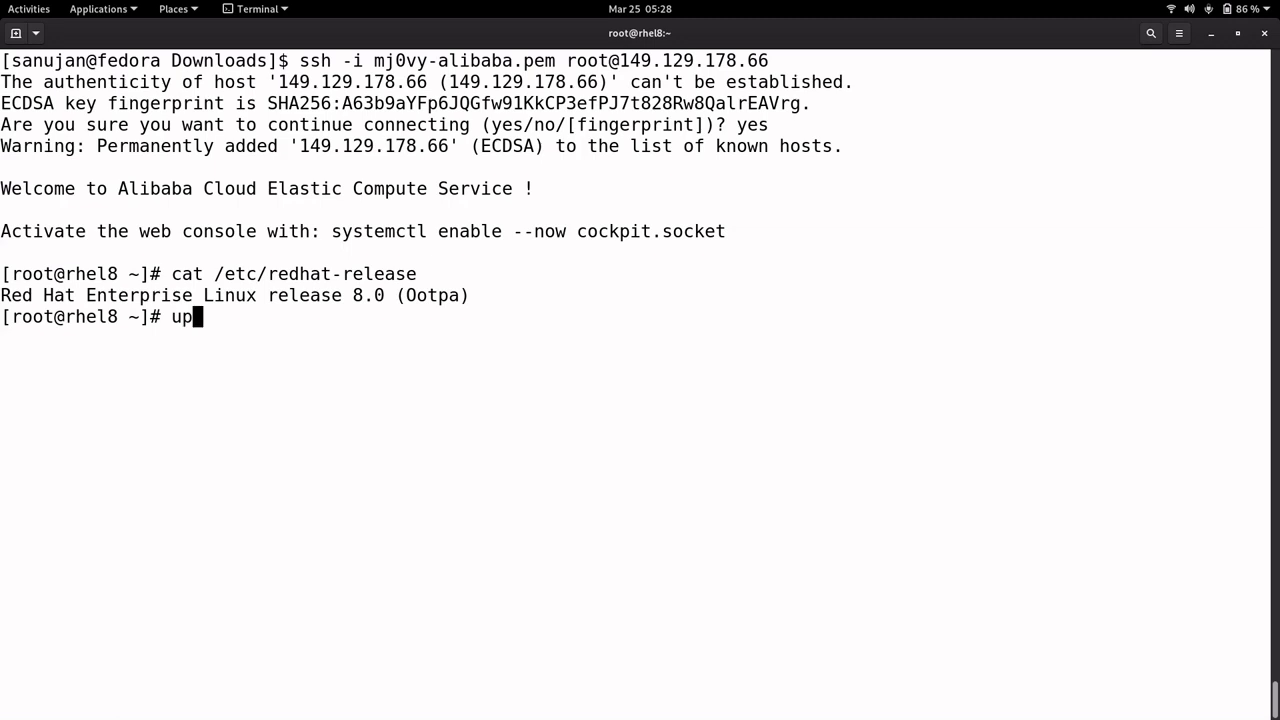
key("Return")
type("lscpu")
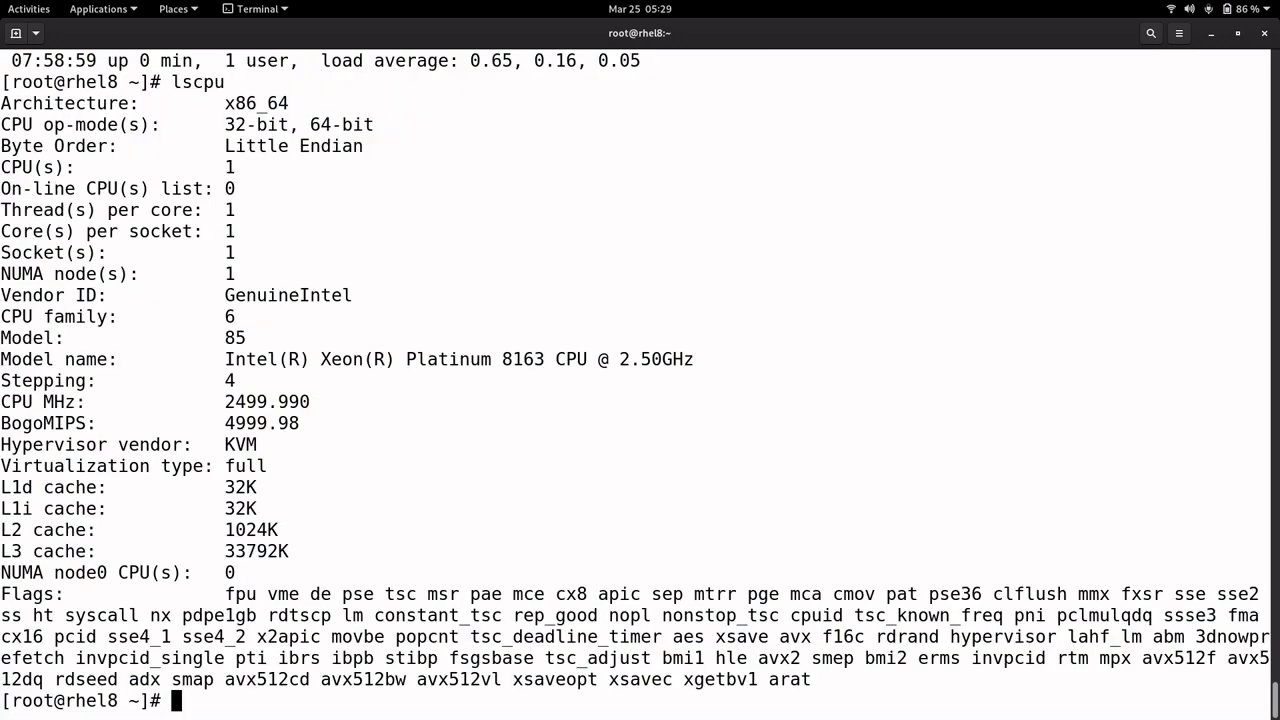
Step: Check memory with free -m, then return to the instance list and the task slides
type("free")
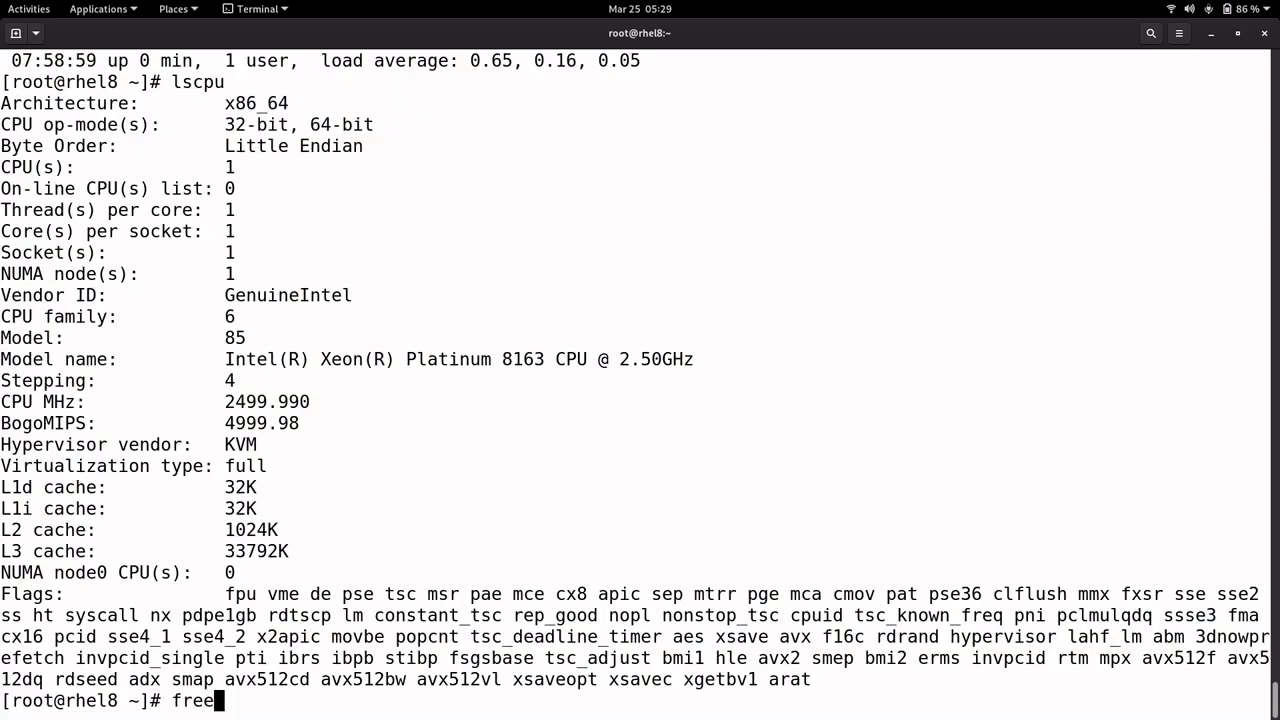
key("Return")
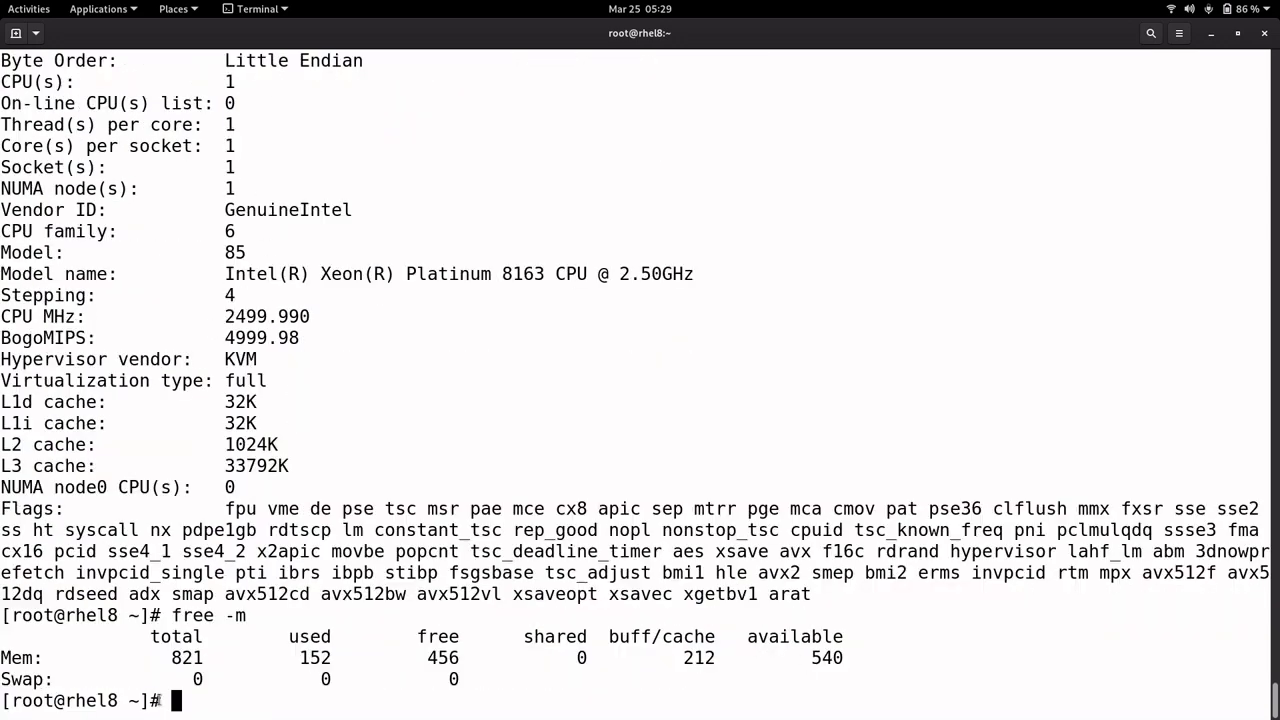
left_click(28, 8)
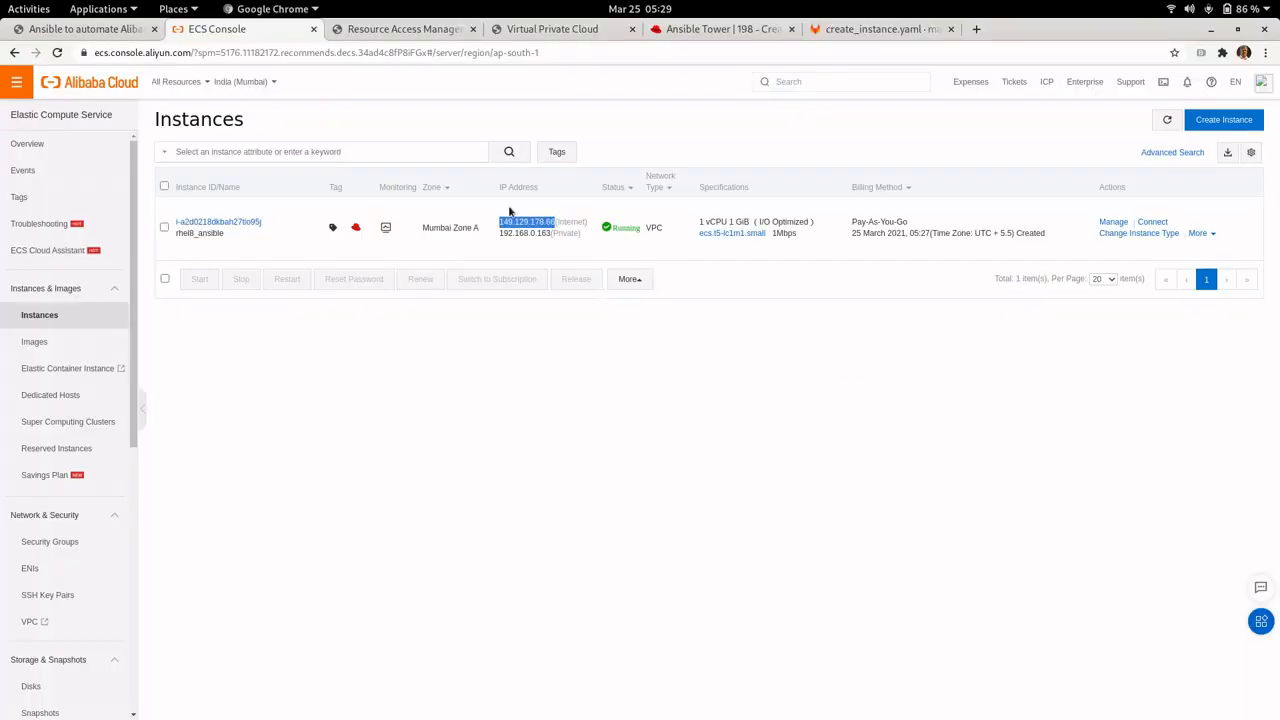
left_click(84, 28)
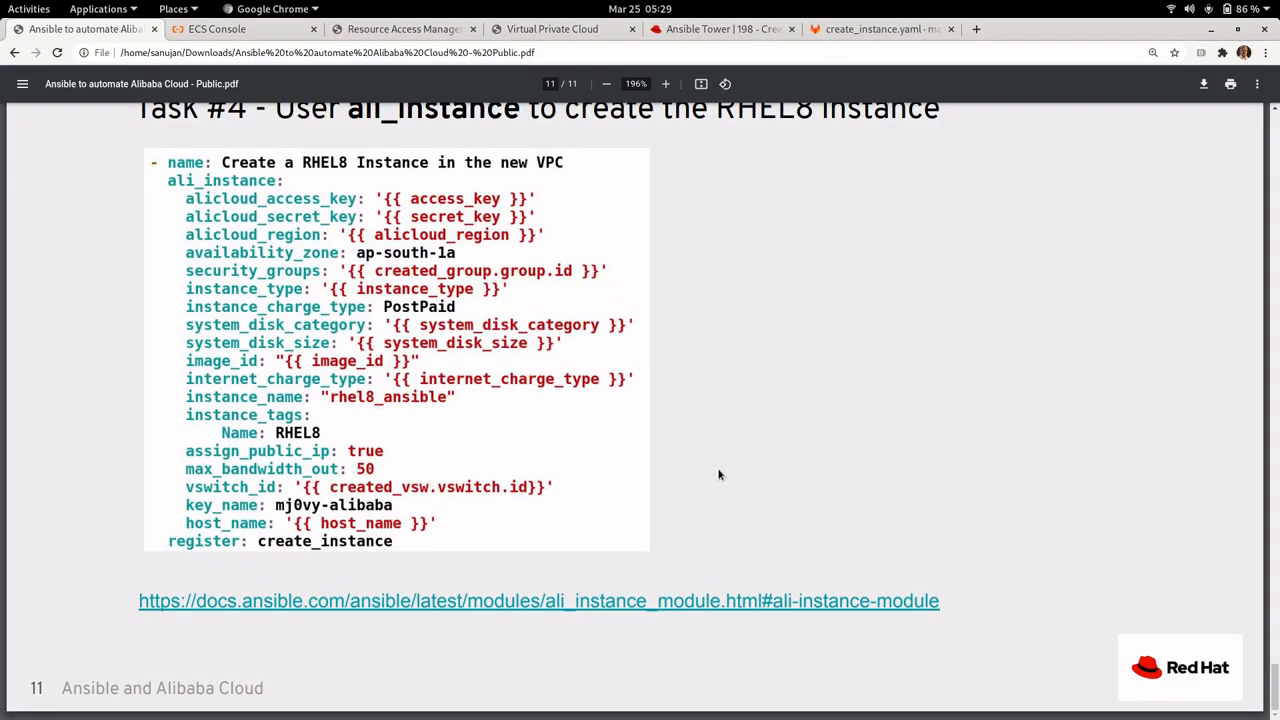